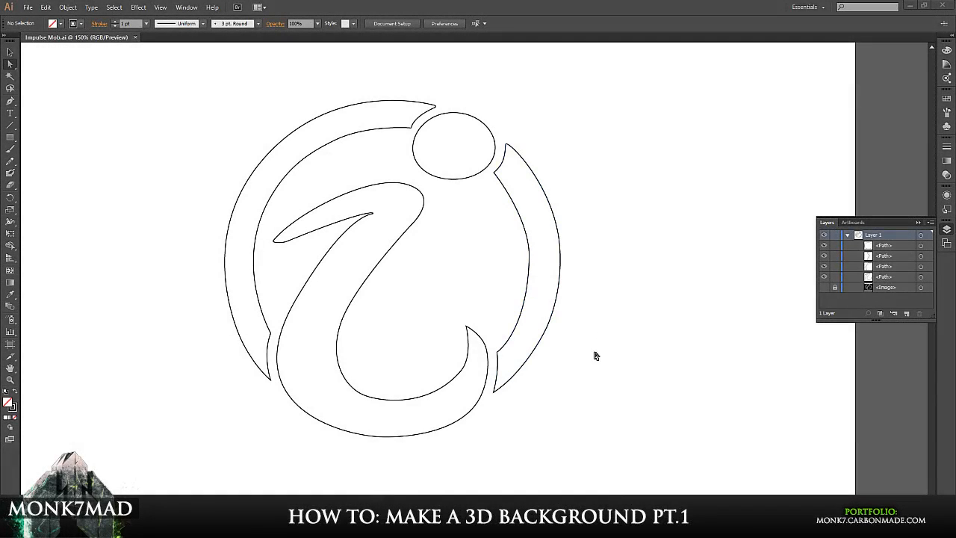
pyautogui.moveTo(781, 326)
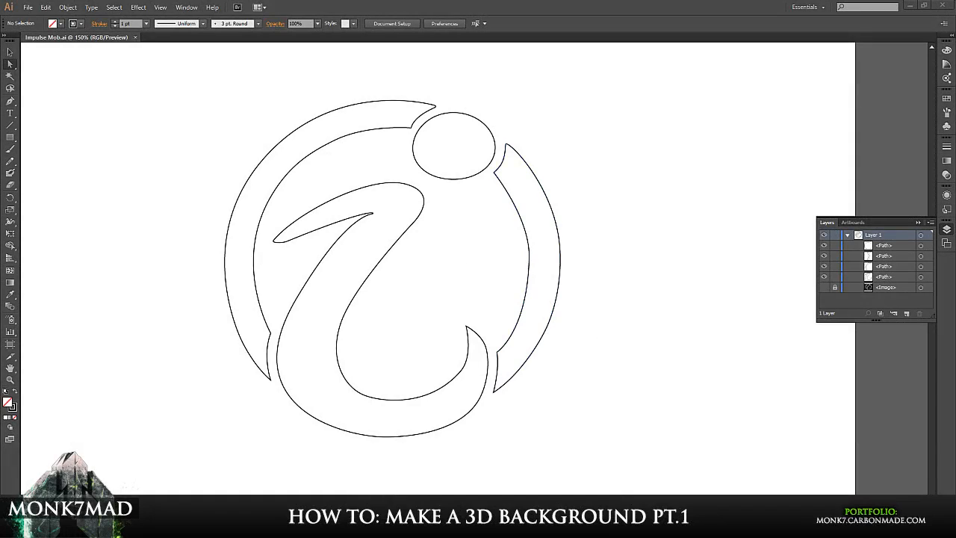
pyautogui.moveTo(226, 413)
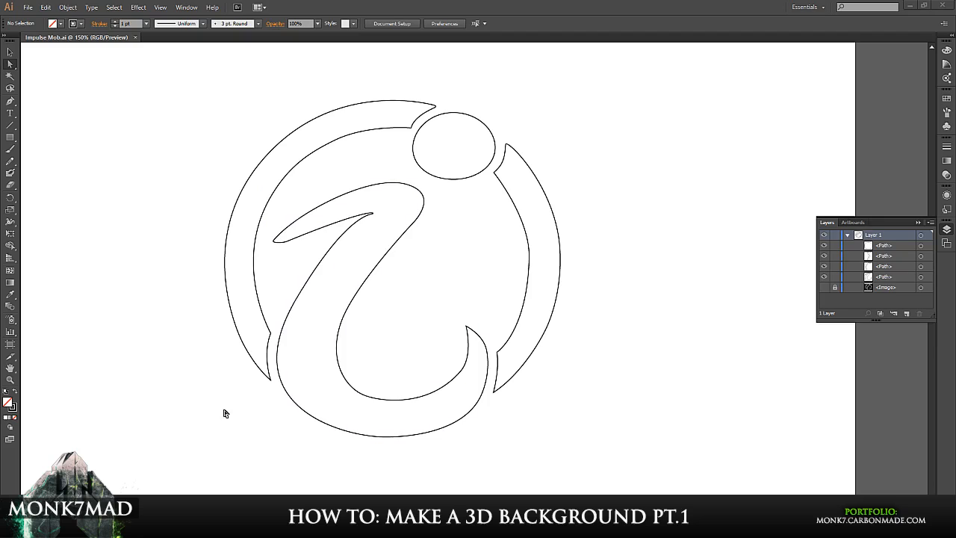
pyautogui.moveTo(319, 240)
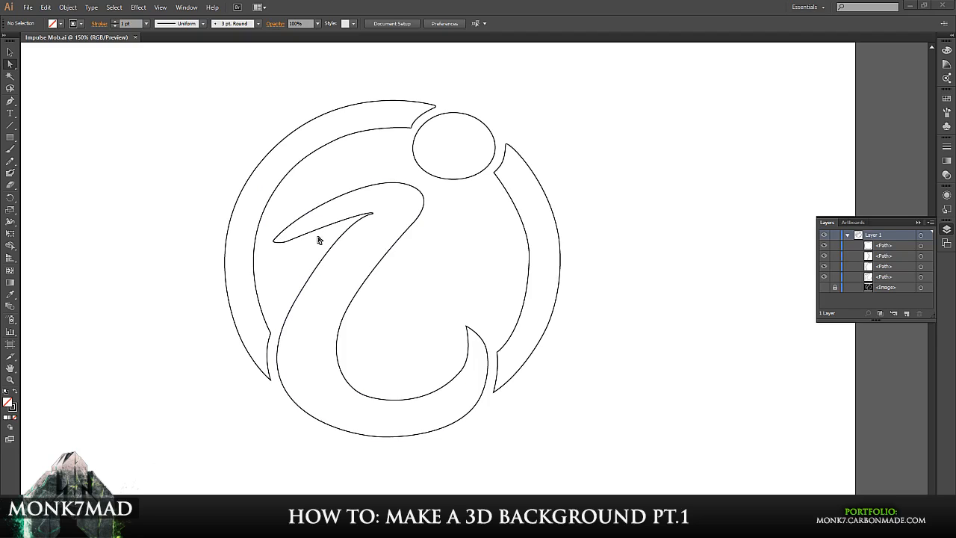
# Step: Select the four Impulse logo paths together in Illustrator
pyautogui.click(287, 246)
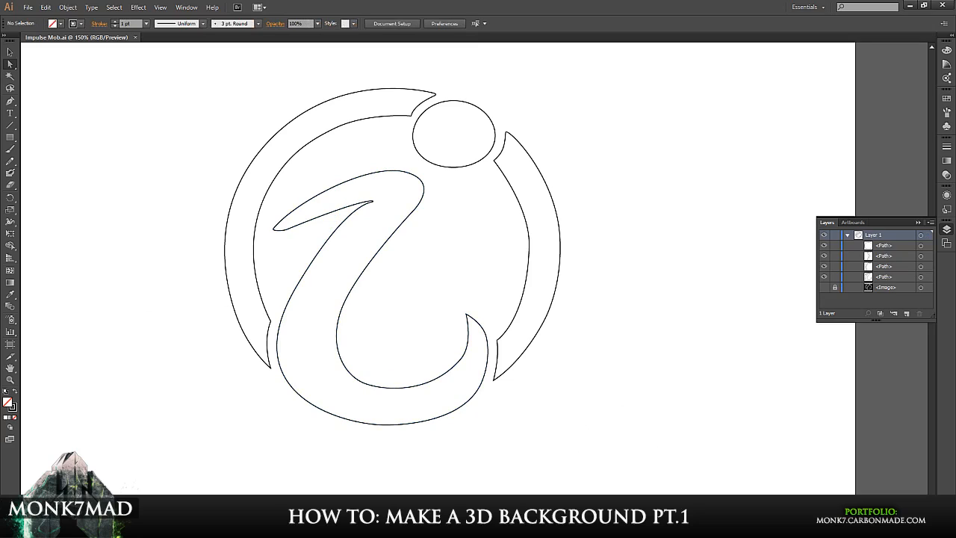
pyautogui.moveTo(605, 489)
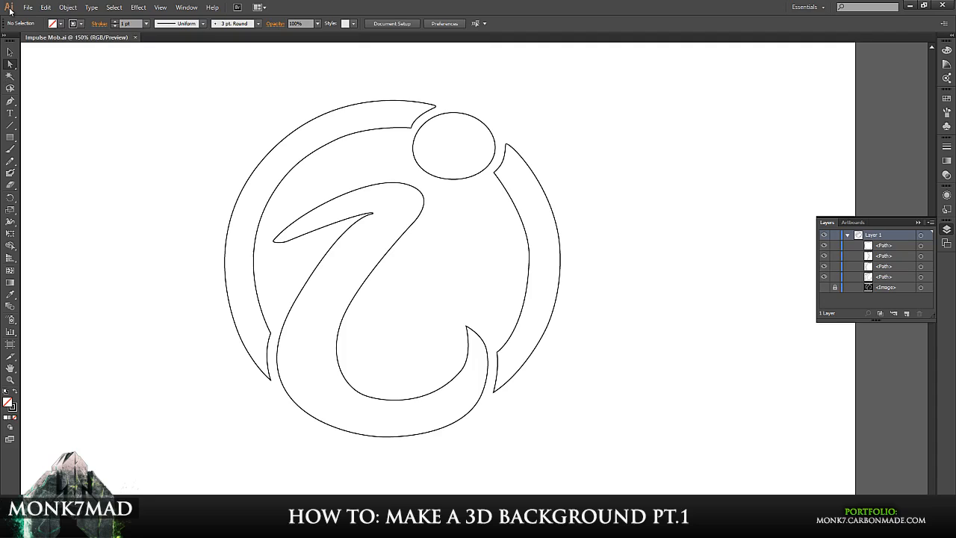
pyautogui.moveTo(54, 149)
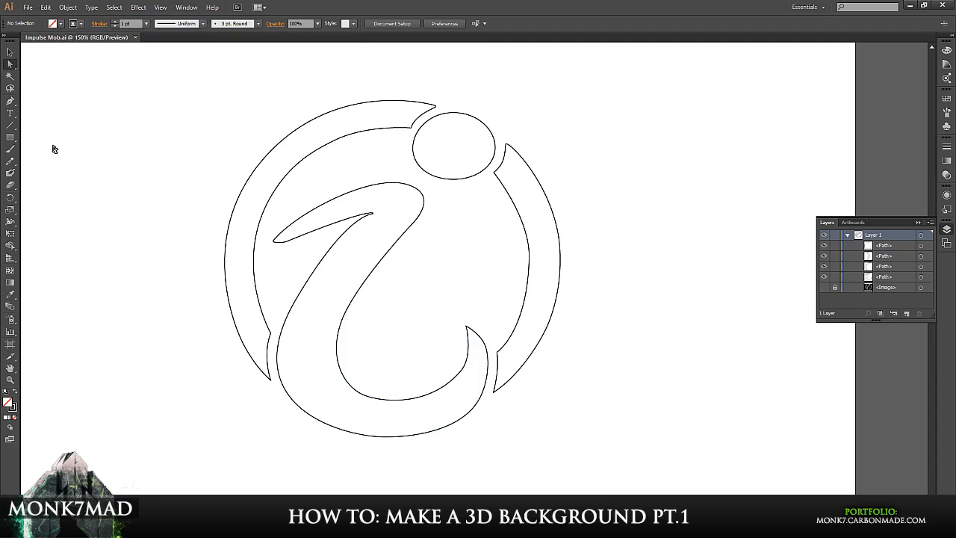
pyautogui.moveTo(266, 463)
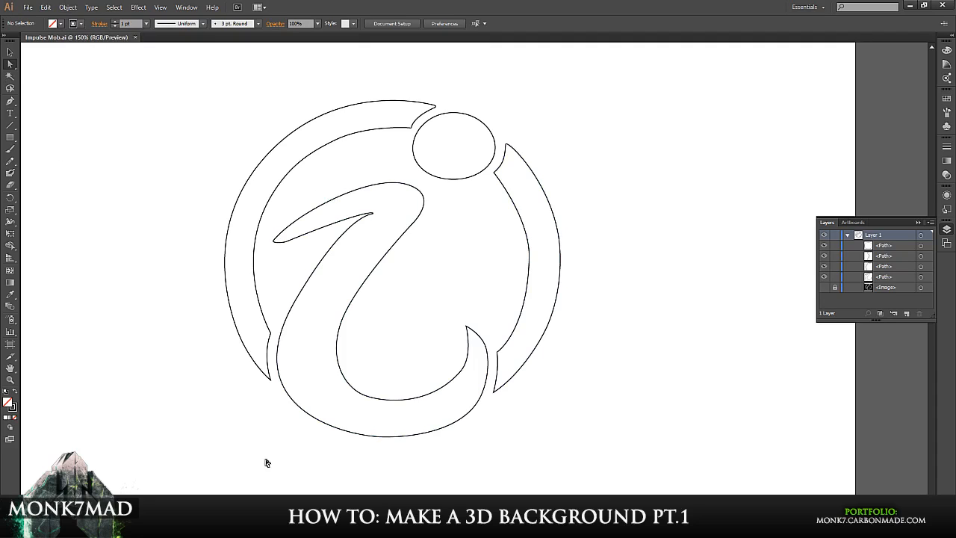
pyautogui.moveTo(515, 170)
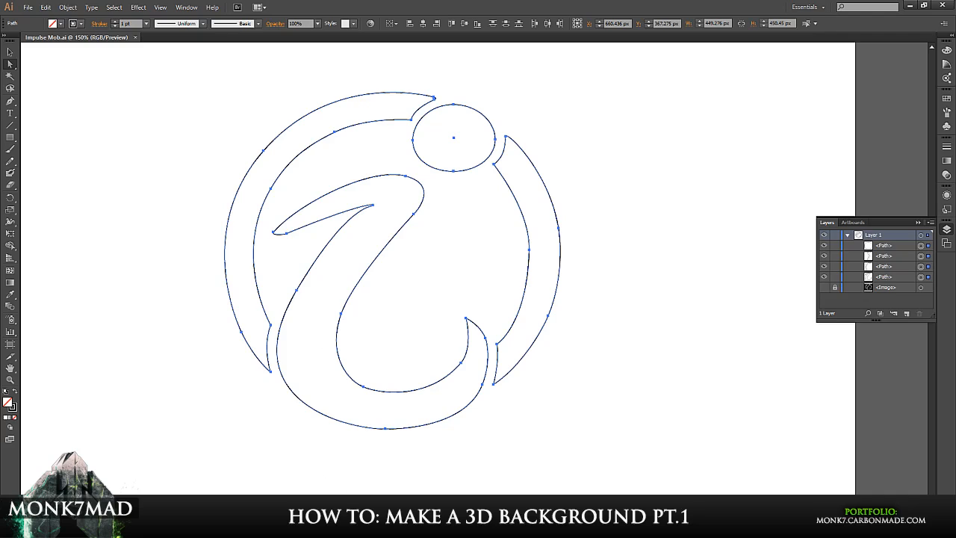
pyautogui.moveTo(25, 66)
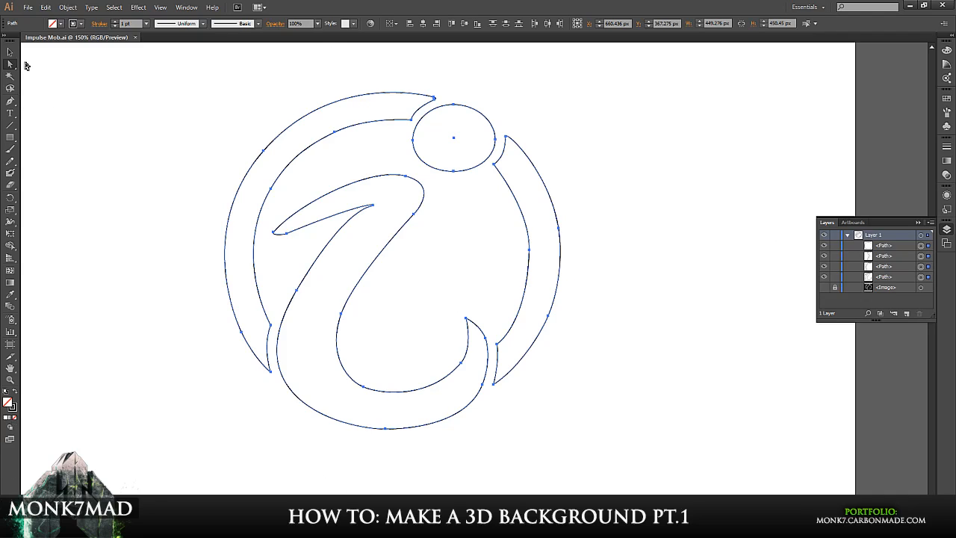
pyautogui.moveTo(48, 73)
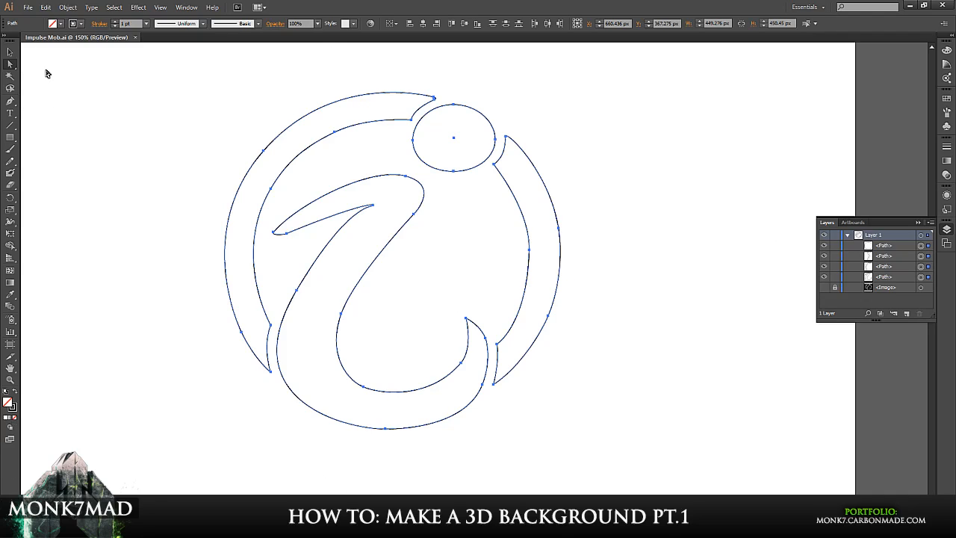
pyautogui.moveTo(150, 69)
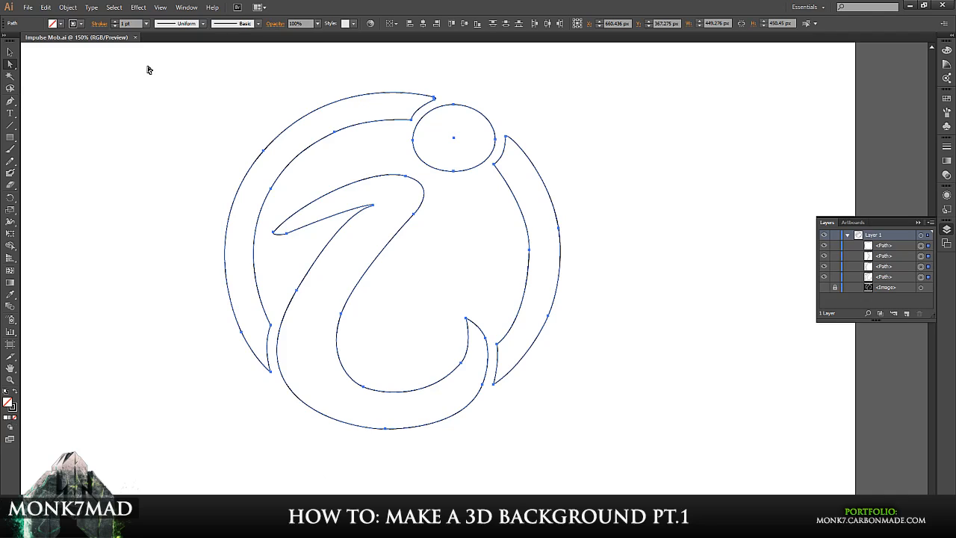
pyautogui.moveTo(193, 127)
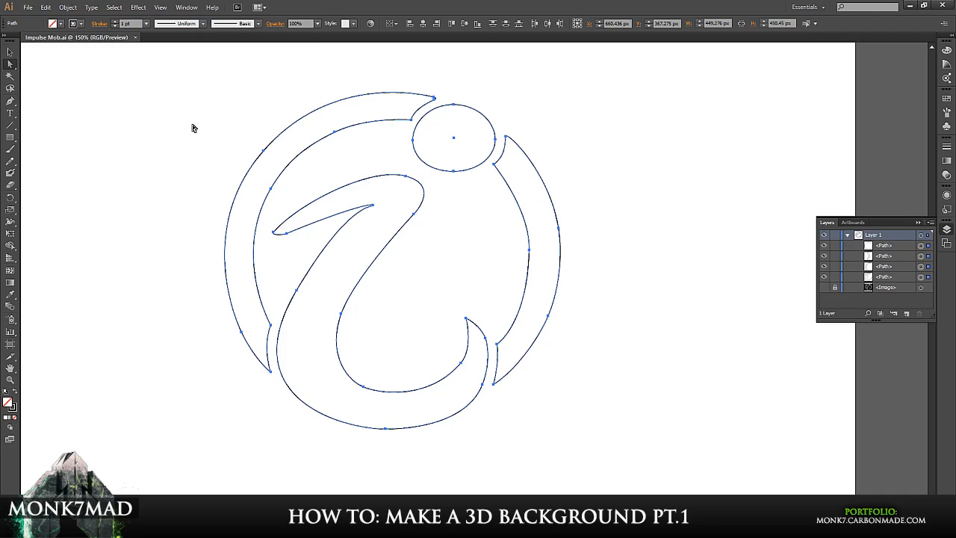
pyautogui.moveTo(162, 105)
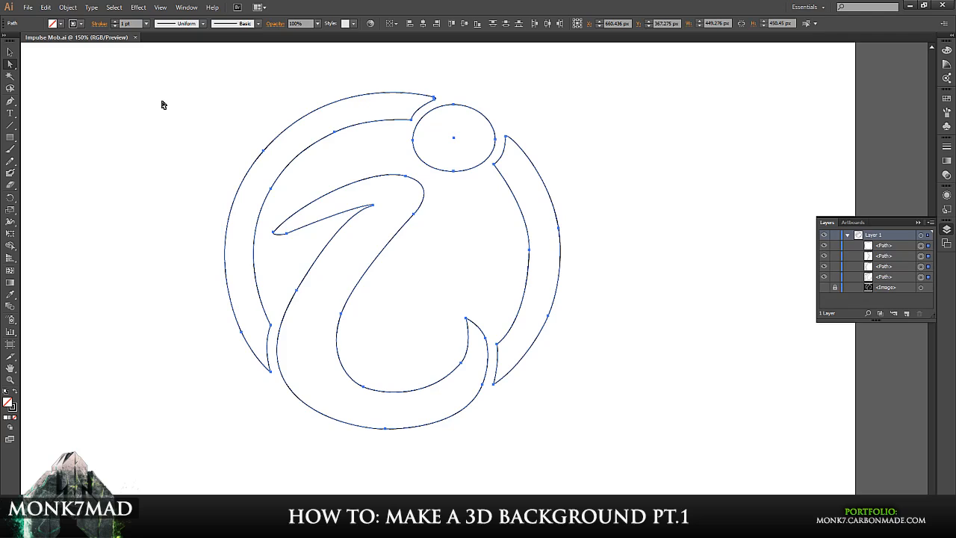
pyautogui.moveTo(152, 101)
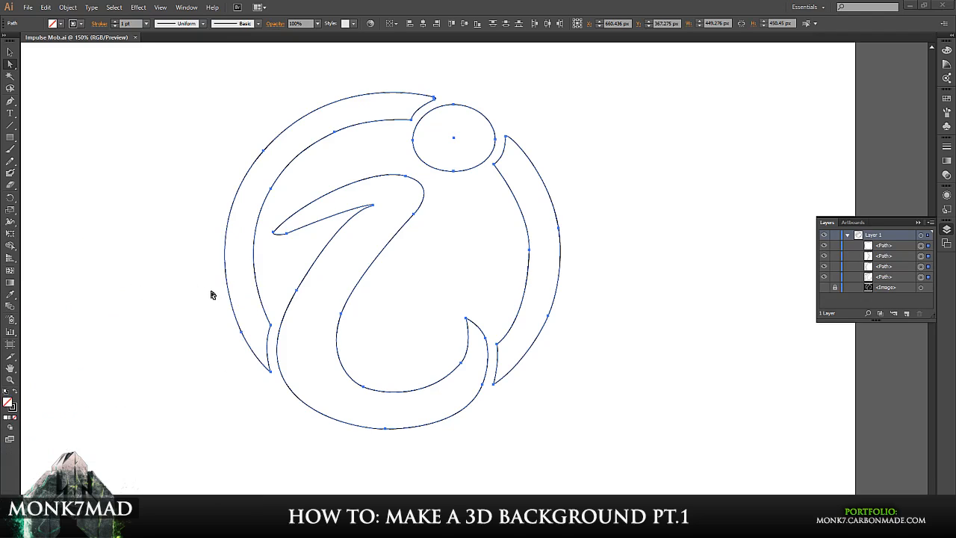
pyautogui.moveTo(98, 224)
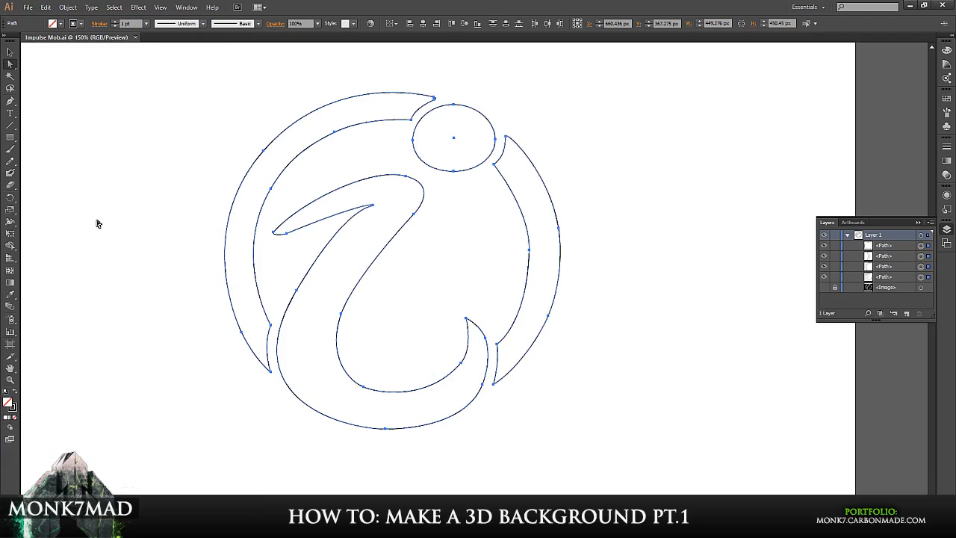
pyautogui.moveTo(353, 238)
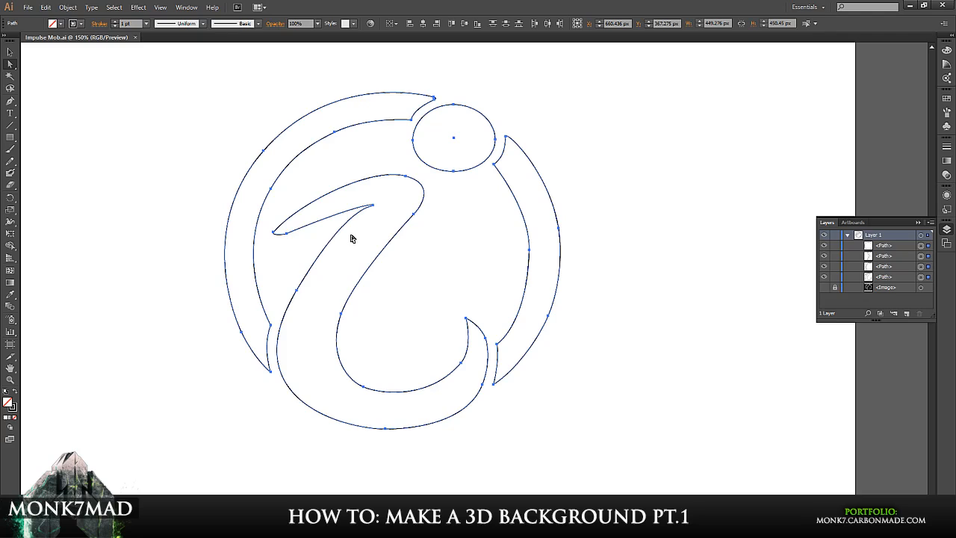
pyautogui.moveTo(357, 231)
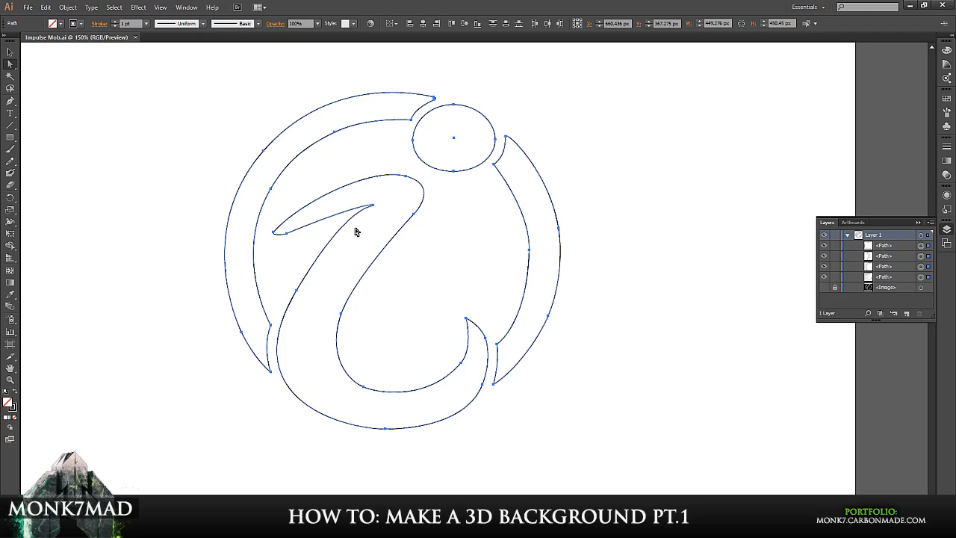
pyautogui.moveTo(626, 317)
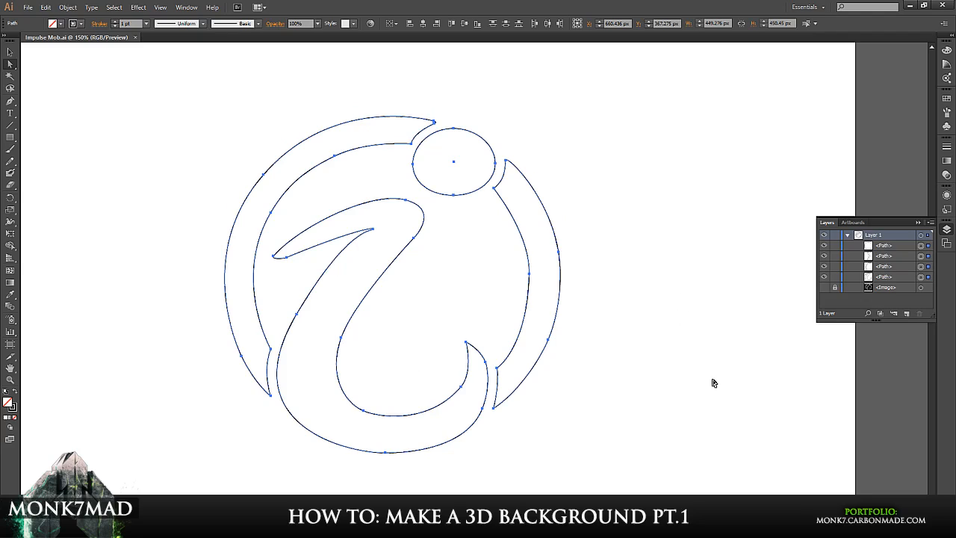
pyautogui.moveTo(531, 359)
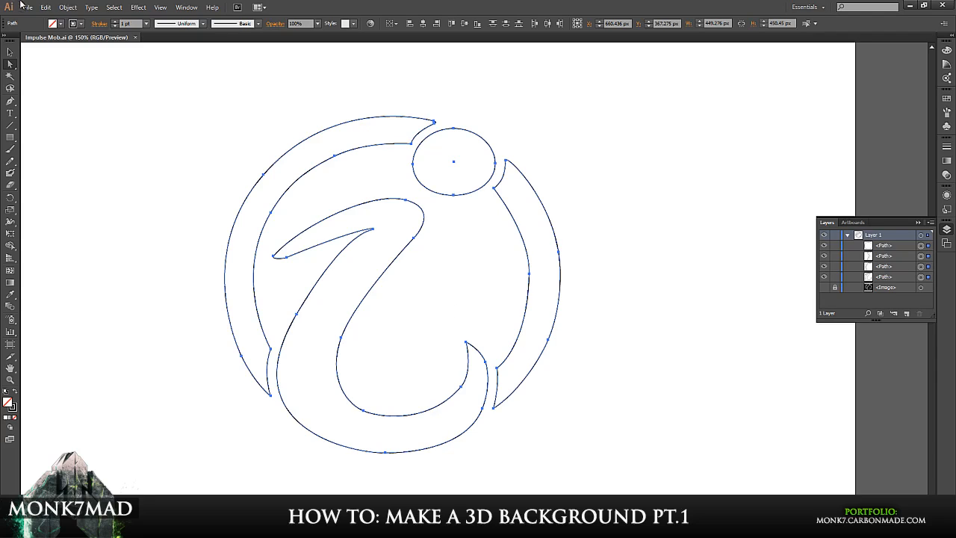
# Step: Save the logo to the Desktop as 'Impulse' in Illustrator CS6 format, accepting the warning
pyautogui.click(27, 7)
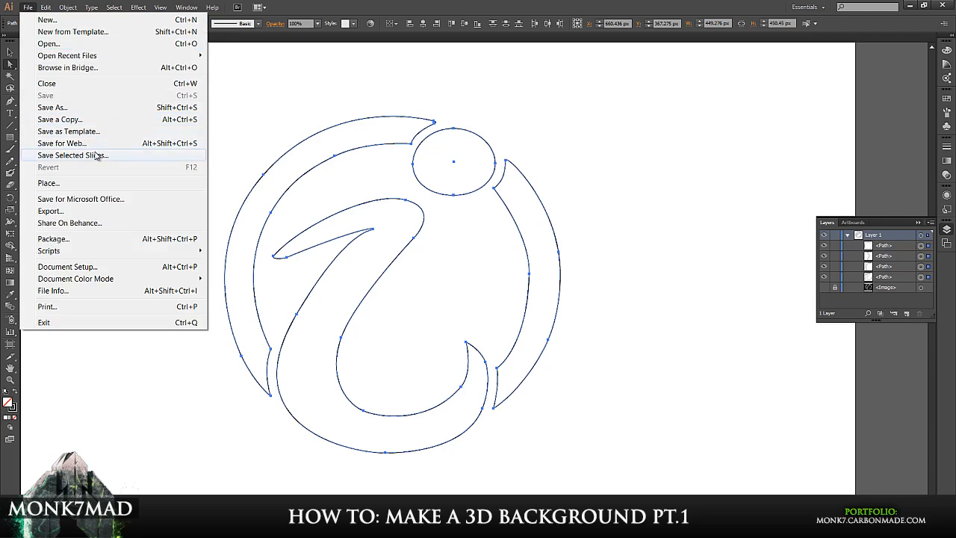
pyautogui.click(51, 106)
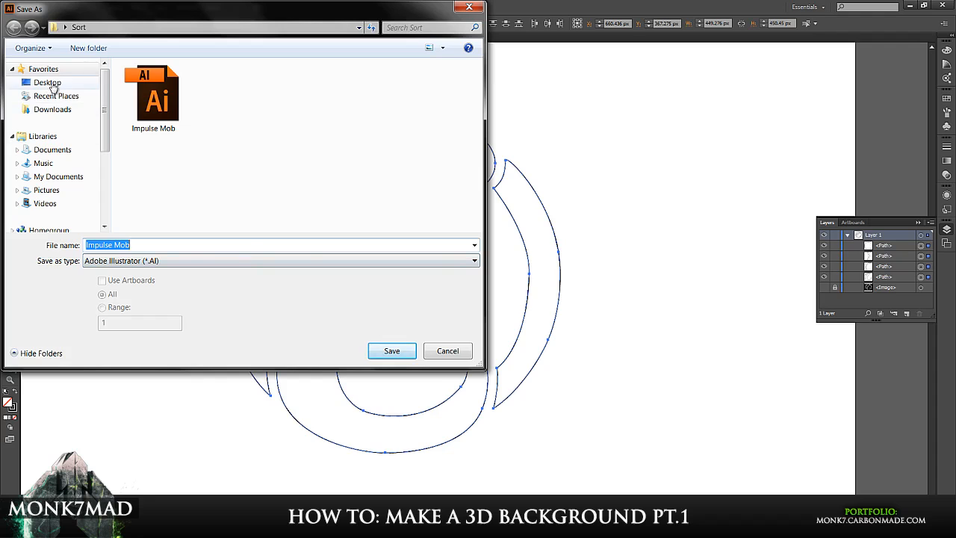
pyautogui.click(47, 82)
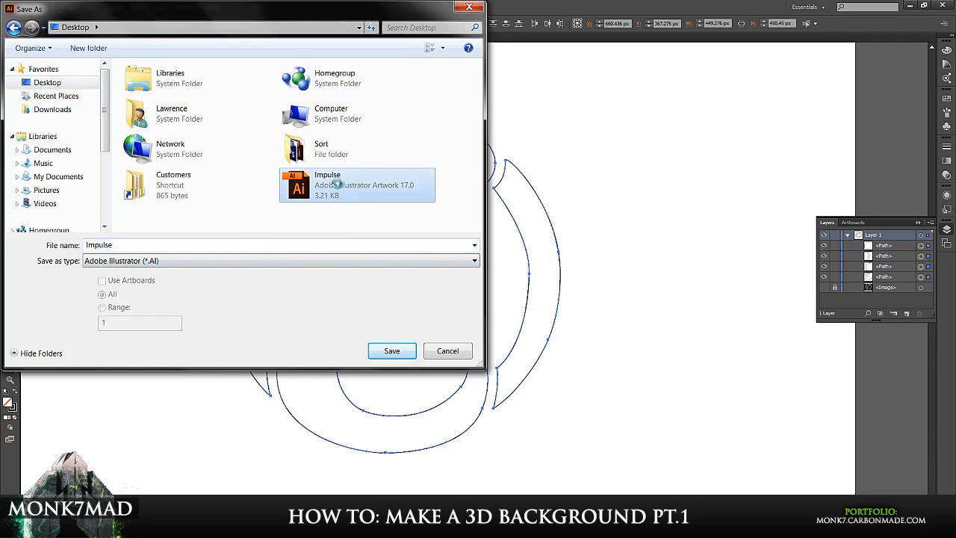
pyautogui.click(391, 350)
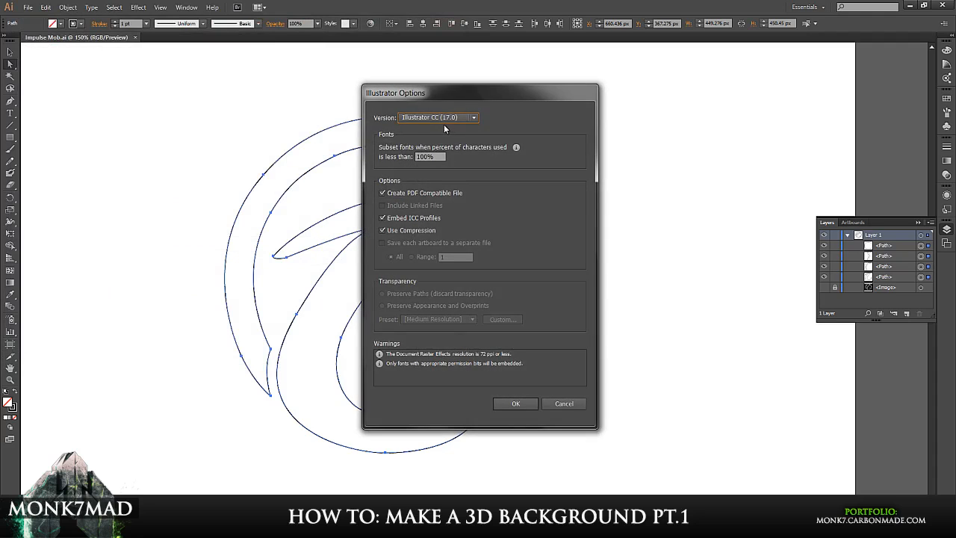
pyautogui.moveTo(433, 117)
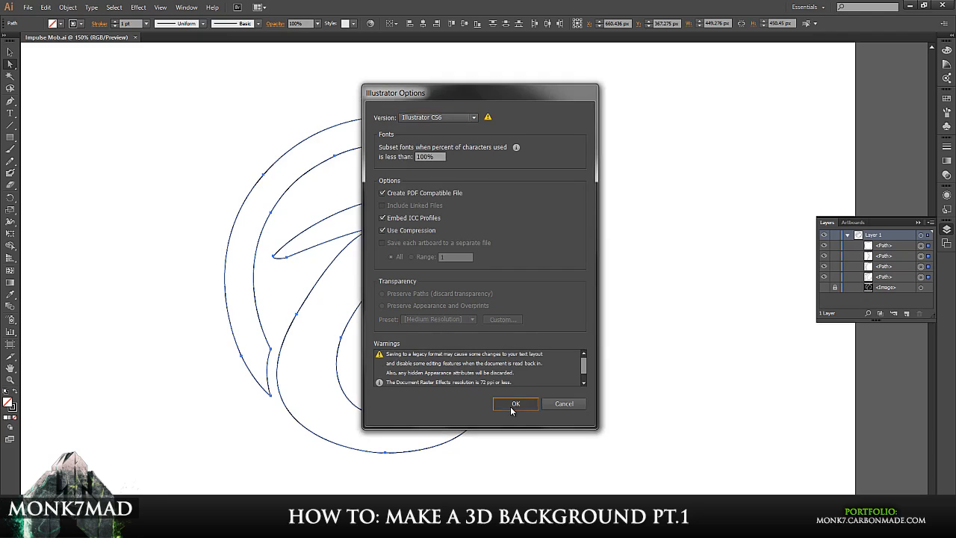
pyautogui.click(514, 403)
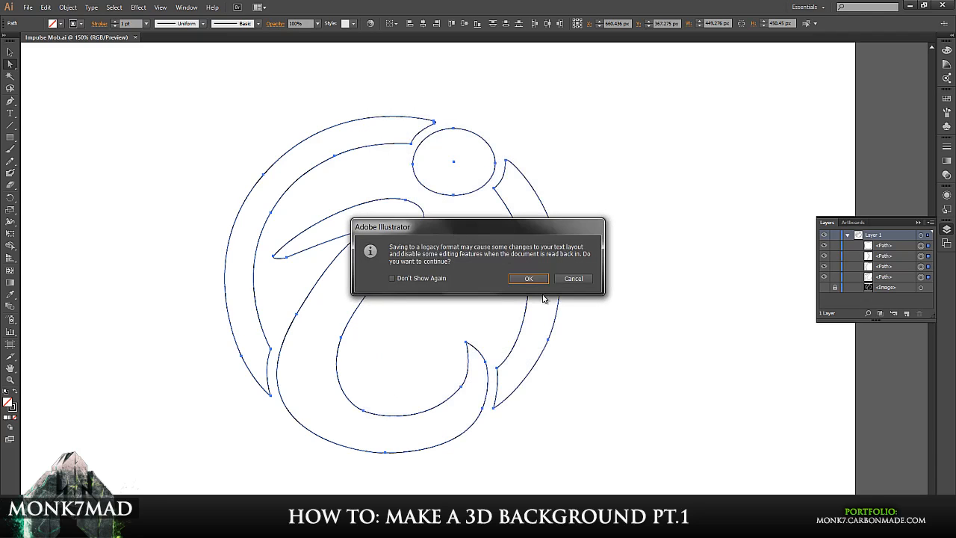
pyautogui.click(528, 277)
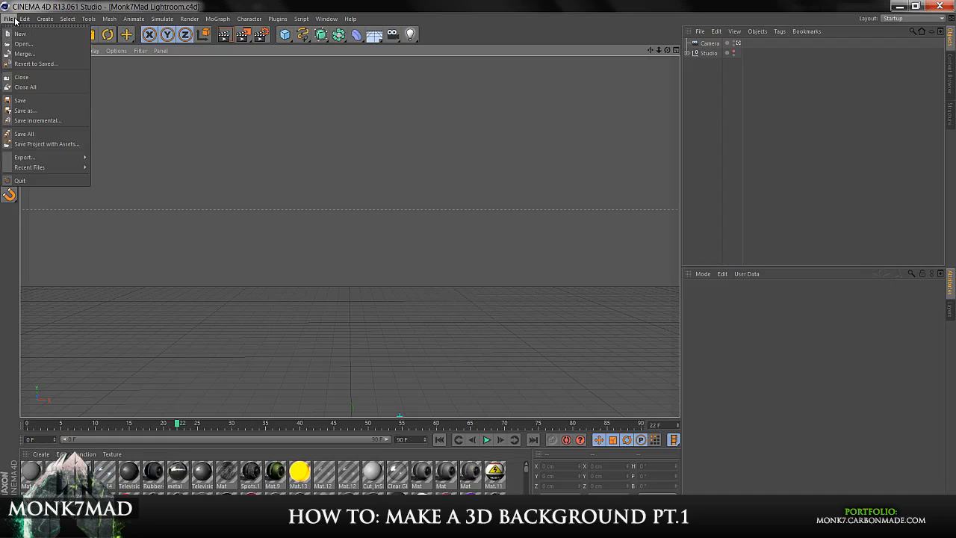
pyautogui.moveTo(24, 53)
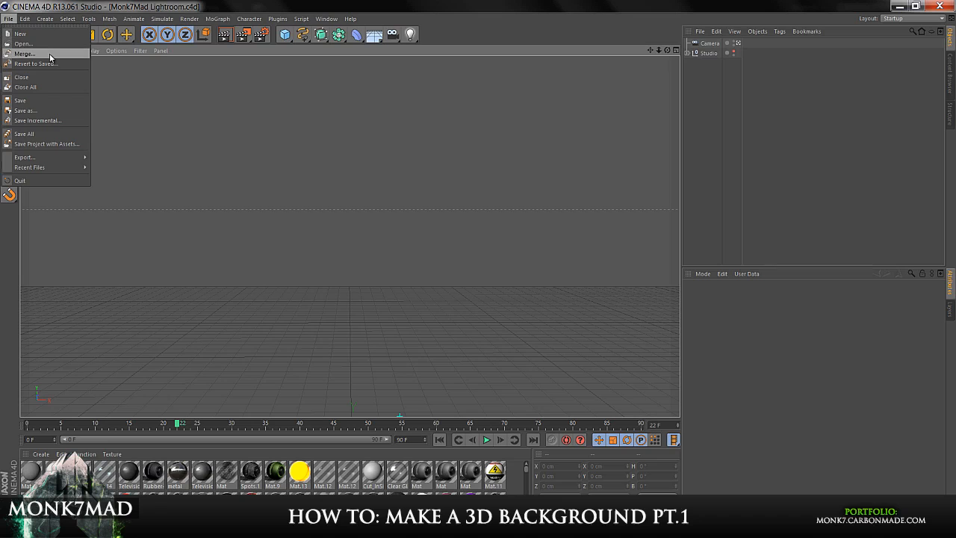
pyautogui.click(23, 43)
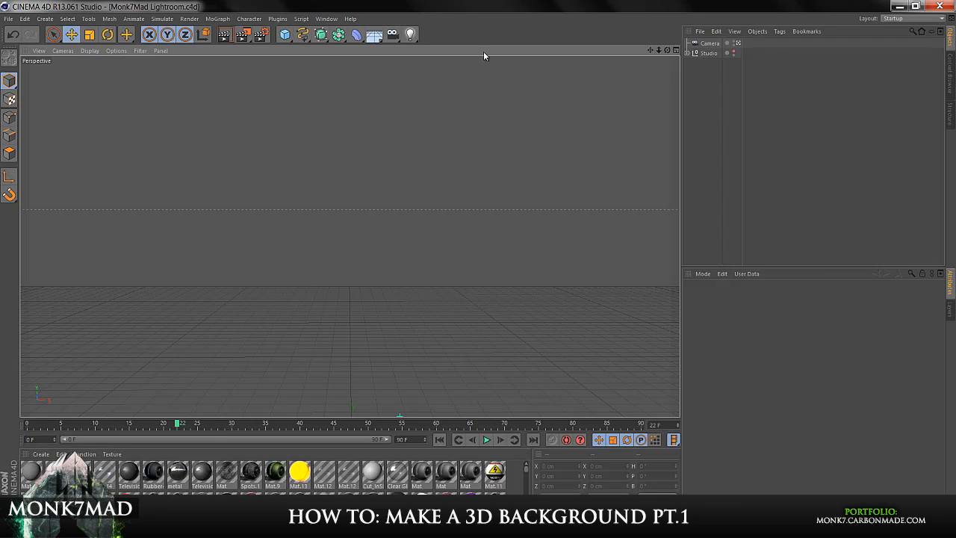
pyautogui.moveTo(206, 178)
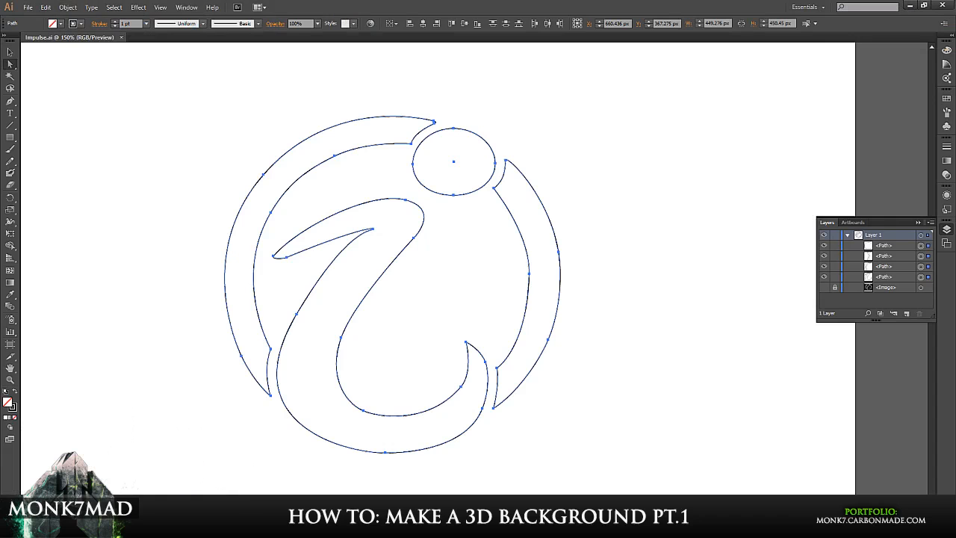
pyautogui.moveTo(529, 105)
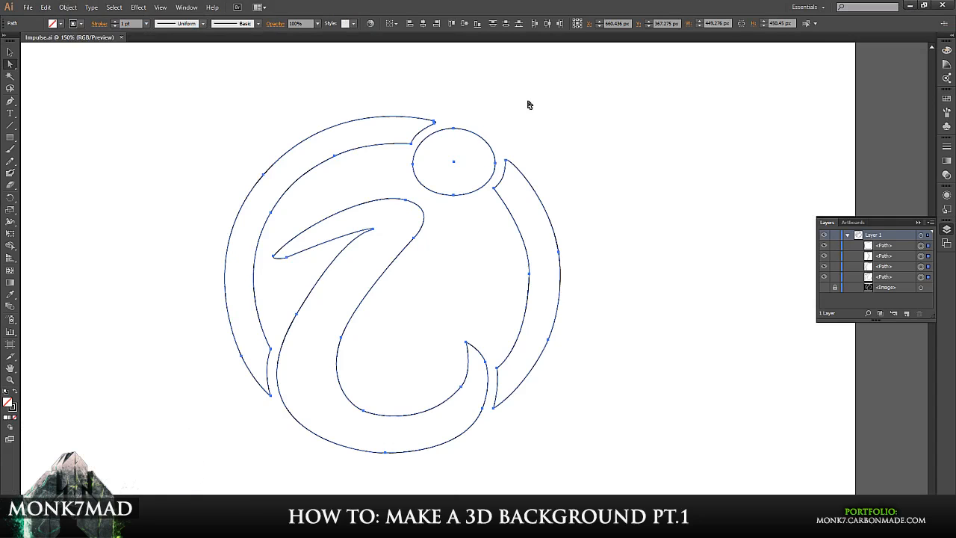
# Step: Save the logo paths as 'Impulse Working' in Illustrator 8 format
pyautogui.click(28, 6)
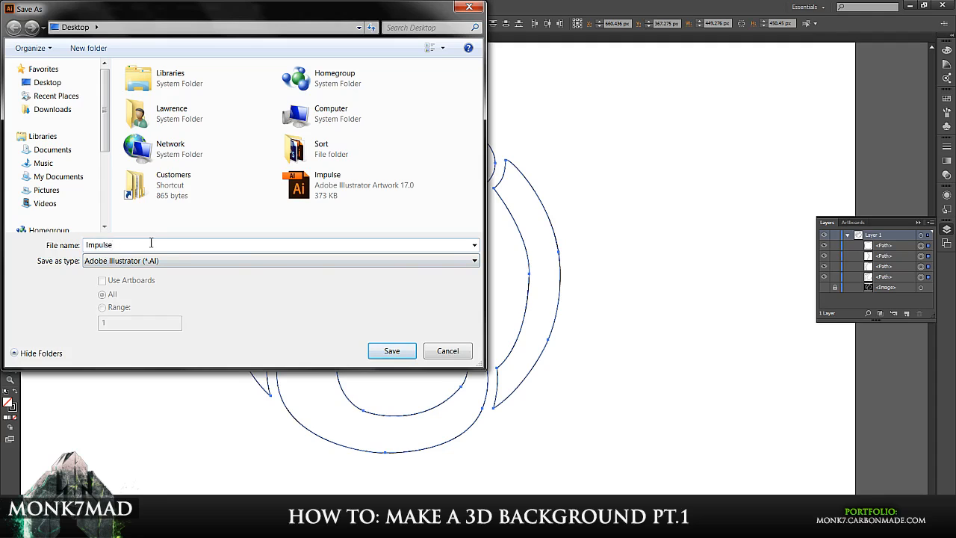
pyautogui.write('Worki')
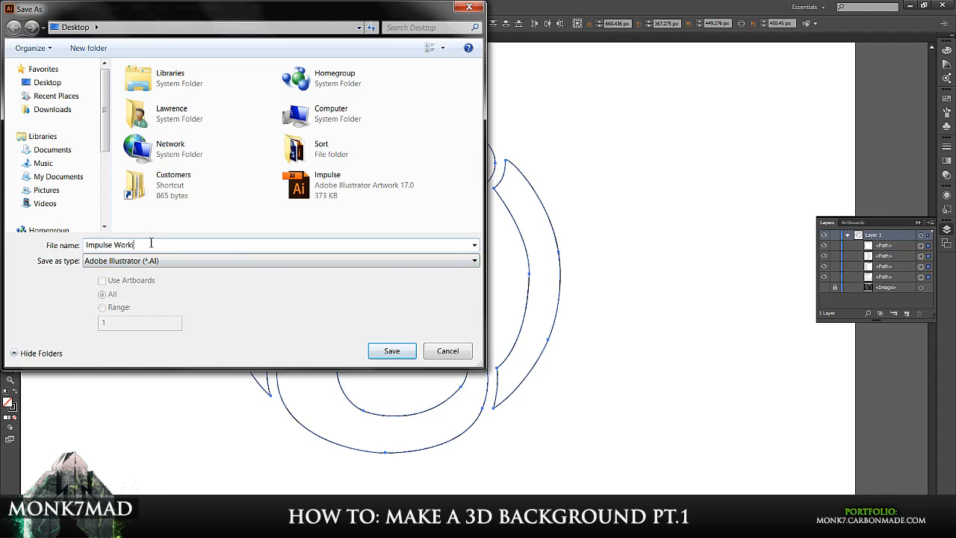
pyautogui.click(391, 351)
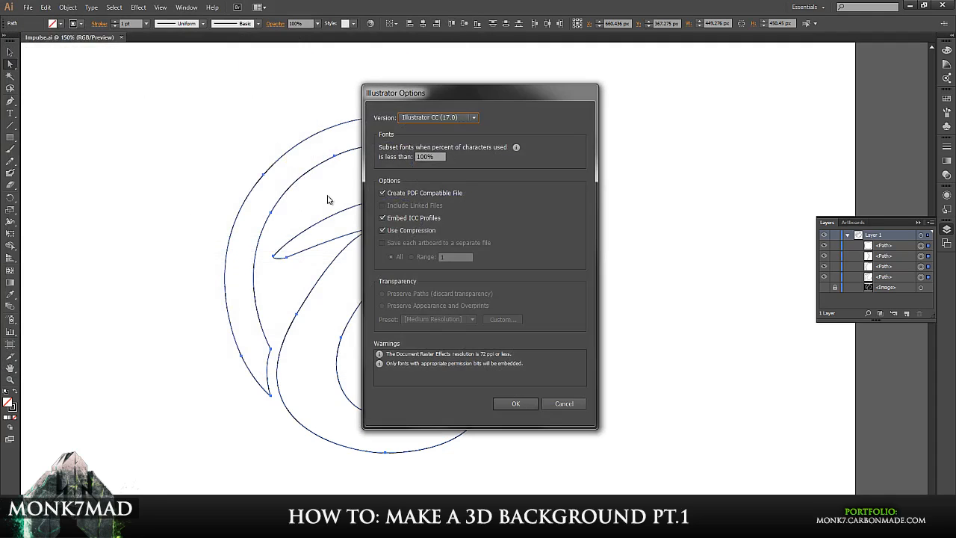
pyautogui.click(438, 117)
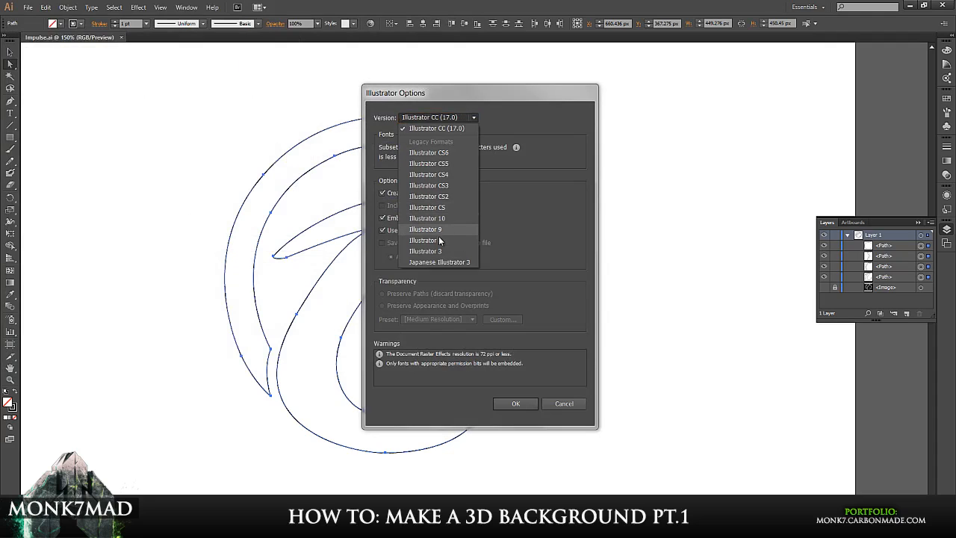
pyautogui.click(424, 240)
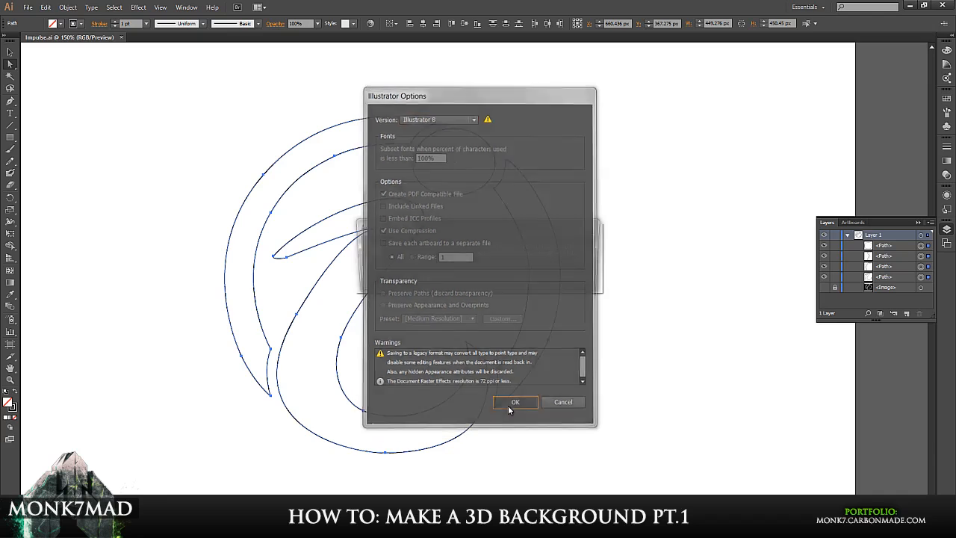
pyautogui.click(515, 402)
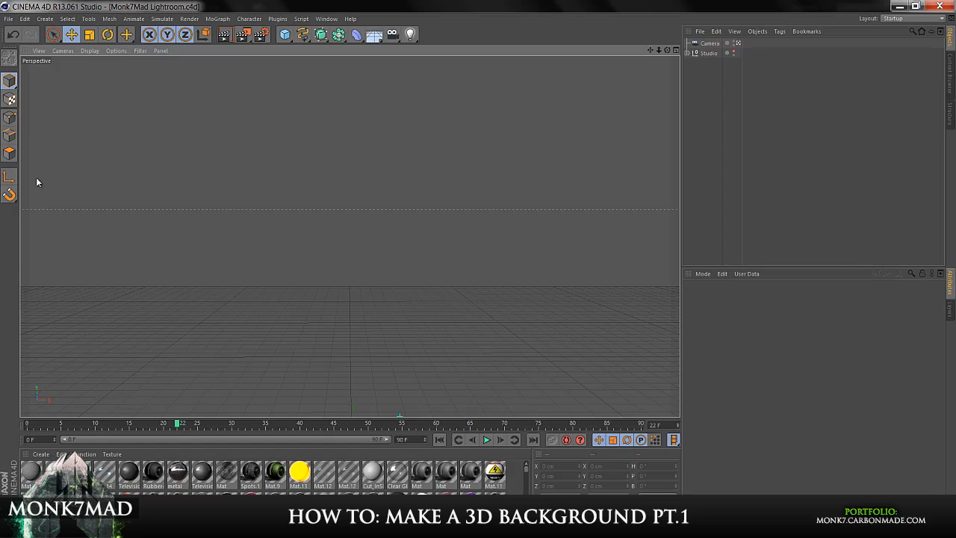
# Step: Merge Impulse Working.ai into the Cinema 4D lightroom scene through the Illustrator import
pyautogui.click(8, 19)
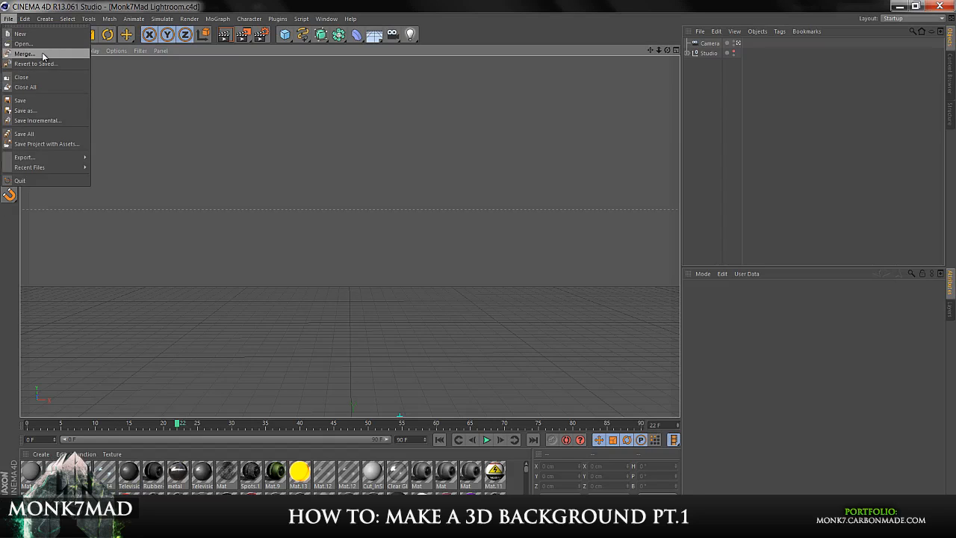
pyautogui.click(23, 43)
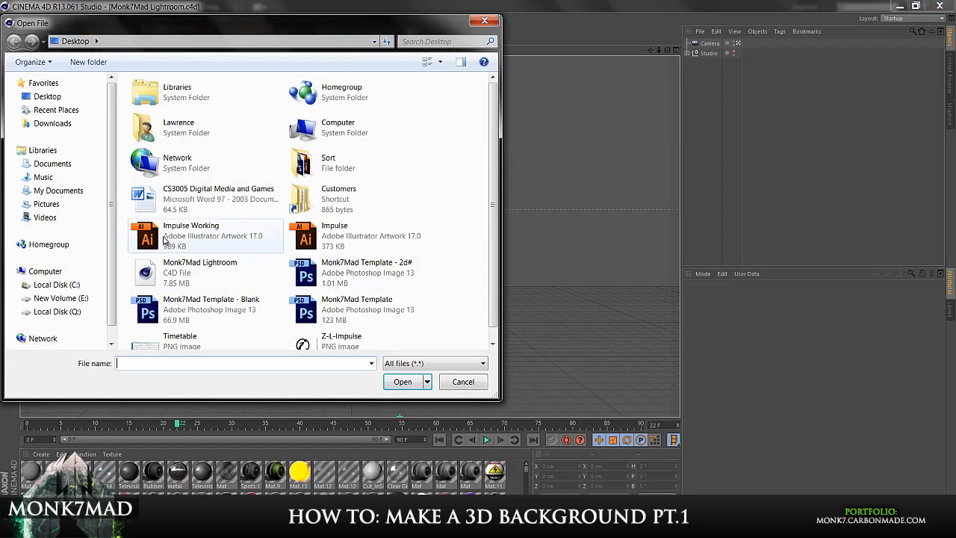
pyautogui.click(403, 382)
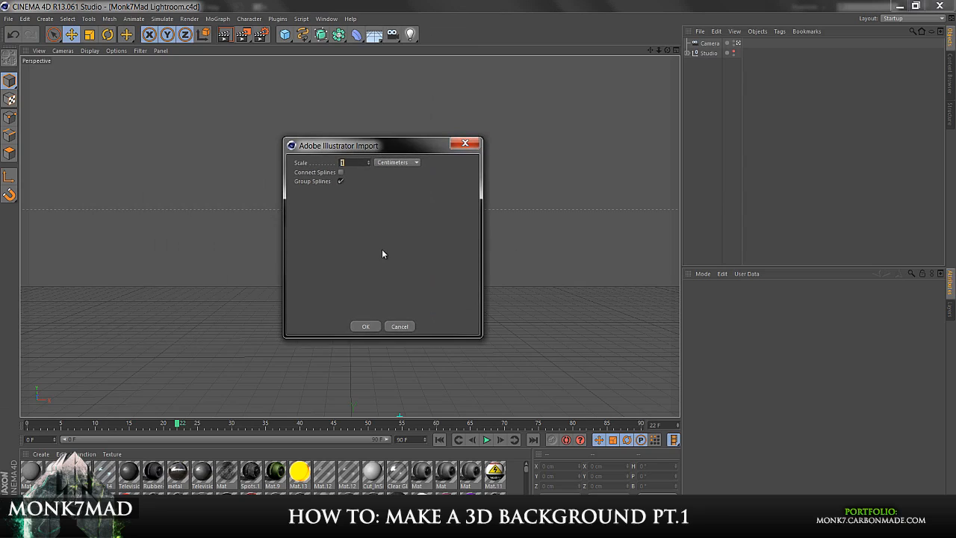
pyautogui.click(365, 327)
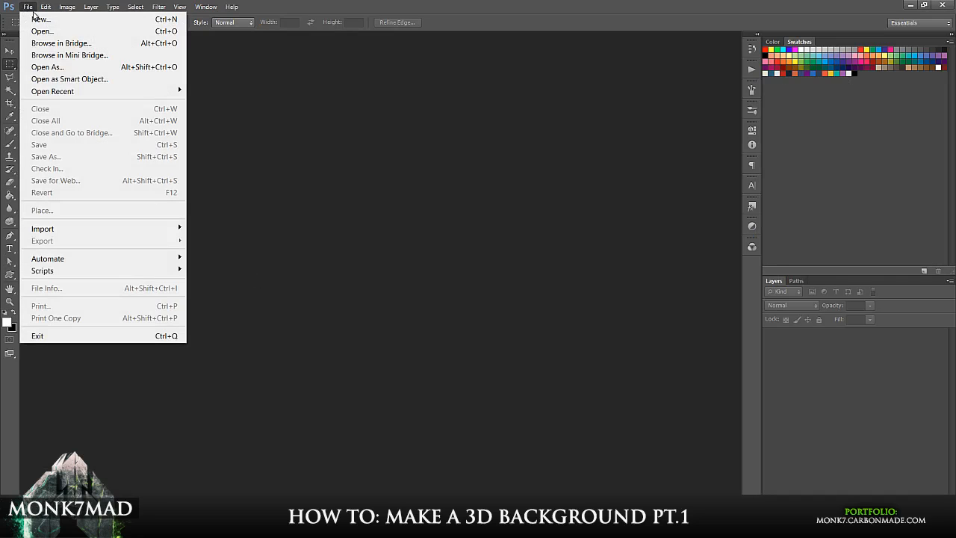
# Step: Create a new Photoshop document and paste the logo into it as a path
pyautogui.click(39, 19)
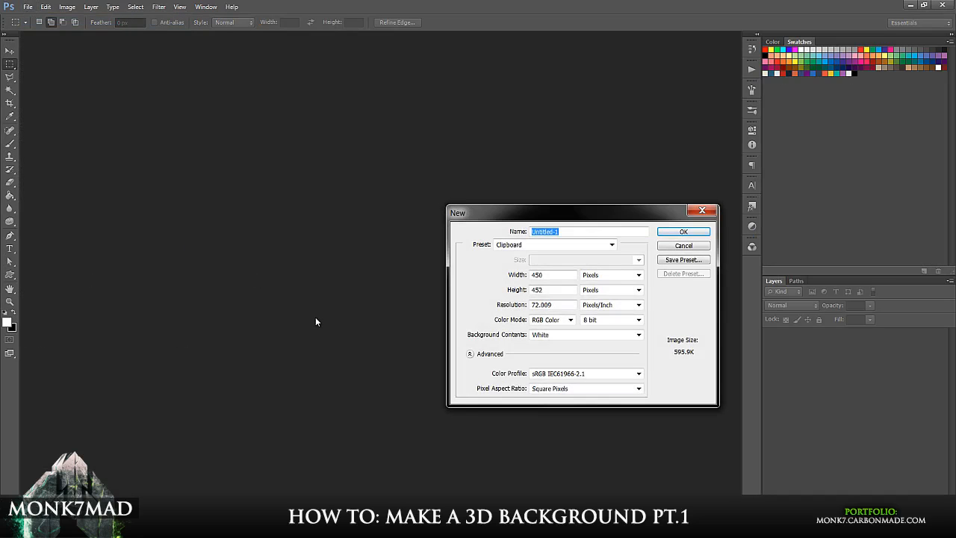
pyautogui.click(681, 231)
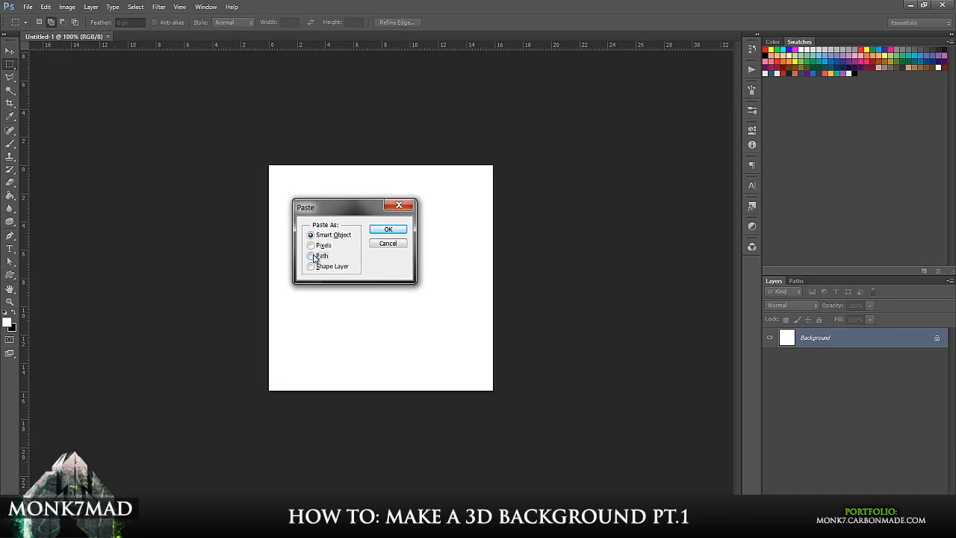
pyautogui.click(388, 229)
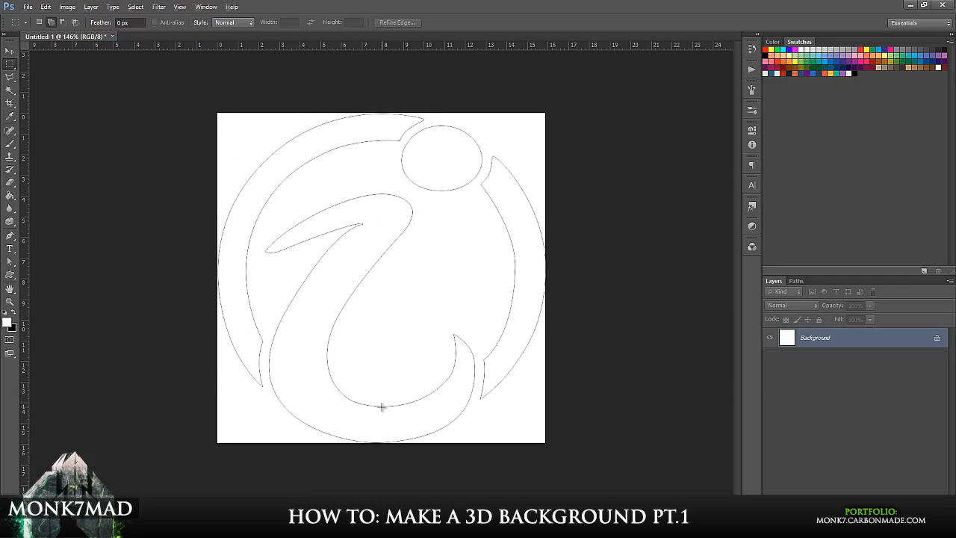
# Step: Export the work path to an Illustrator file named 'Impulse PS'
pyautogui.click(46, 7)
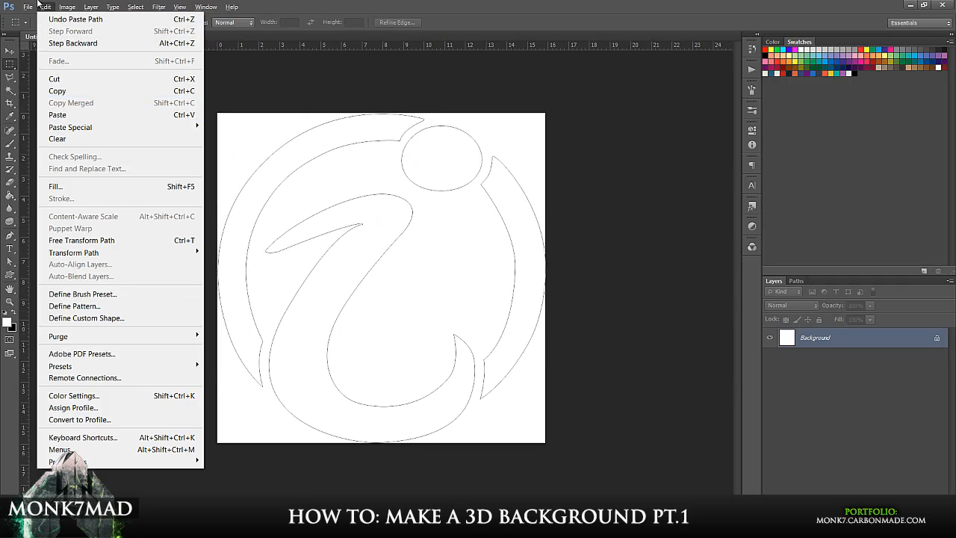
pyautogui.click(28, 7)
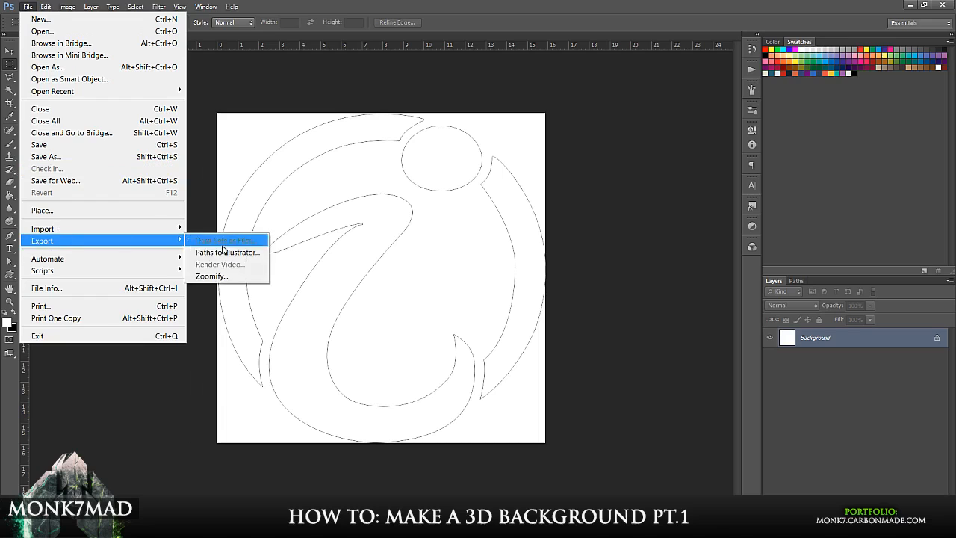
pyautogui.click(224, 240)
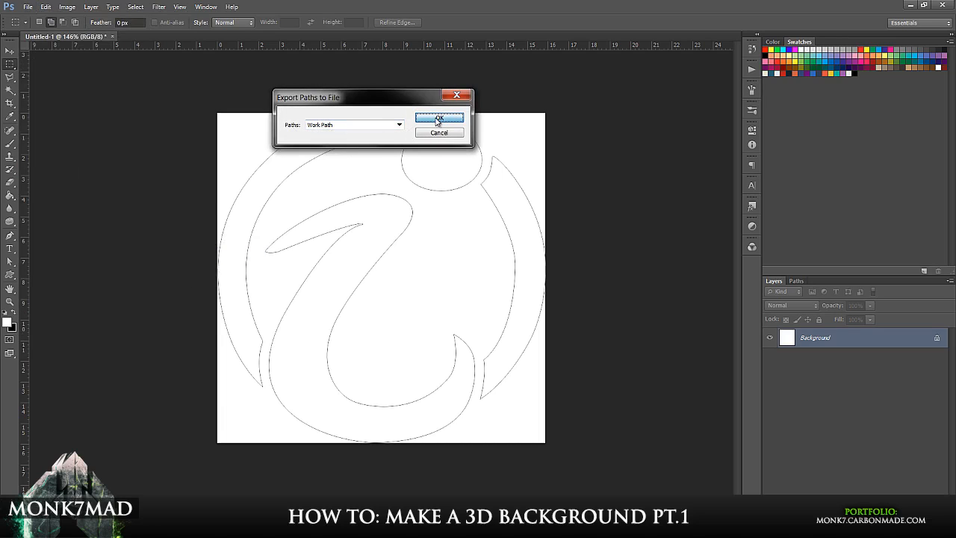
pyautogui.moveTo(807, 375)
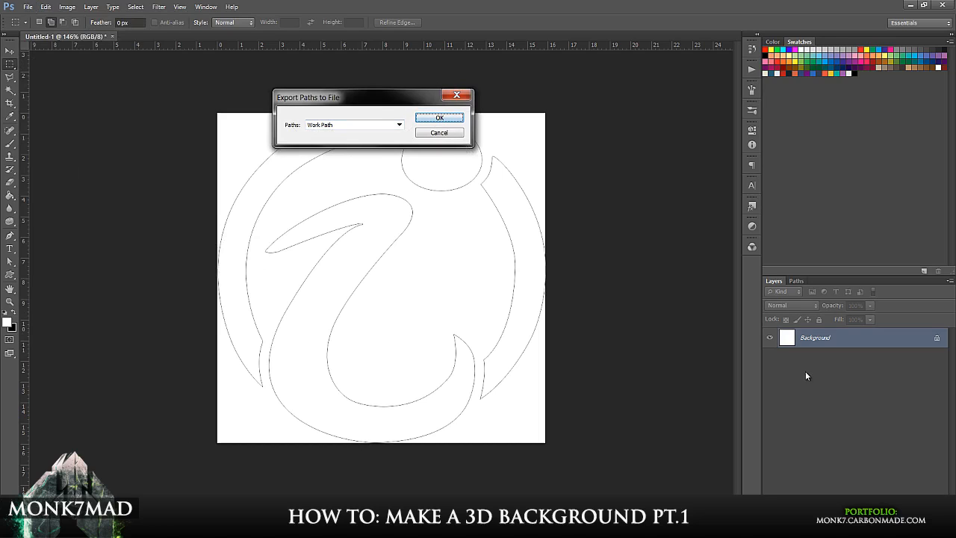
pyautogui.moveTo(407, 118)
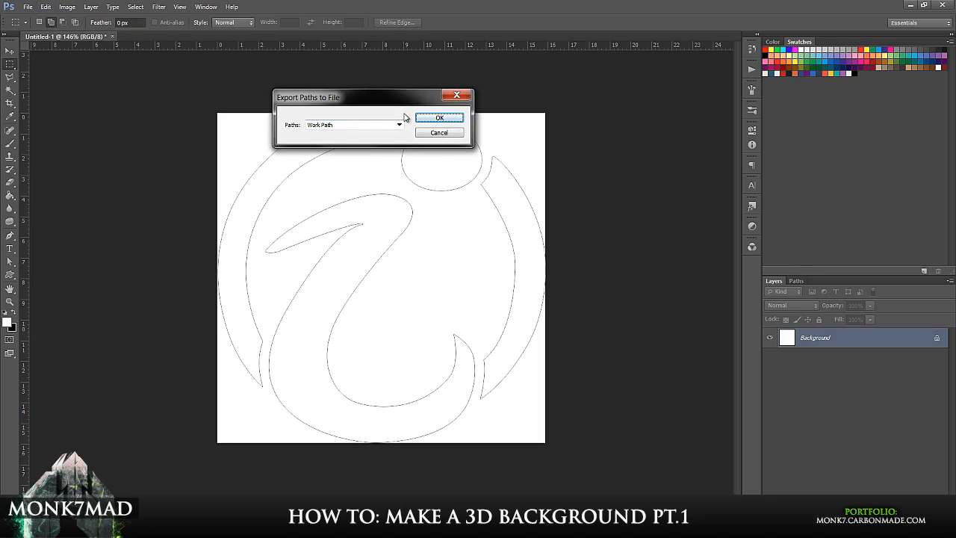
pyautogui.click(439, 117)
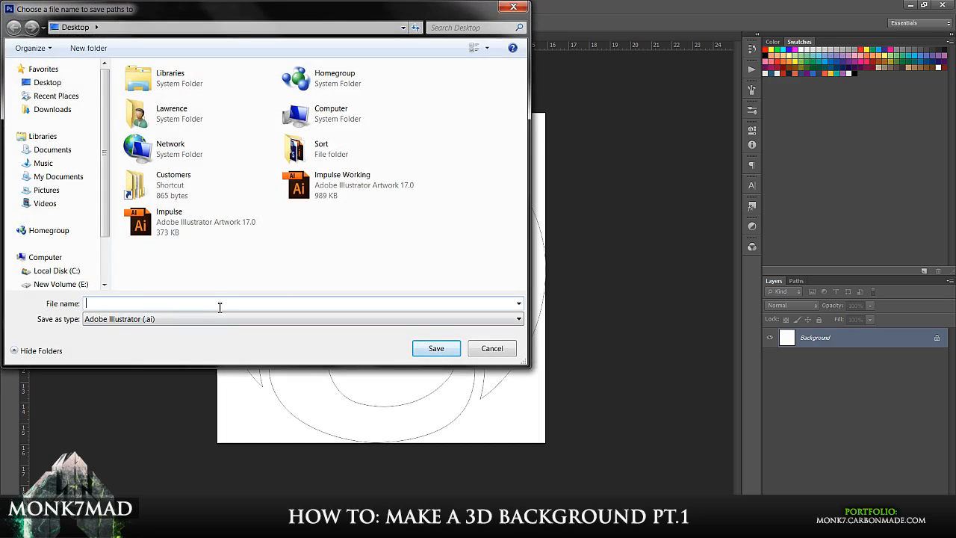
pyautogui.write('Impulse')
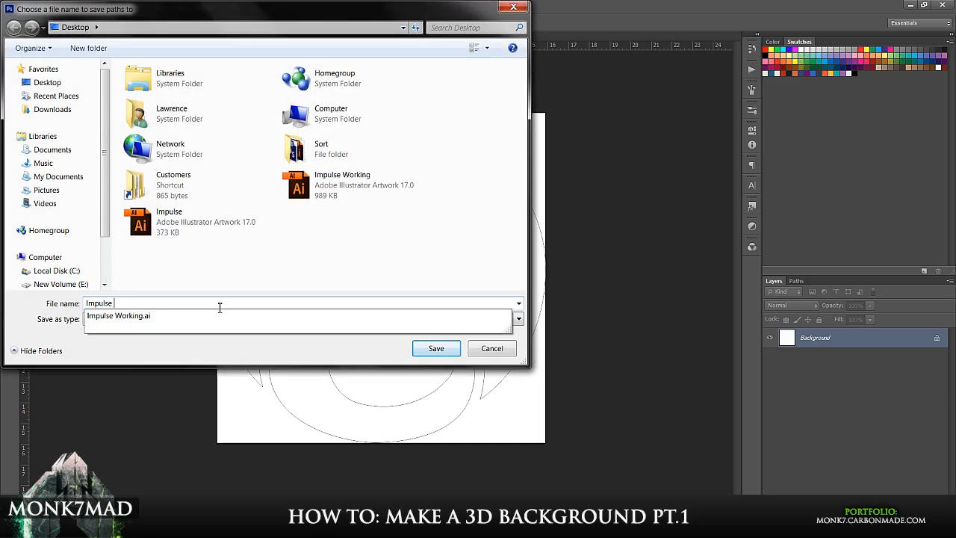
pyautogui.write('PS')
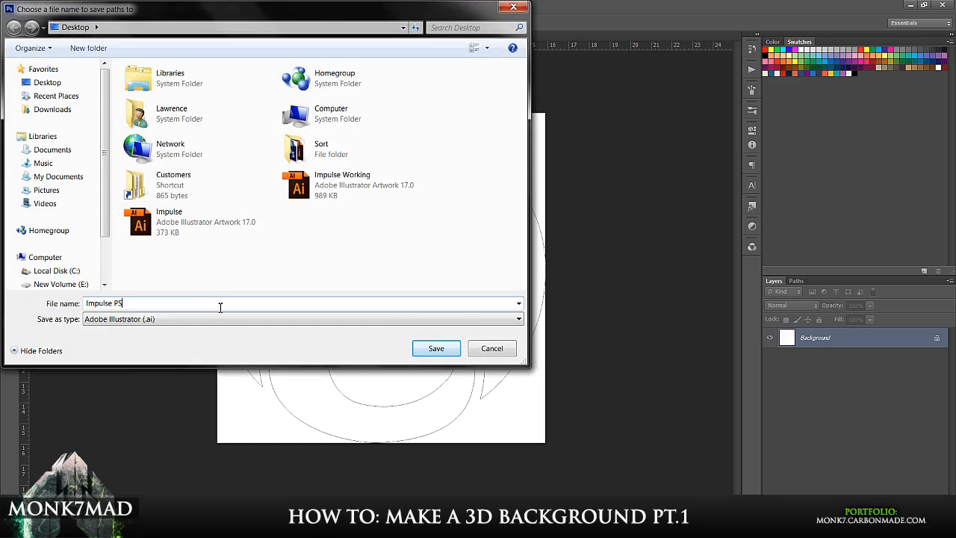
pyautogui.click(435, 348)
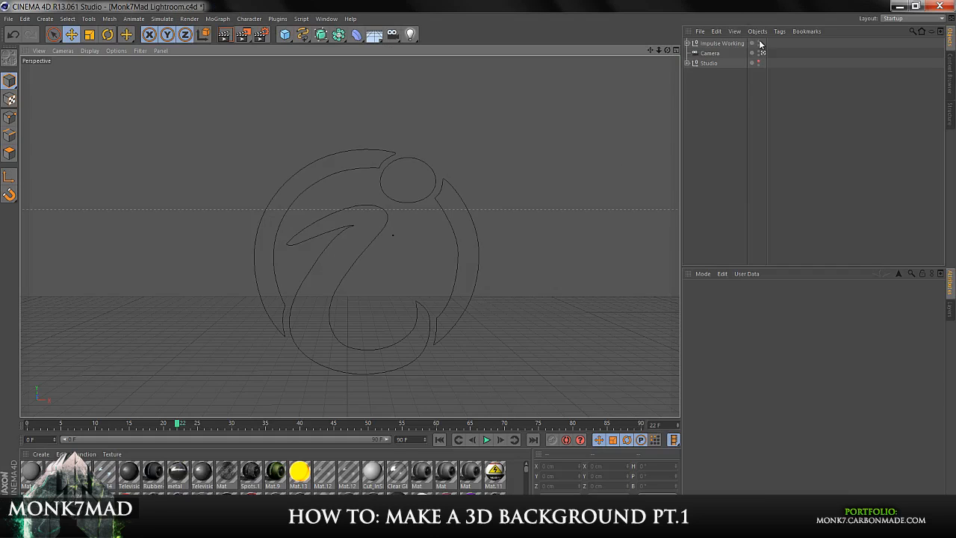
# Step: Merge Impulse PS.ai into the scene alongside the Impulse Working outline
pyautogui.click(8, 19)
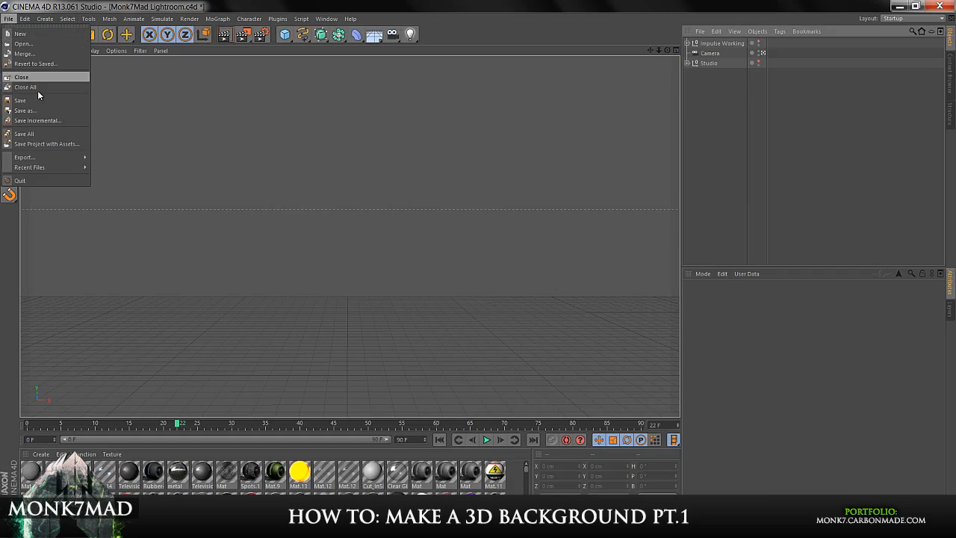
pyautogui.click(23, 43)
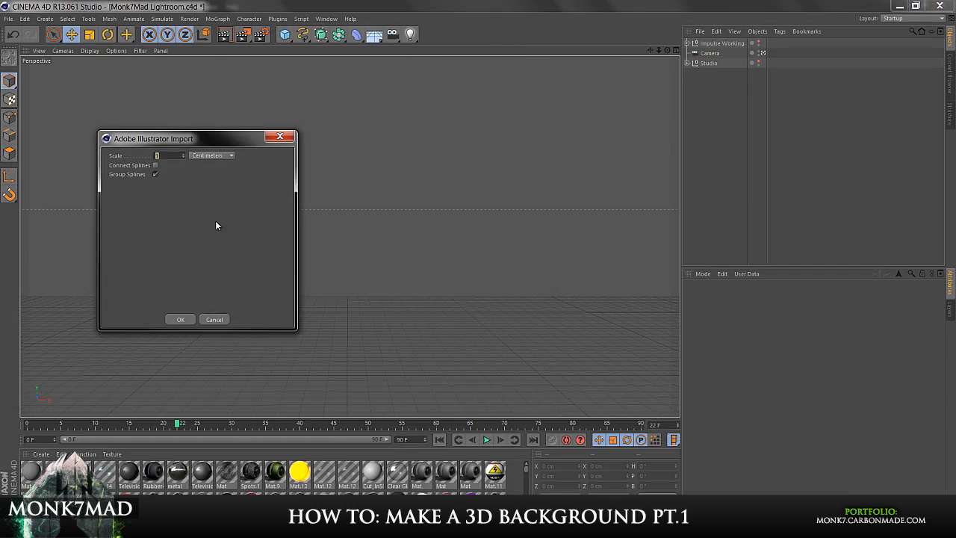
pyautogui.click(180, 319)
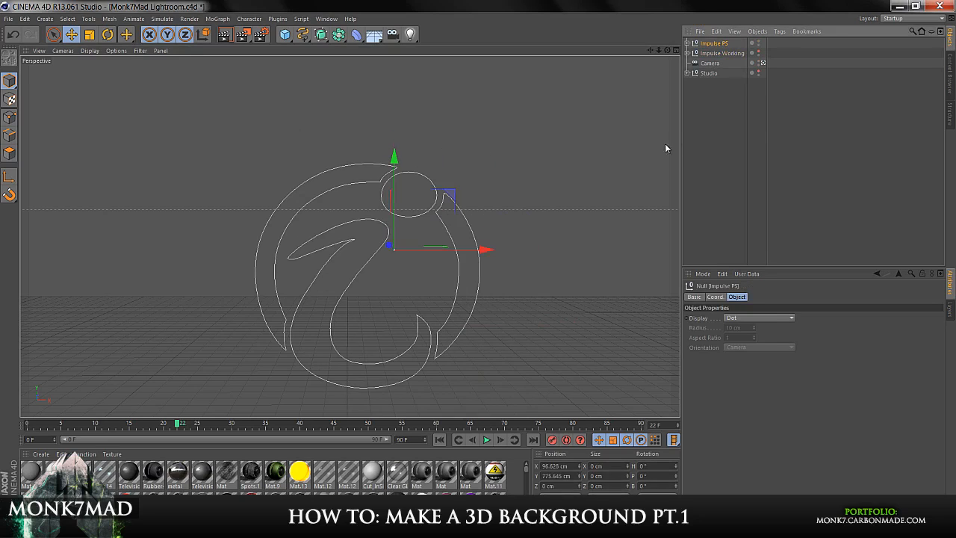
# Step: Orbit the view onto the logo and select Impulse Working, then Impulse PS, in the Object Manager
pyautogui.moveTo(489, 250); pyautogui.dragTo(478, 222)
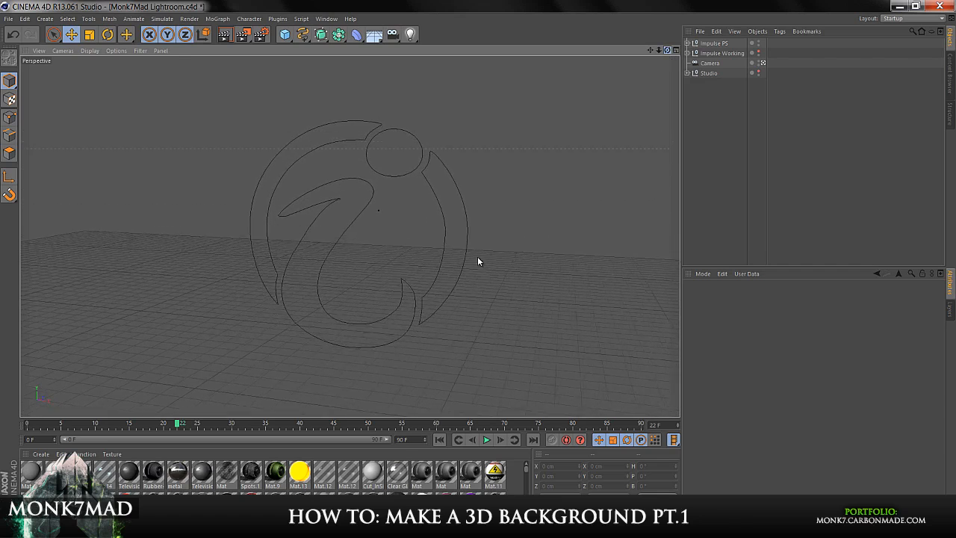
pyautogui.moveTo(478, 261); pyautogui.dragTo(450, 112)
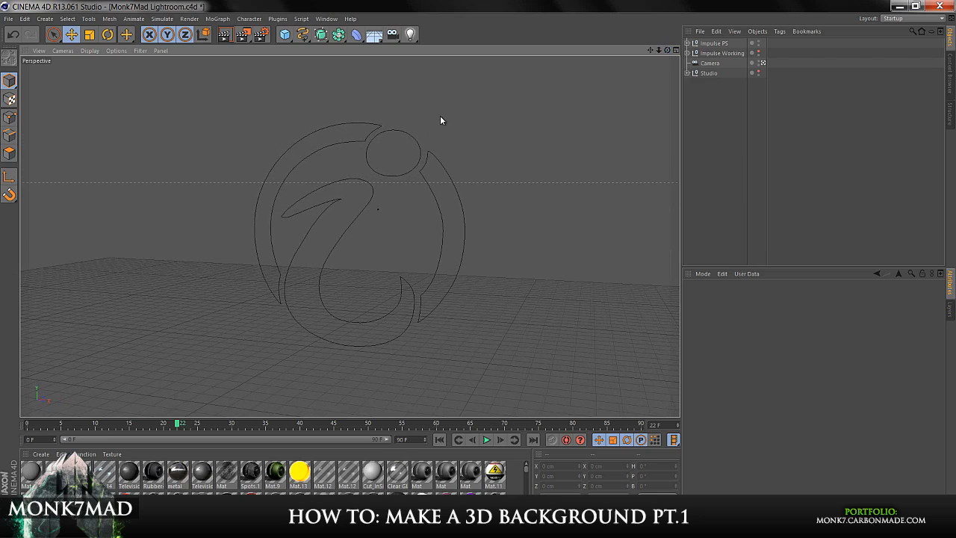
pyautogui.click(723, 53)
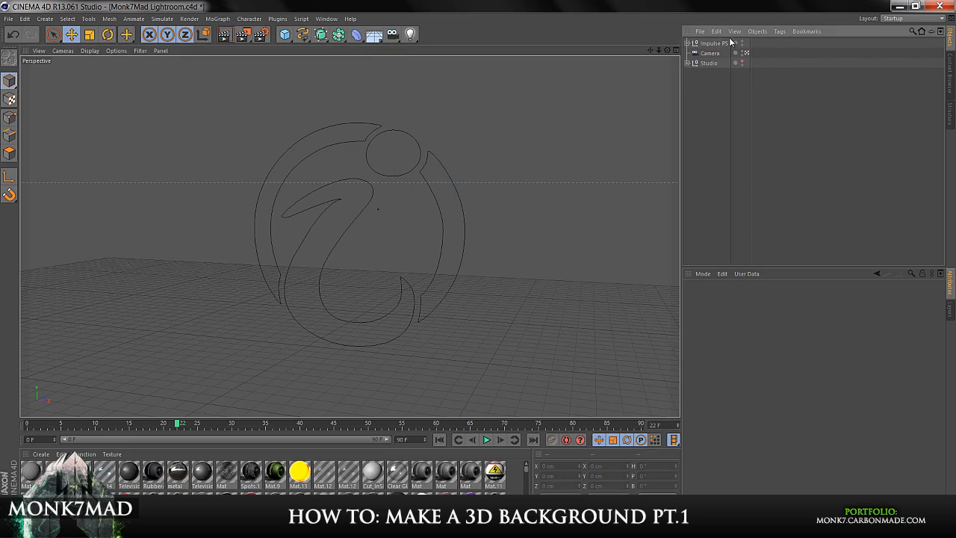
pyautogui.click(713, 43)
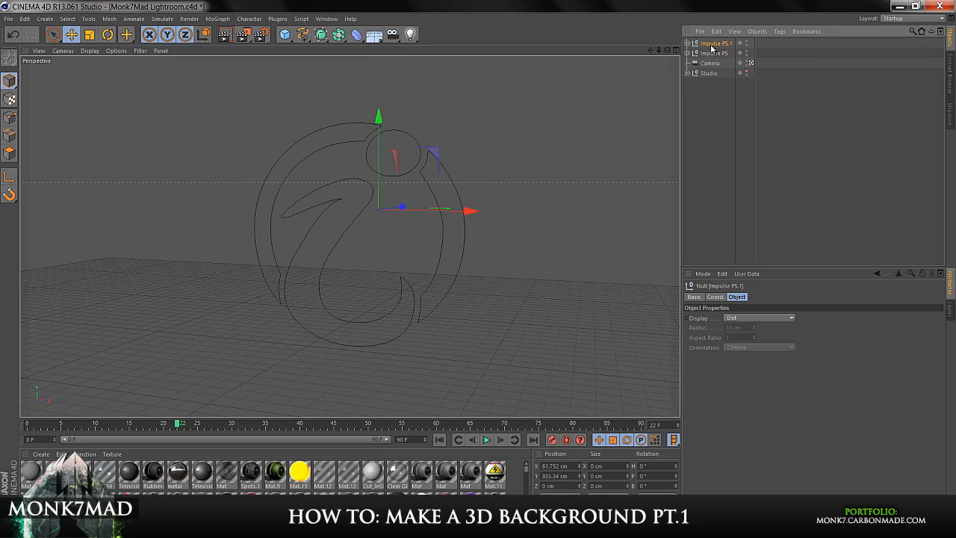
# Step: Expand Impulse PS.1 to inspect its circle and arc paths, then show the NURBS generator list
pyautogui.click(751, 53)
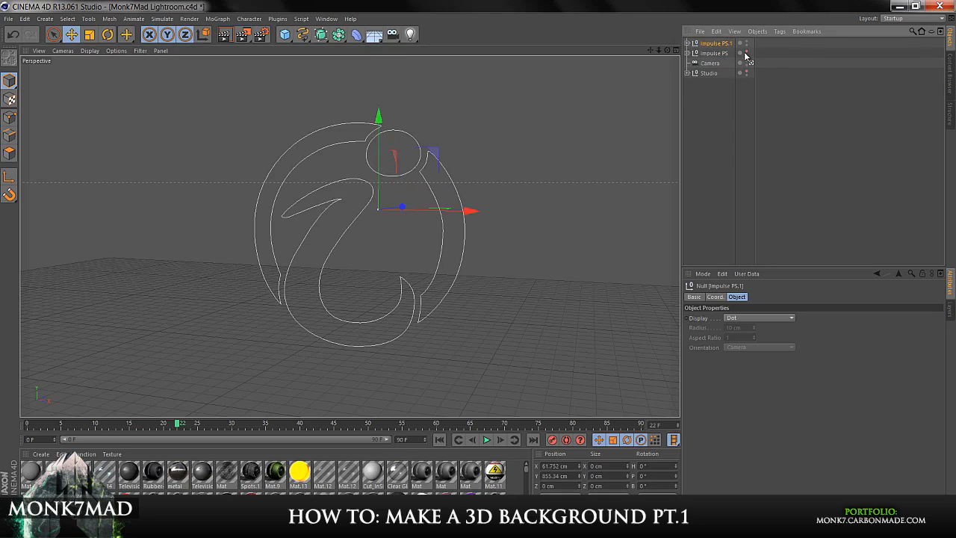
pyautogui.click(715, 43)
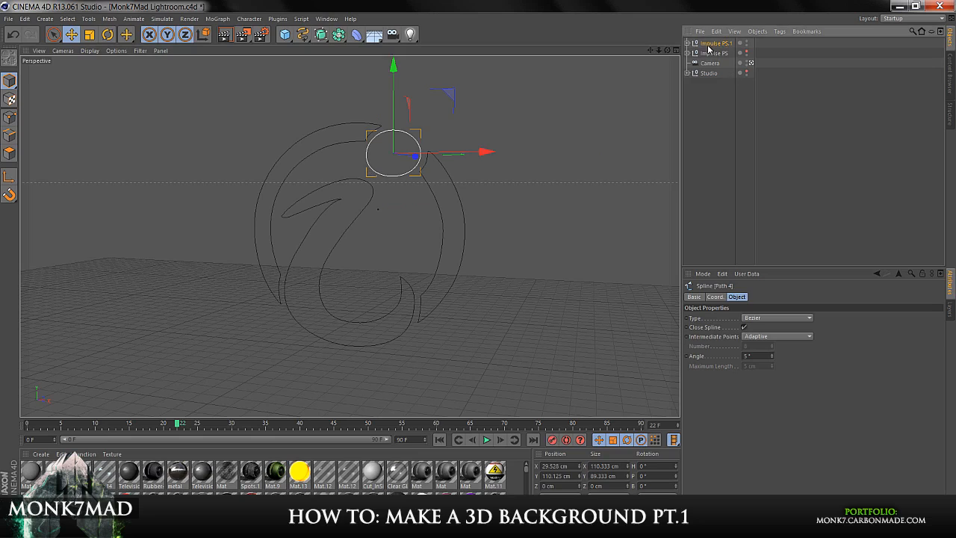
pyautogui.click(714, 43)
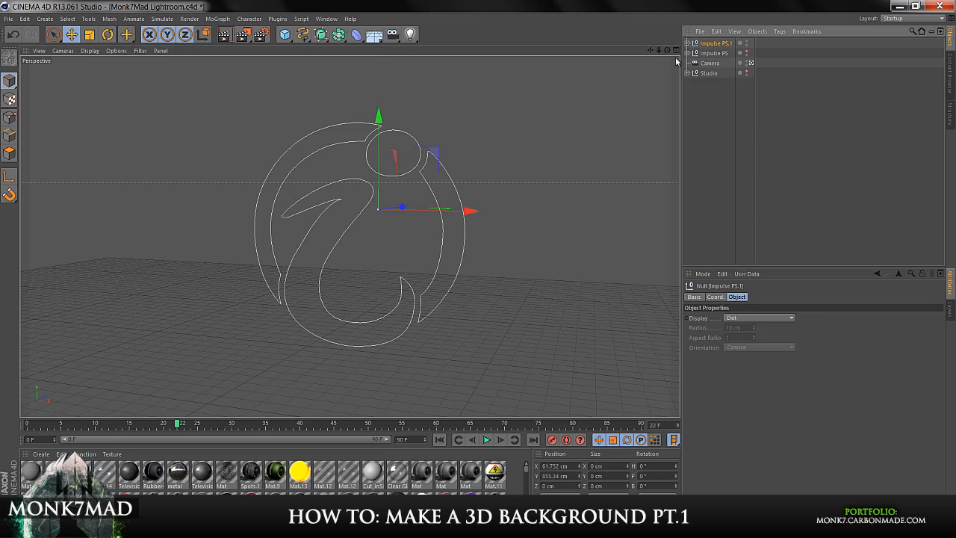
pyautogui.click(686, 42)
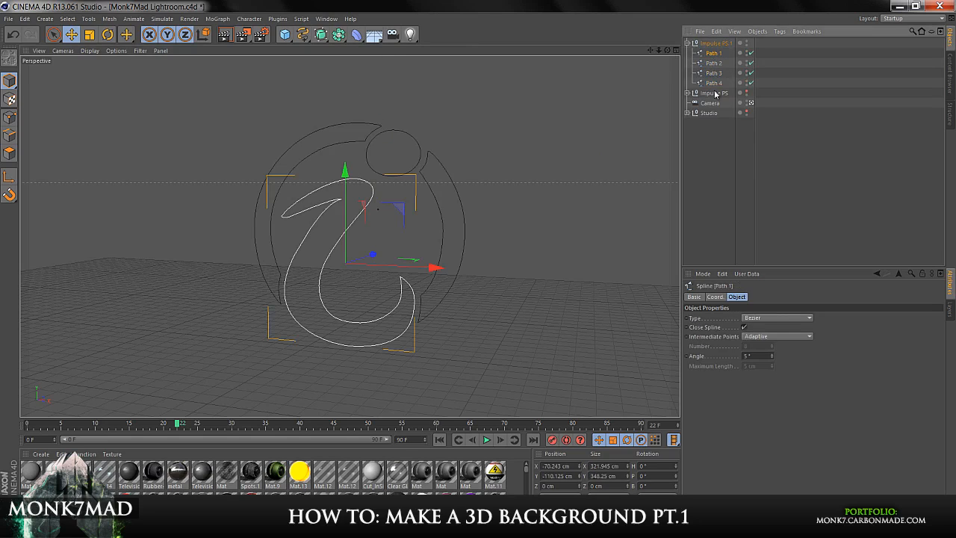
pyautogui.click(713, 82)
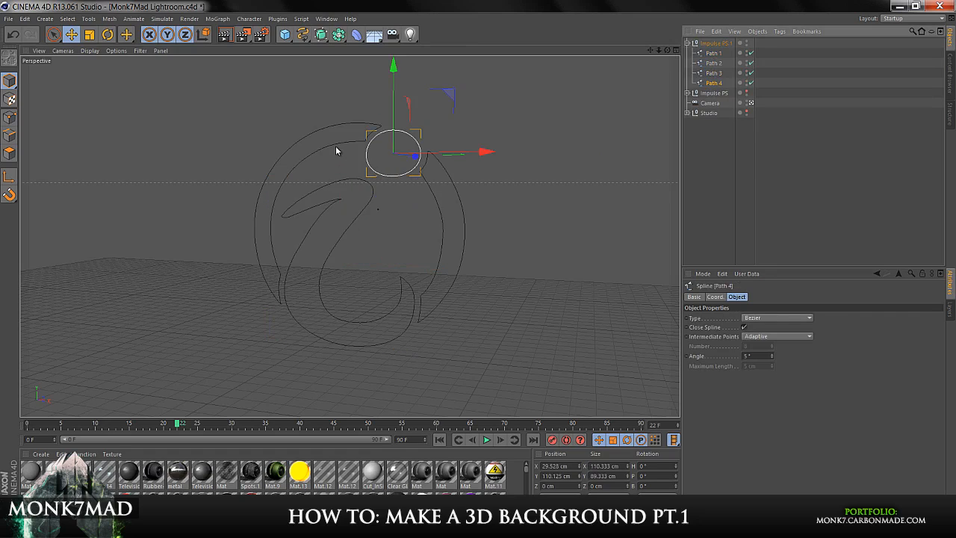
pyautogui.click(713, 63)
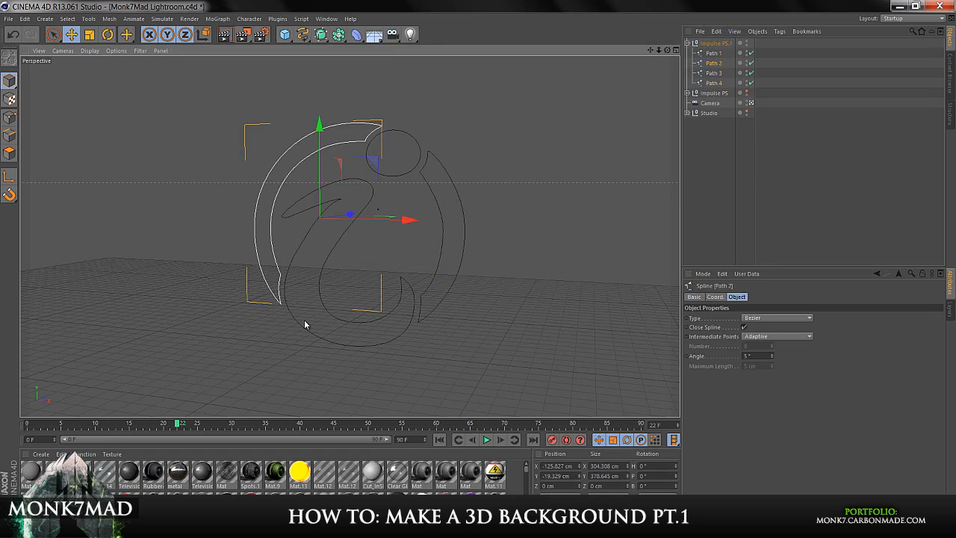
pyautogui.click(442, 206)
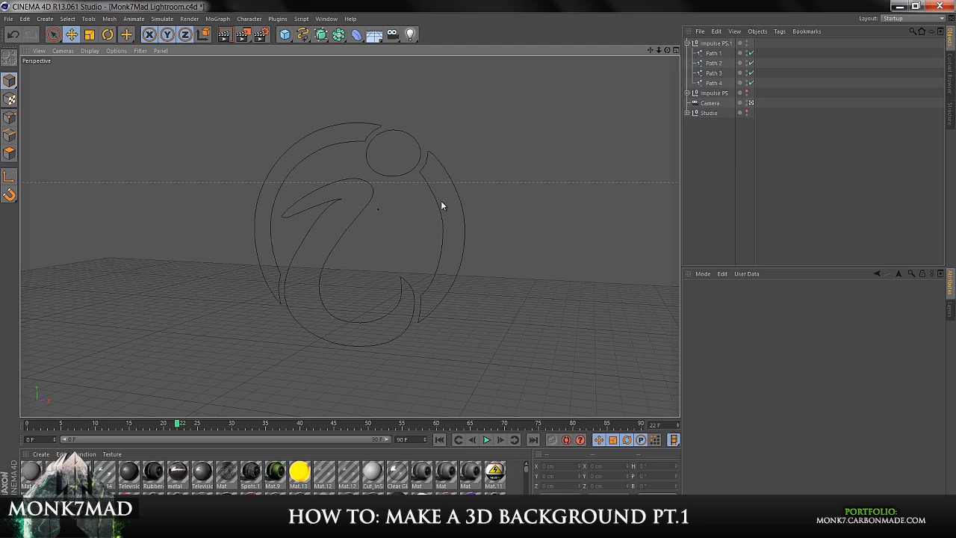
pyautogui.click(321, 35)
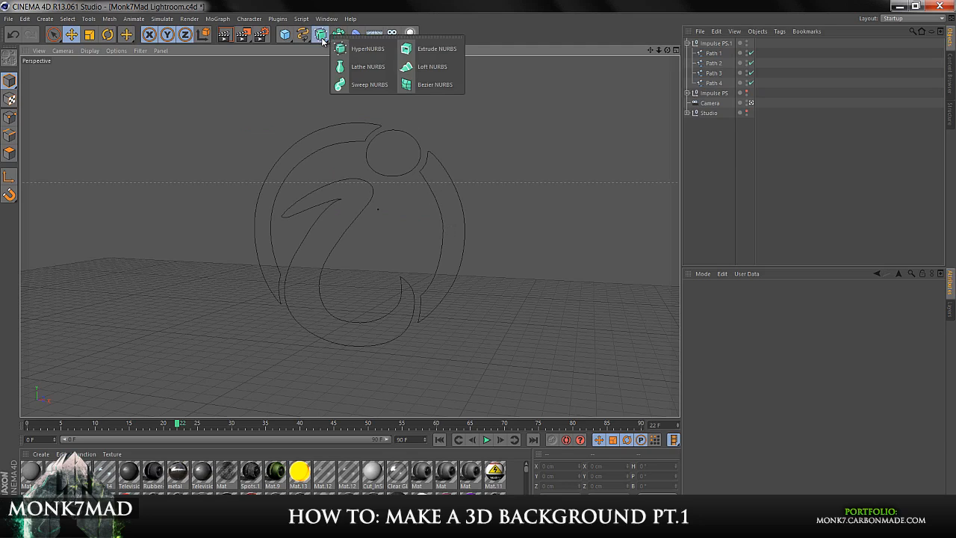
# Step: Add an Extrude NURBS and place Path 1, the swoosh, inside it
pyautogui.click(436, 48)
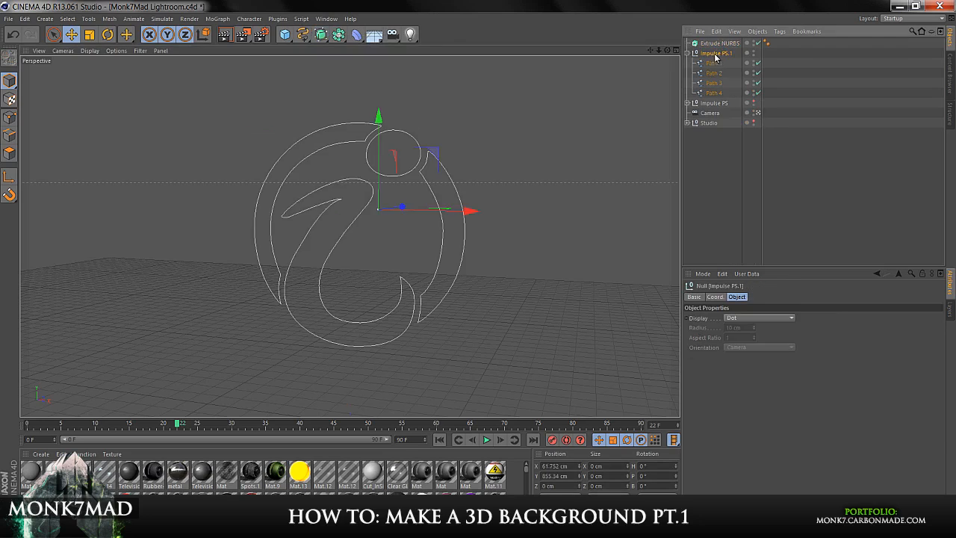
pyautogui.click(719, 43)
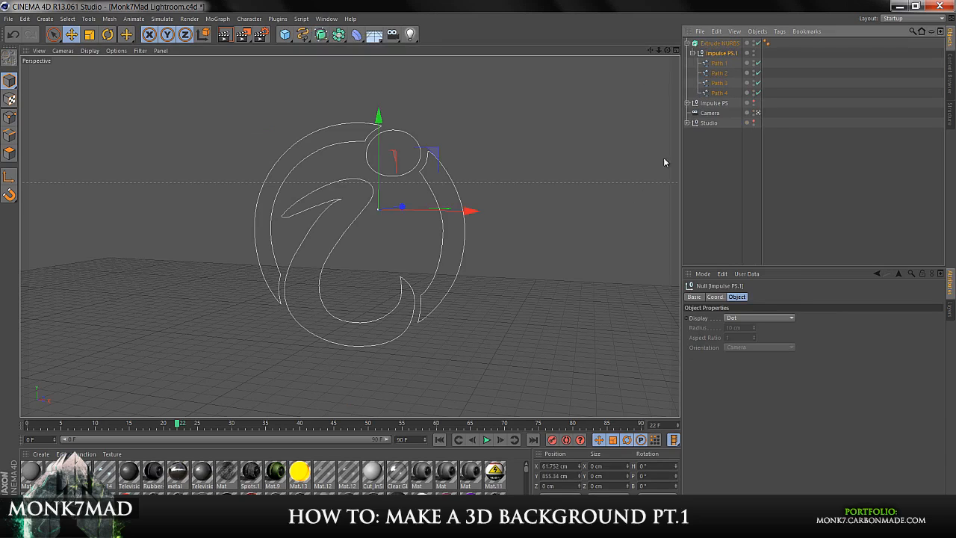
pyautogui.moveTo(179, 159)
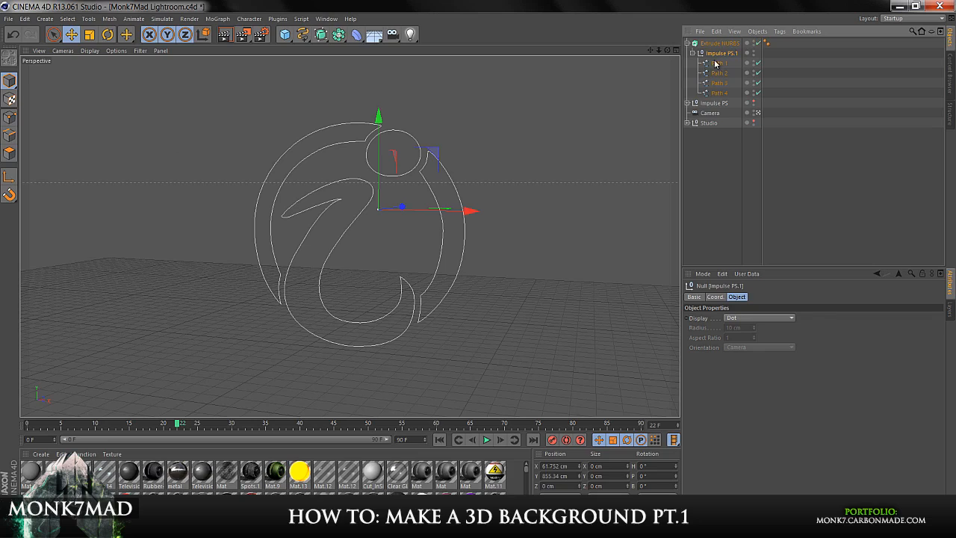
pyautogui.click(718, 42)
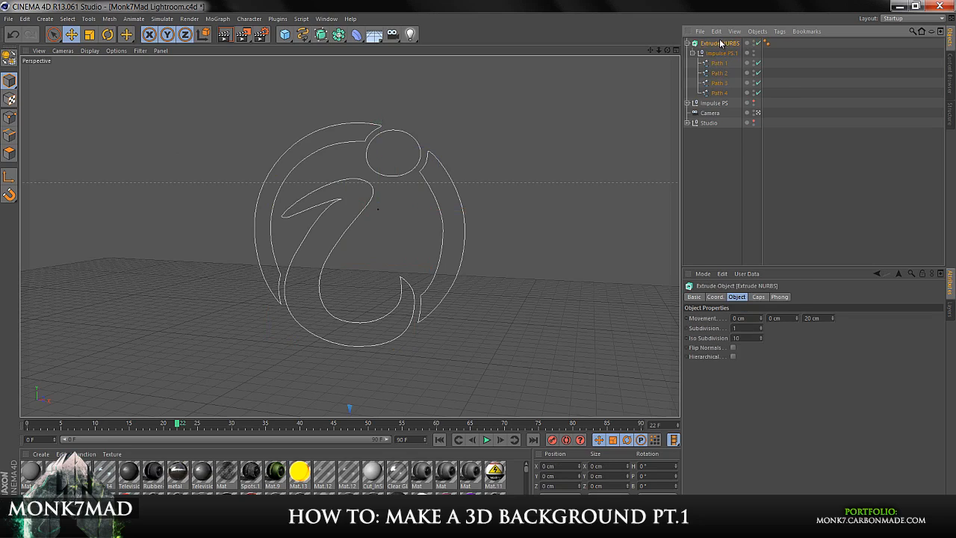
pyautogui.click(718, 62)
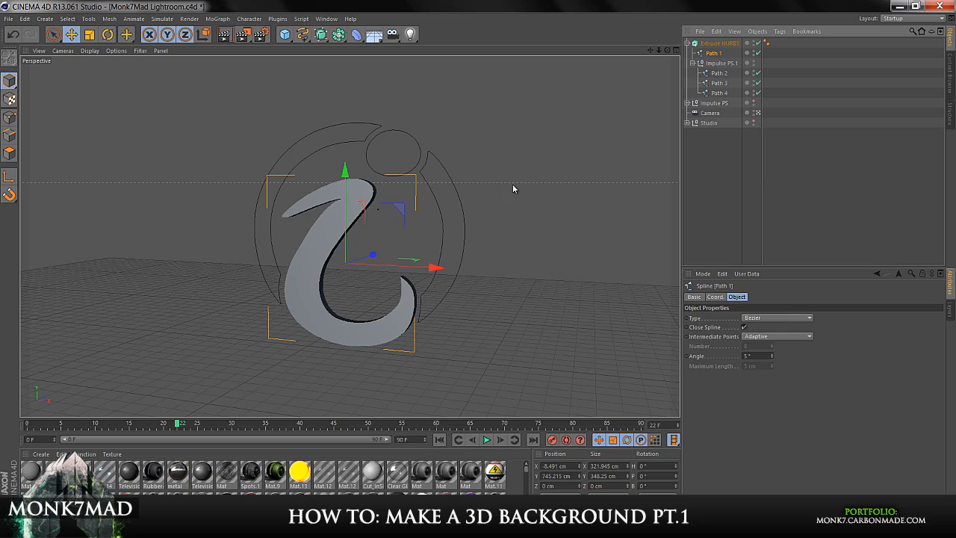
pyautogui.click(718, 72)
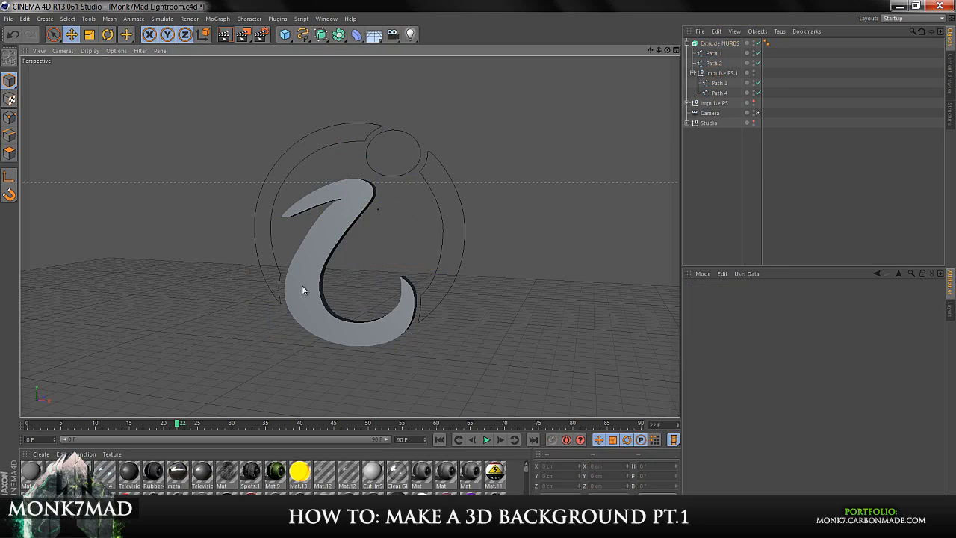
pyautogui.moveTo(413, 136)
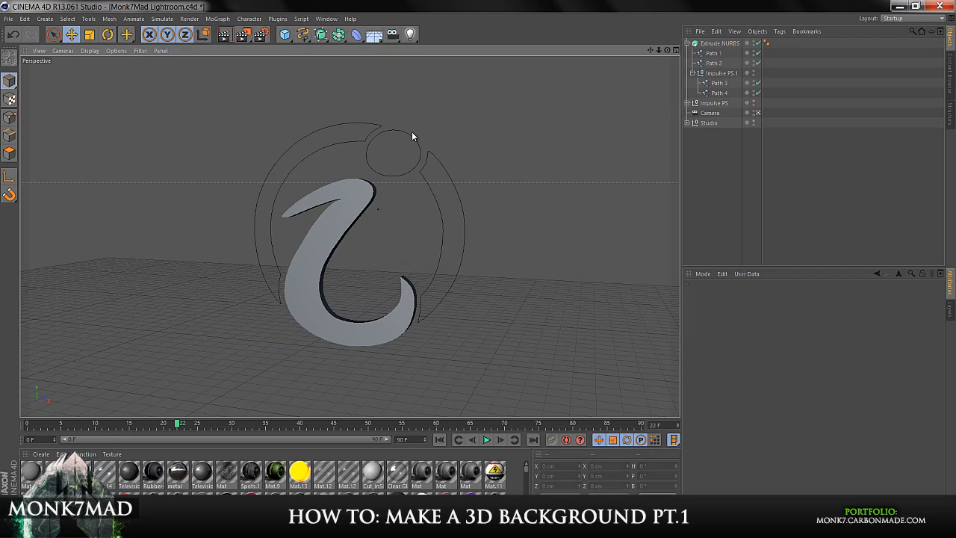
pyautogui.moveTo(665, 55)
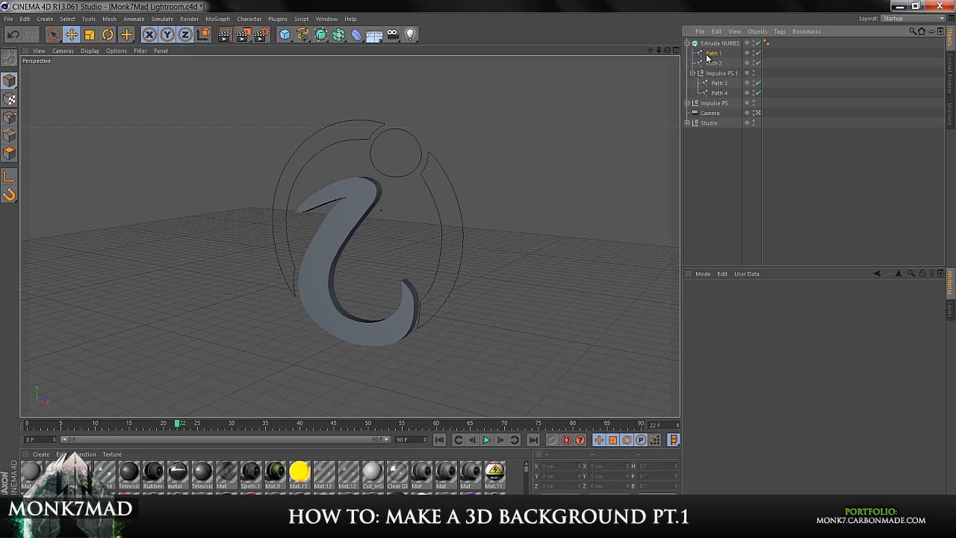
# Step: Select the extrude object and Path 2, the left outer arc
pyautogui.click(720, 42)
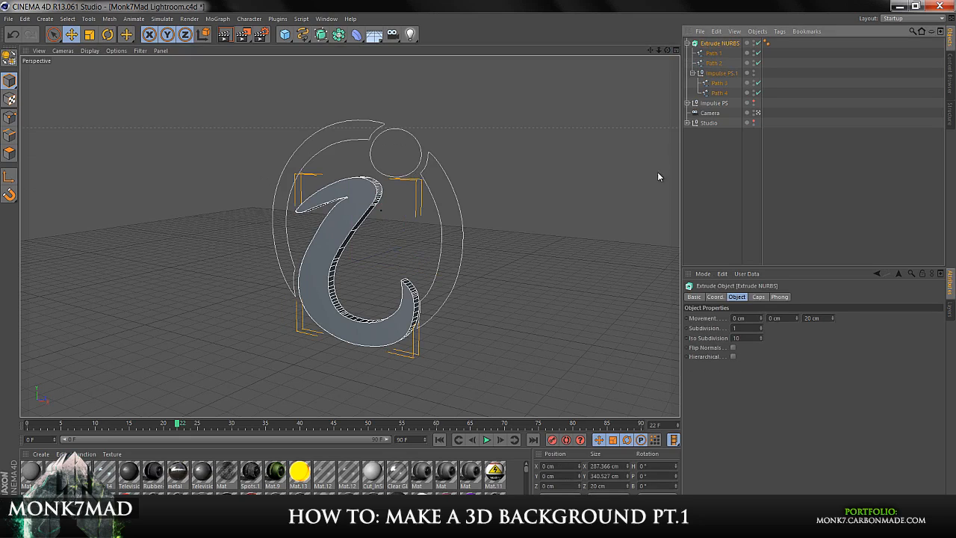
pyautogui.click(714, 63)
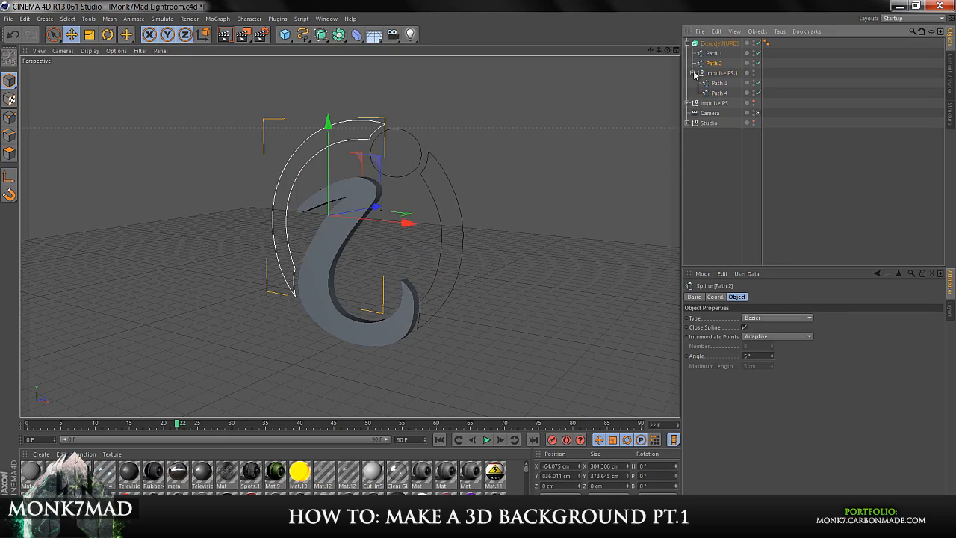
pyautogui.click(319, 35)
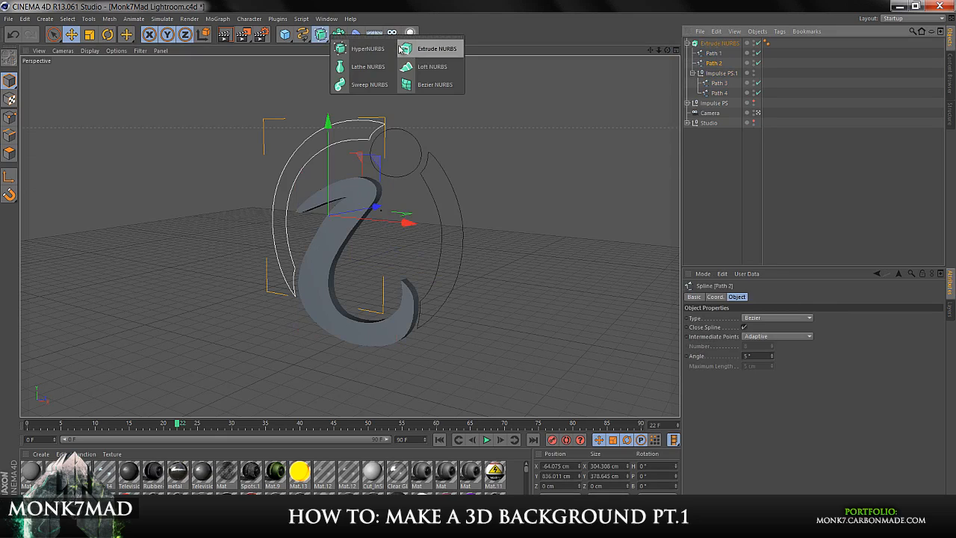
# Step: Add a second Extrude NURBS for the left outer arc and select it in the Object Manager
pyautogui.click(436, 48)
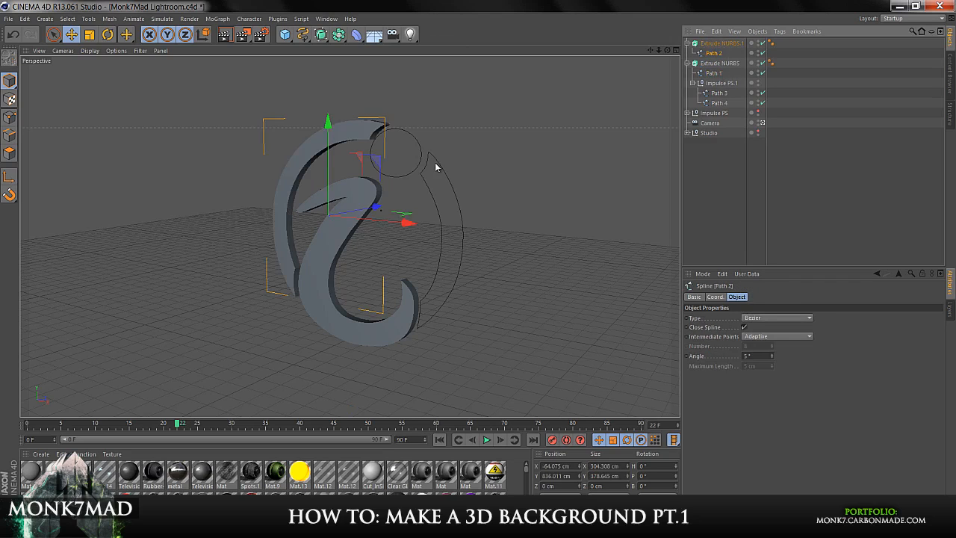
pyautogui.click(251, 241)
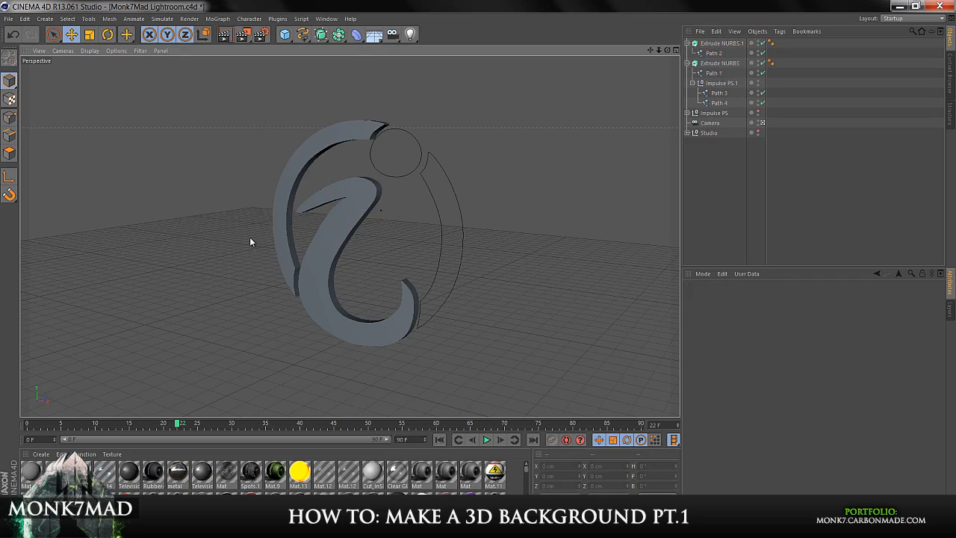
pyautogui.moveTo(395, 194)
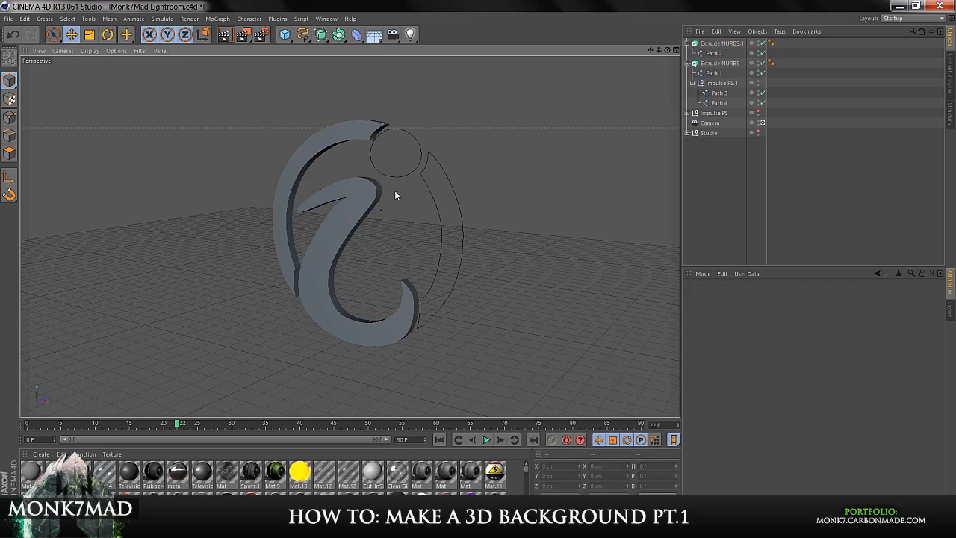
pyautogui.click(721, 63)
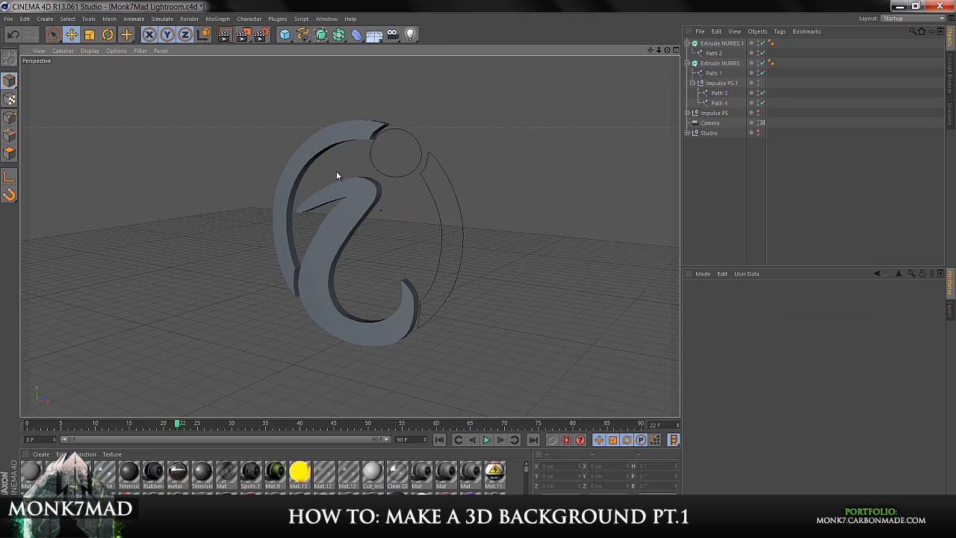
pyautogui.click(721, 43)
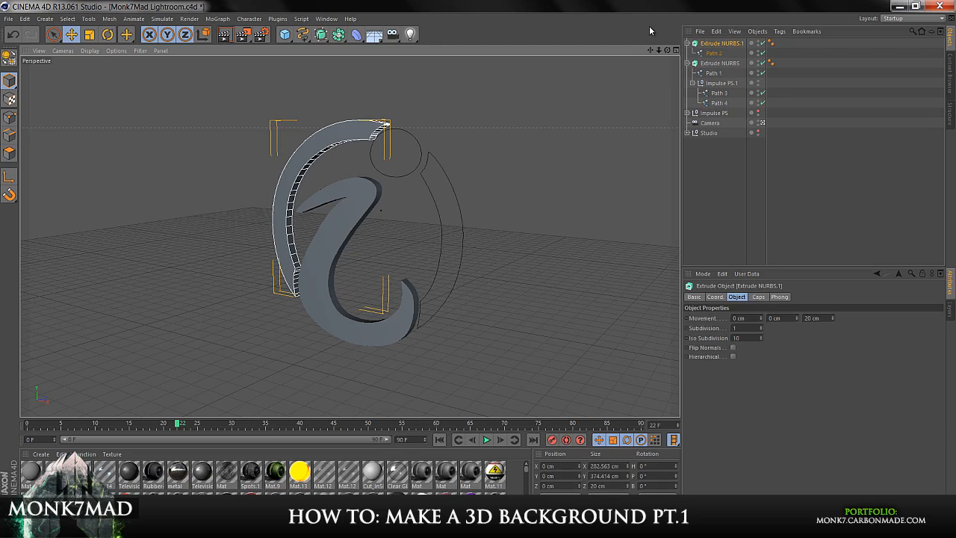
pyautogui.moveTo(36, 240)
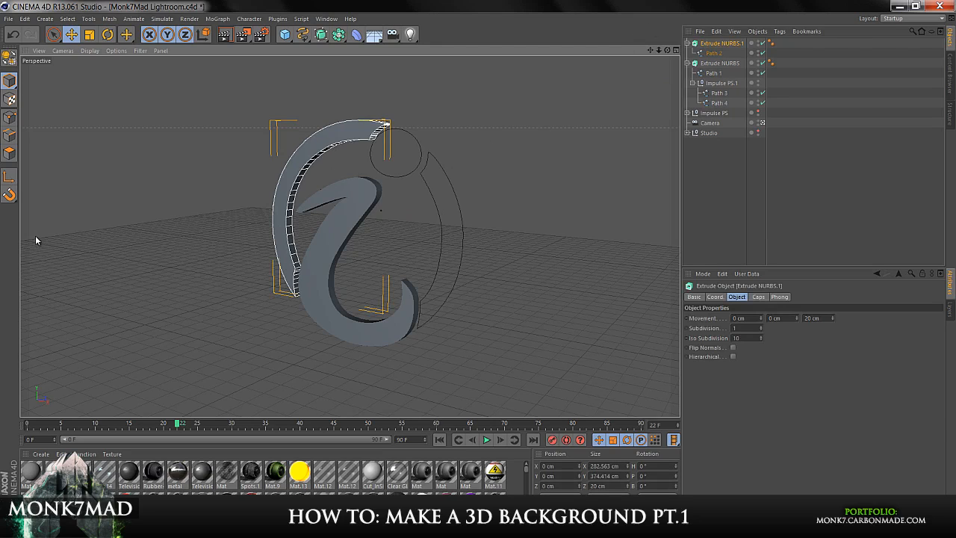
pyautogui.moveTo(492, 203)
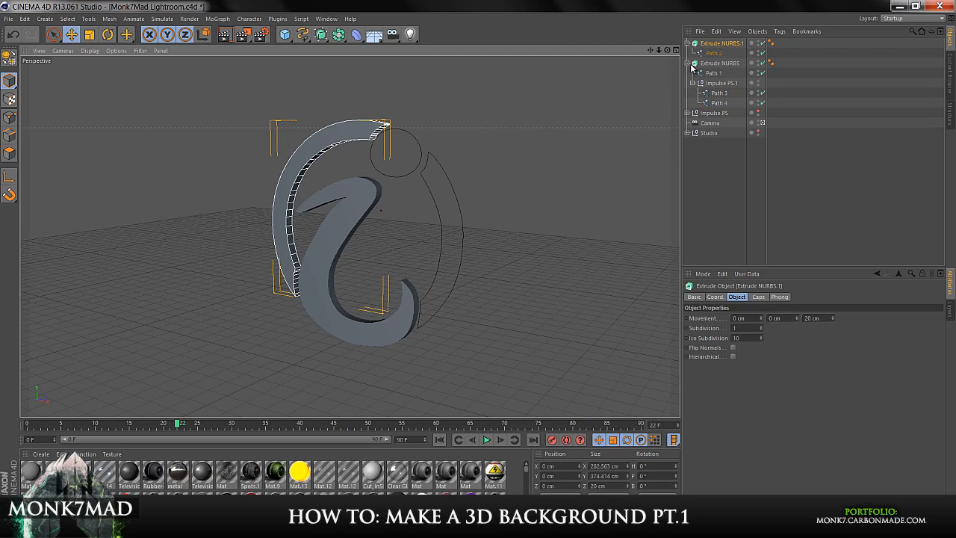
pyautogui.click(686, 43)
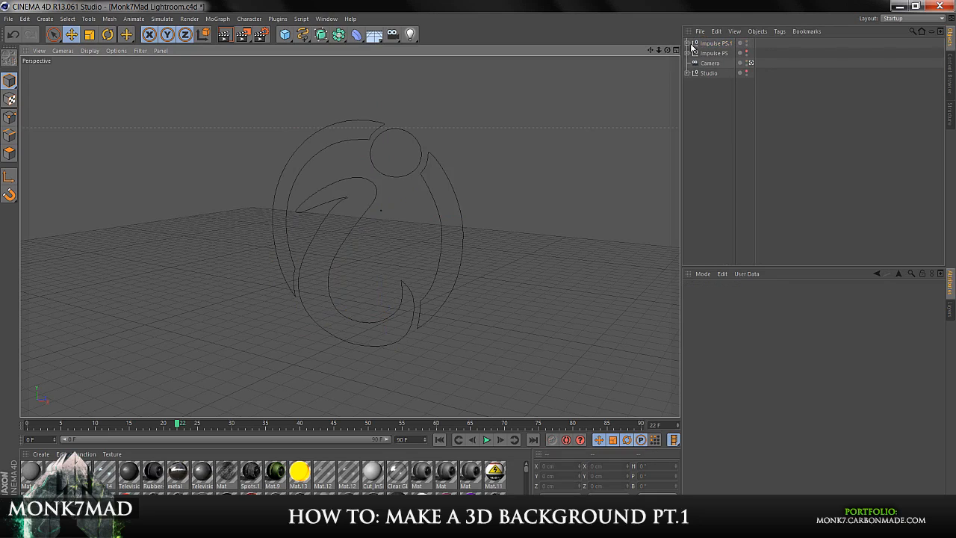
# Step: Select all four logo paths and merge them into a single spline
pyautogui.click(684, 43)
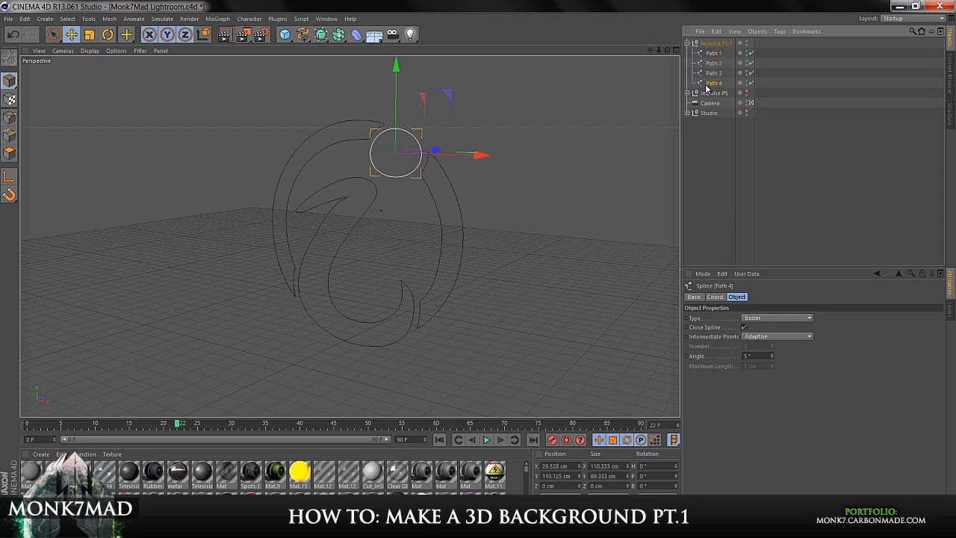
pyautogui.click(713, 53)
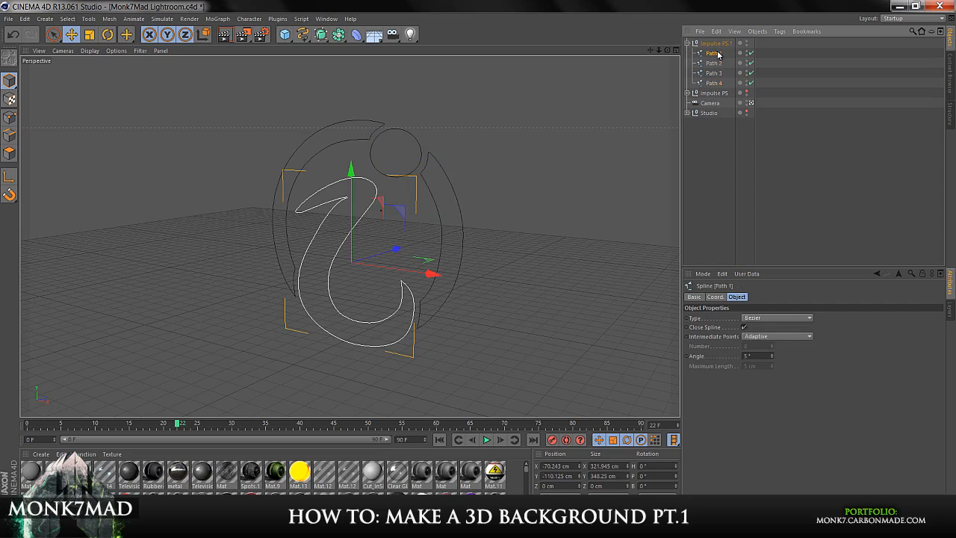
pyautogui.click(713, 82)
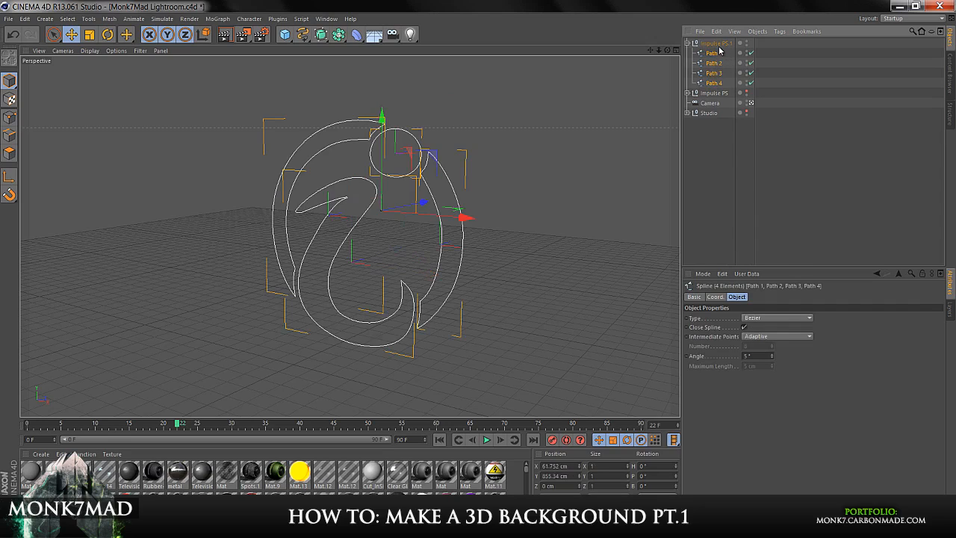
pyautogui.moveTo(717, 83)
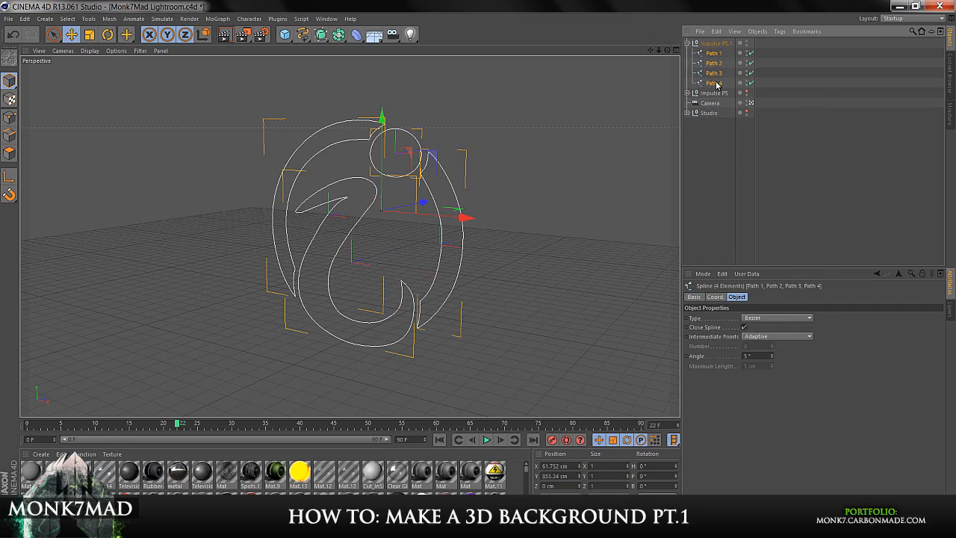
pyautogui.rightClick(713, 82)
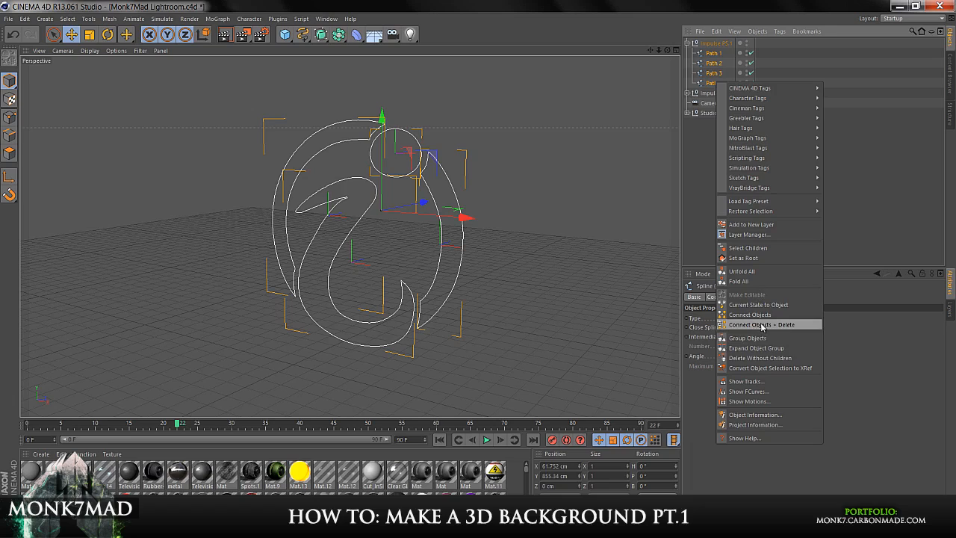
pyautogui.click(761, 324)
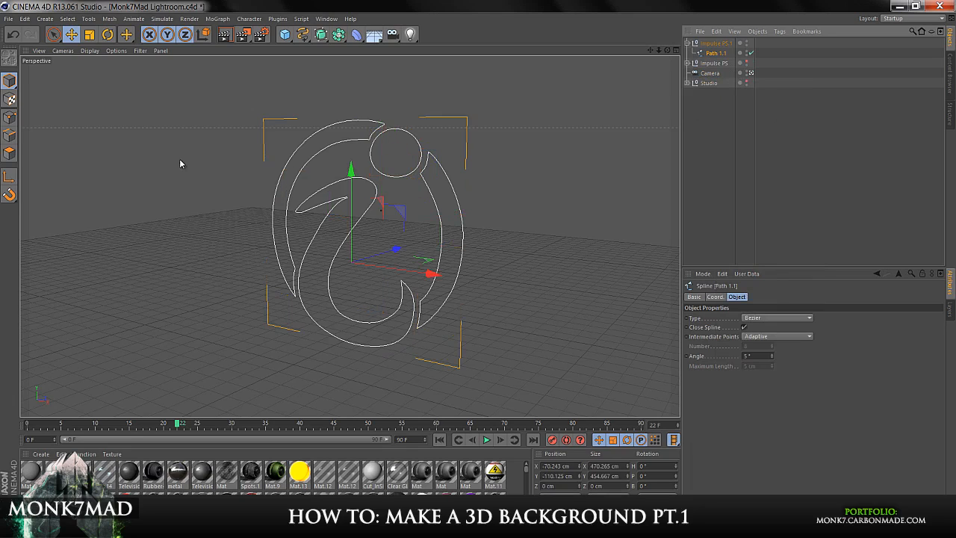
pyautogui.moveTo(272, 177)
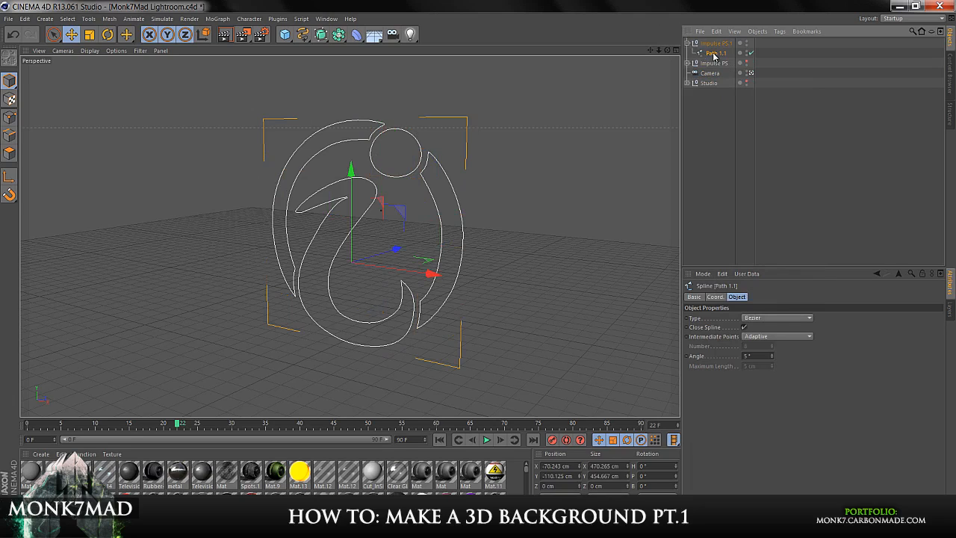
# Step: Select the merged Path 1.1 and begin renaming it Impulse Logo
pyautogui.click(708, 43)
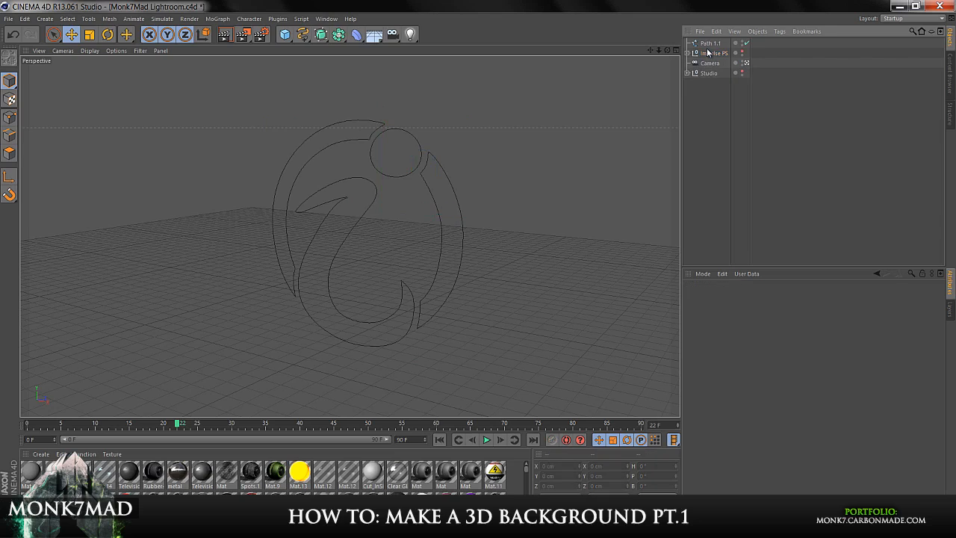
pyautogui.click(709, 42)
pyautogui.write('Imp')
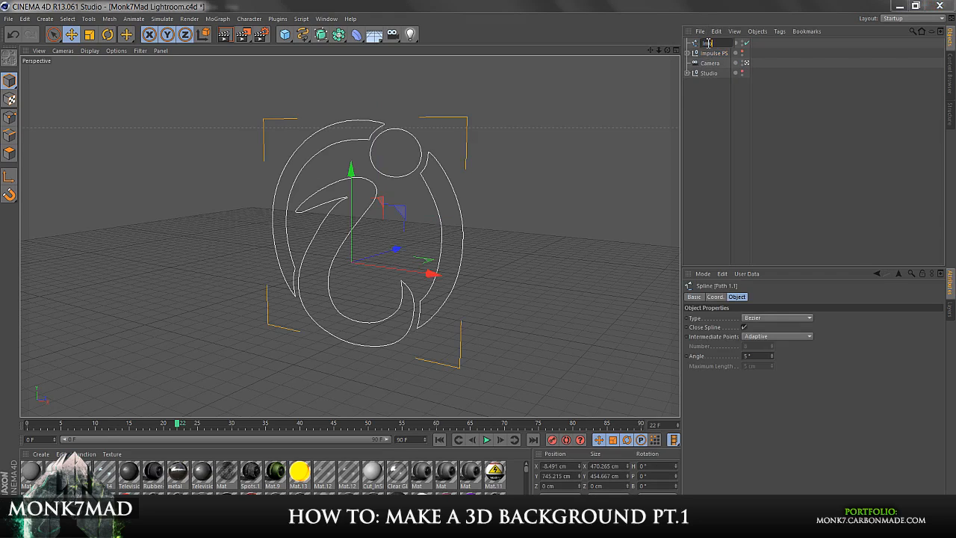
pyautogui.doubleClick(707, 42)
pyautogui.write('ulse Logo')
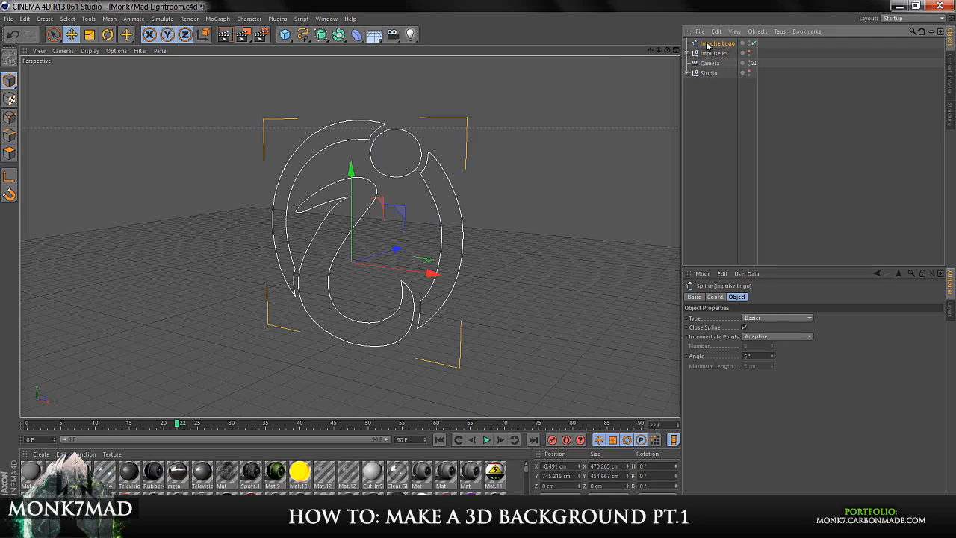
# Step: Add an Extrude NURBS around Impulse Logo and confirm its 80 cm Z depth
pyautogui.click(320, 34)
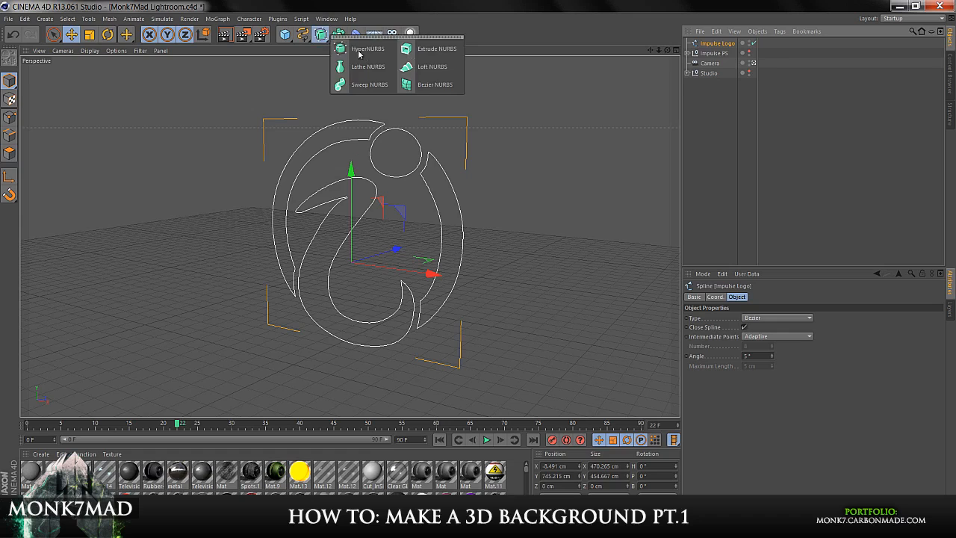
pyautogui.click(438, 48)
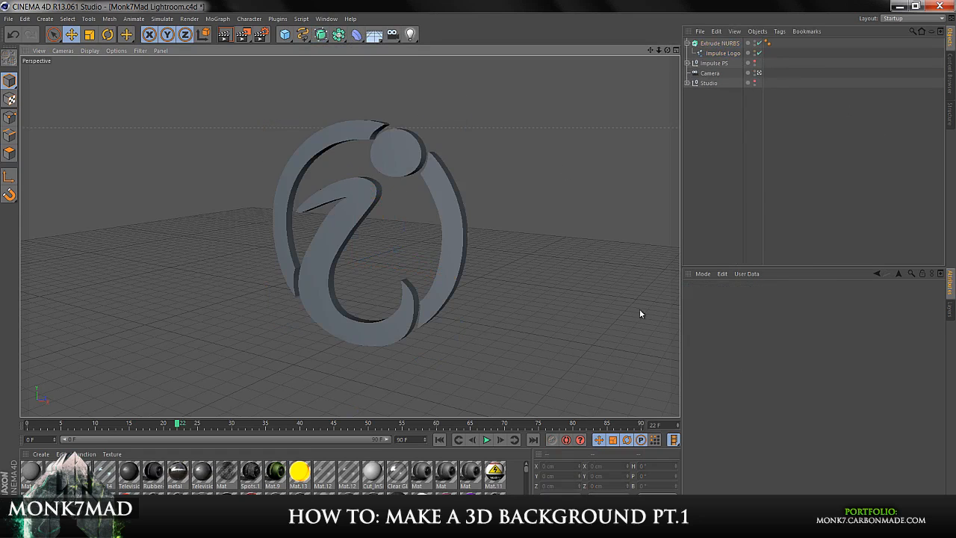
pyautogui.click(719, 42)
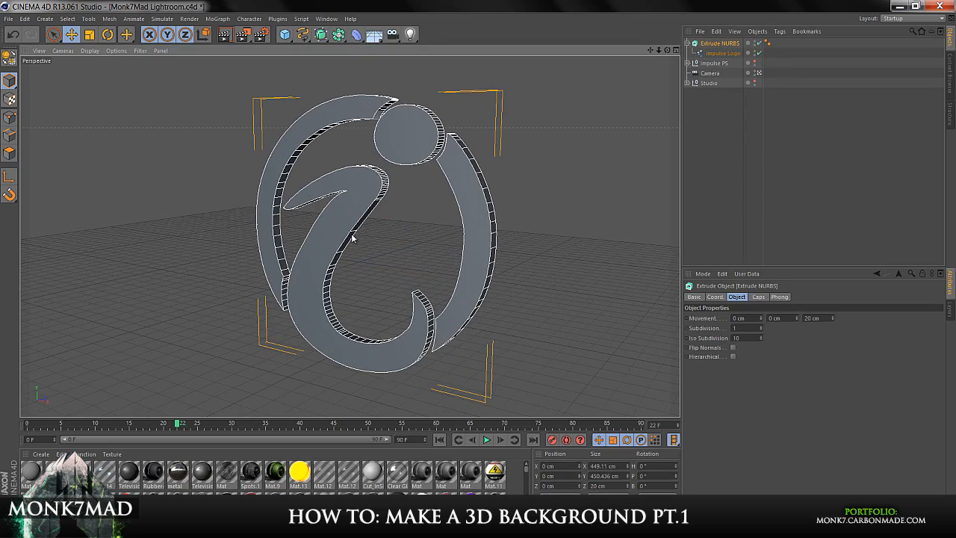
pyautogui.moveTo(351, 235); pyautogui.dragTo(381, 265)
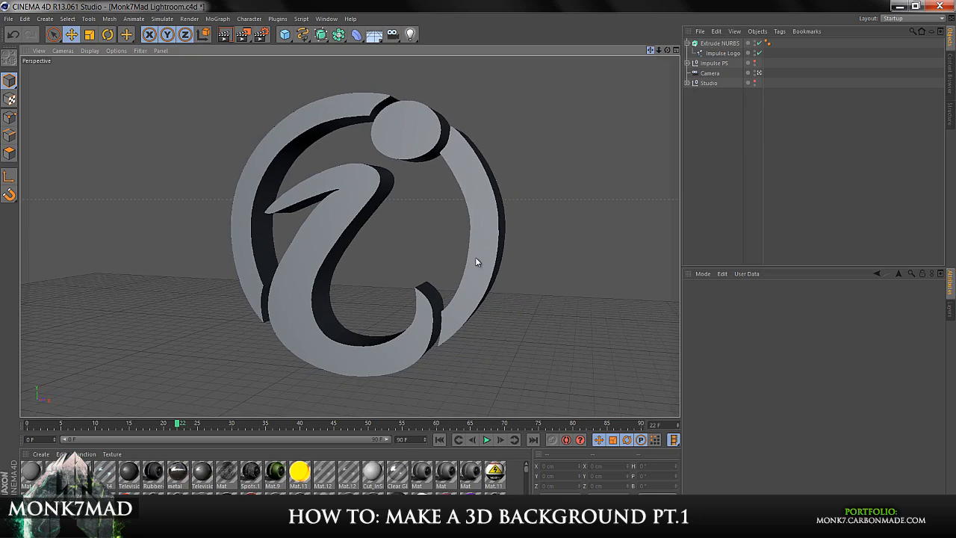
pyautogui.click(718, 43)
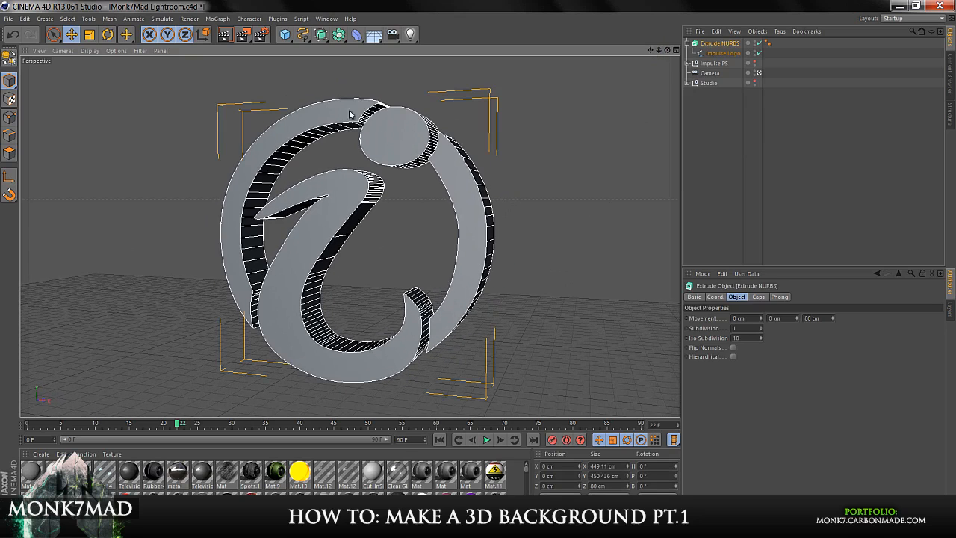
pyautogui.moveTo(568, 410)
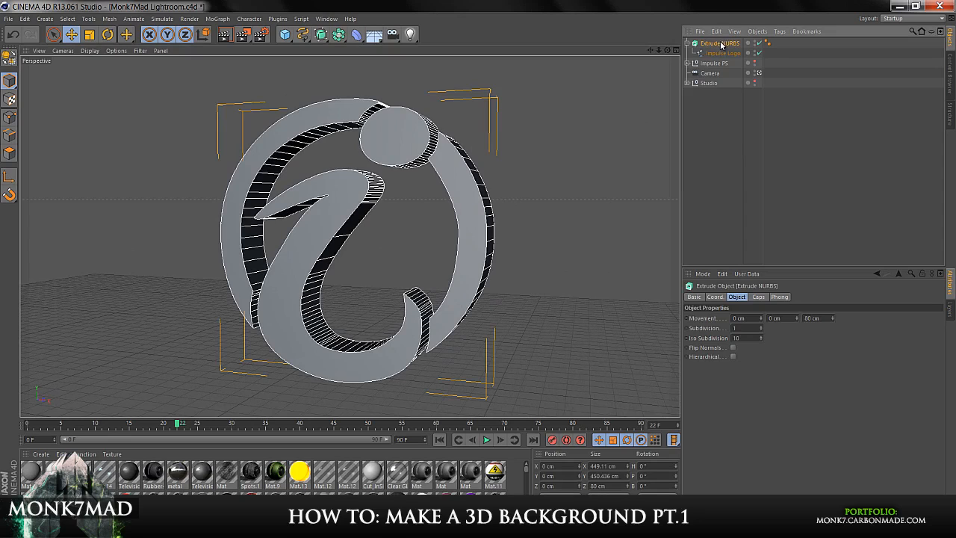
# Step: Rename the extrusion Impulse Inside and its duplicate Impulse Outside, then select Impulse Outside
pyautogui.doubleClick(719, 43)
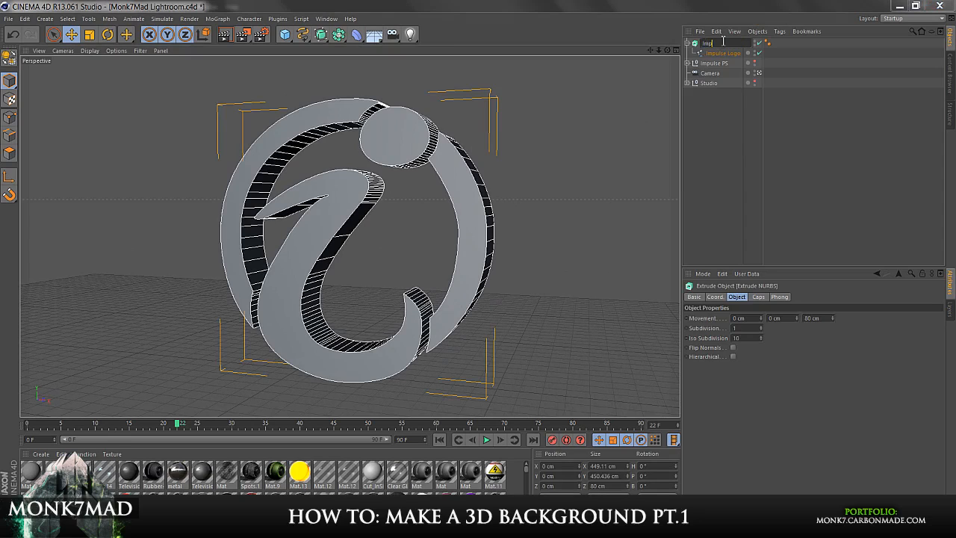
pyautogui.write('Impulse Inside')
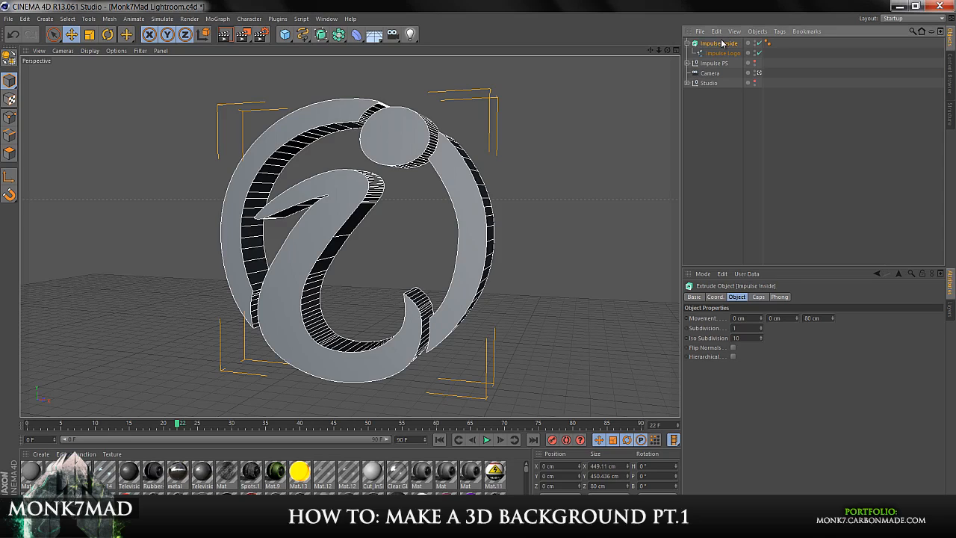
pyautogui.moveTo(528, 173)
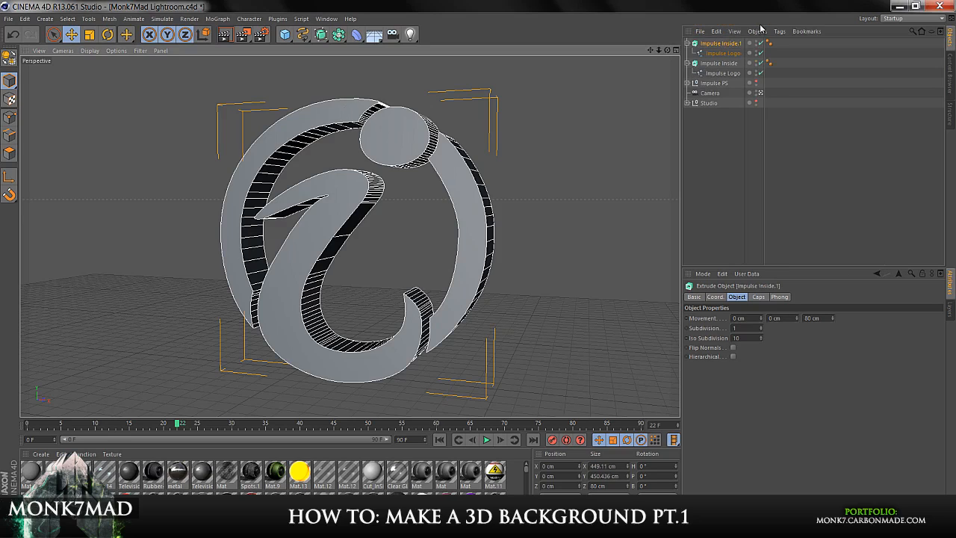
pyautogui.doubleClick(722, 42)
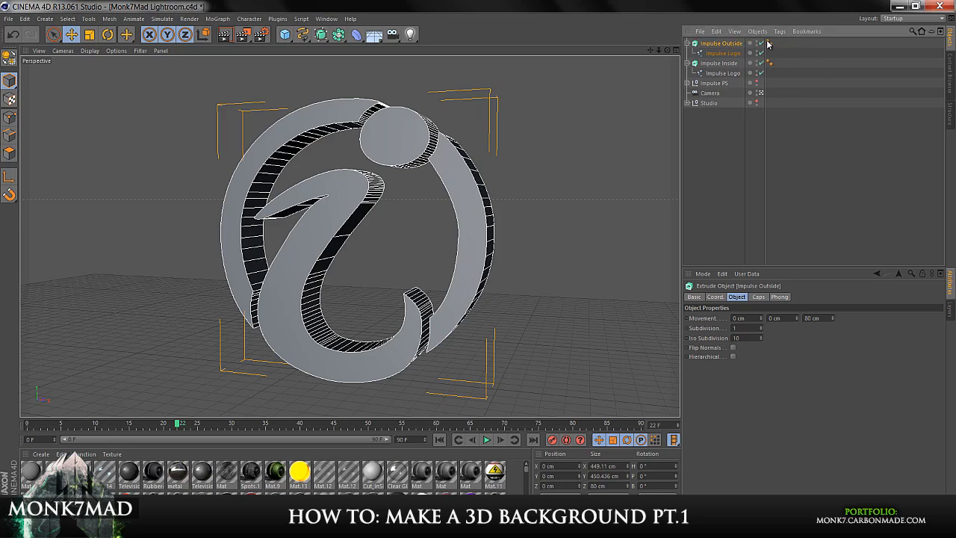
pyautogui.click(722, 53)
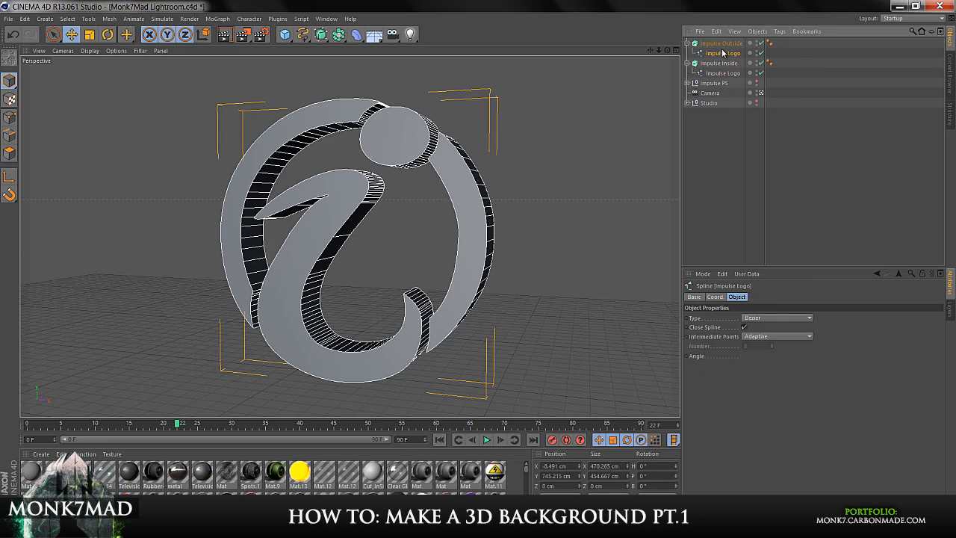
pyautogui.click(687, 42)
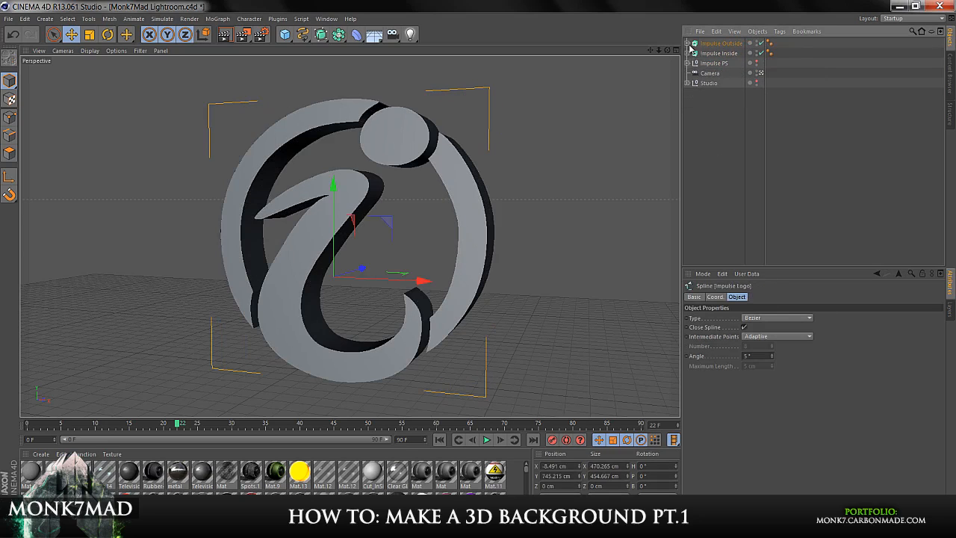
pyautogui.click(721, 43)
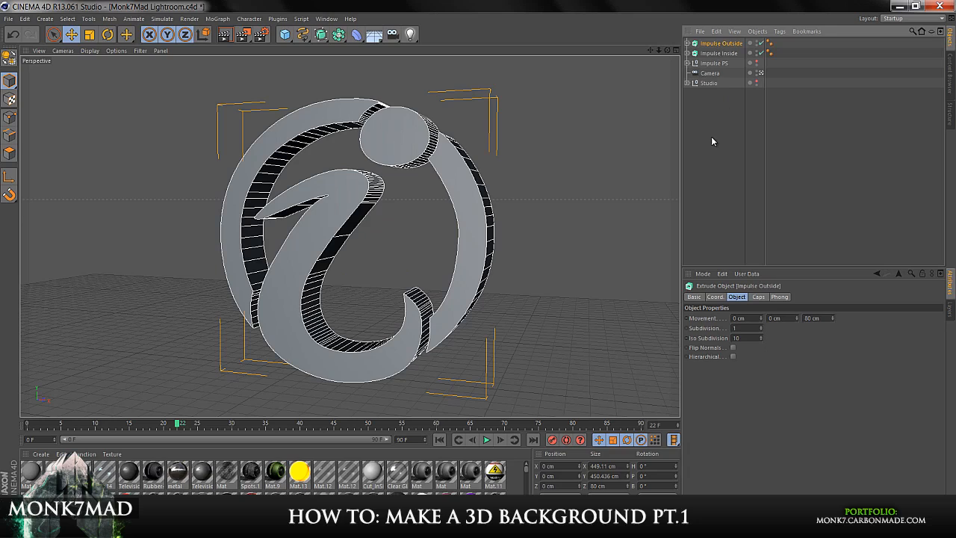
pyautogui.moveTo(702, 72)
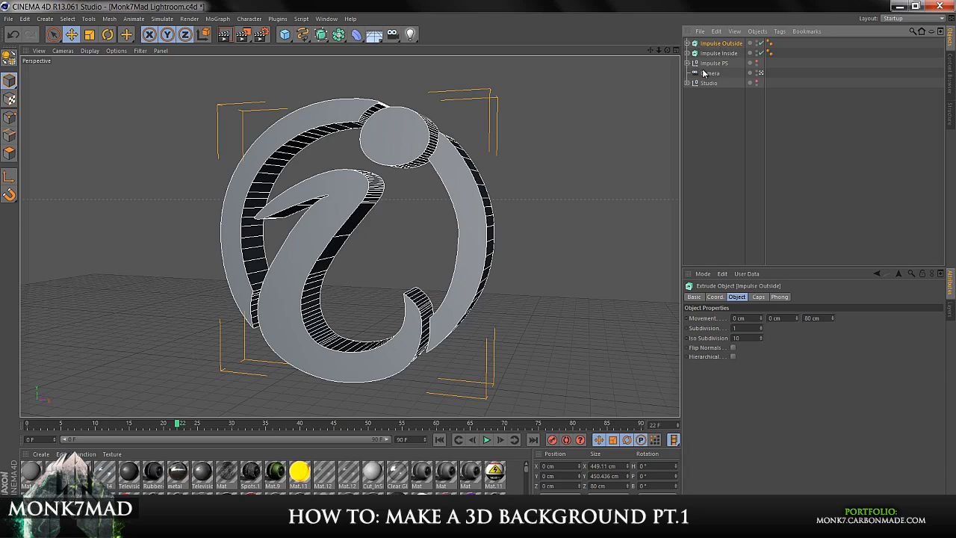
# Step: Set Impulse Outside's Start and End caps to Fillet with 5 cm radius
pyautogui.click(758, 297)
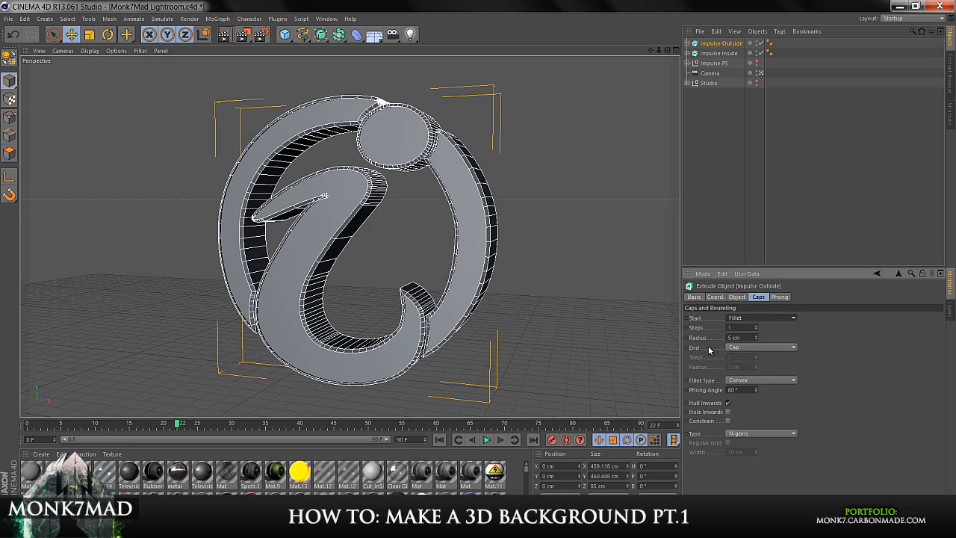
pyautogui.click(760, 346)
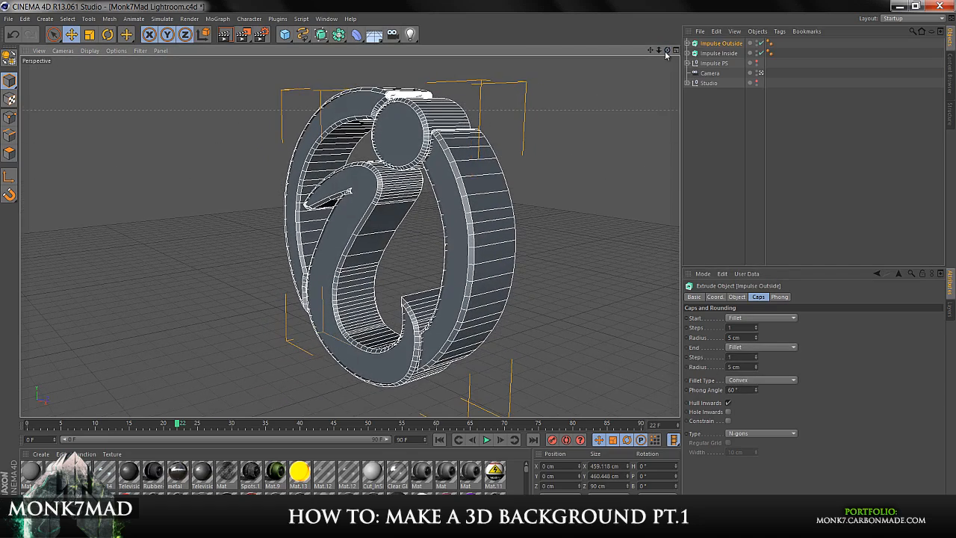
pyautogui.click(687, 43)
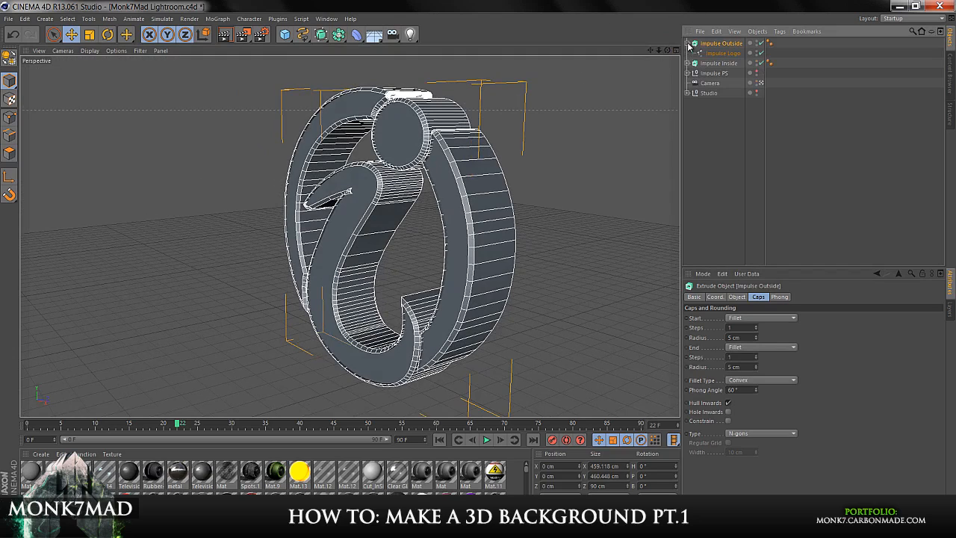
pyautogui.click(722, 53)
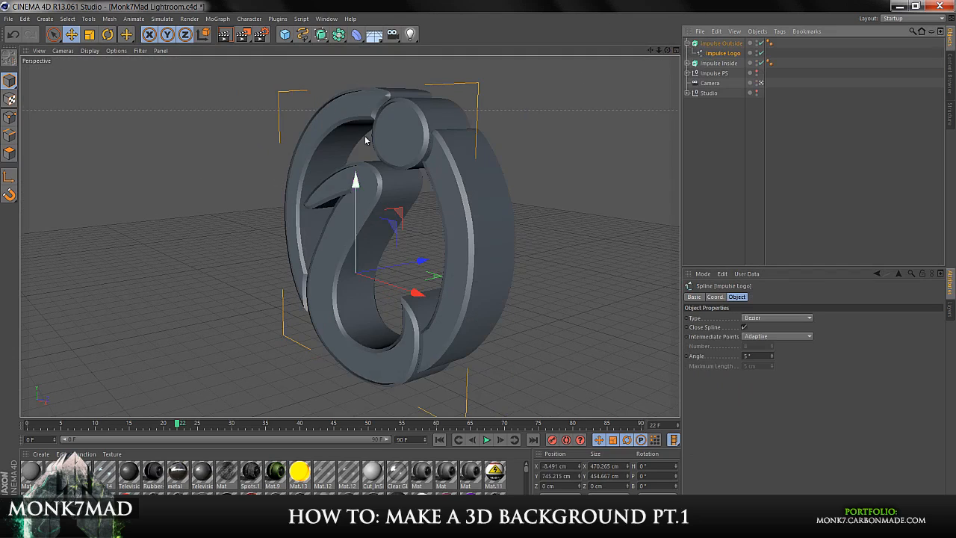
pyautogui.moveTo(359, 189)
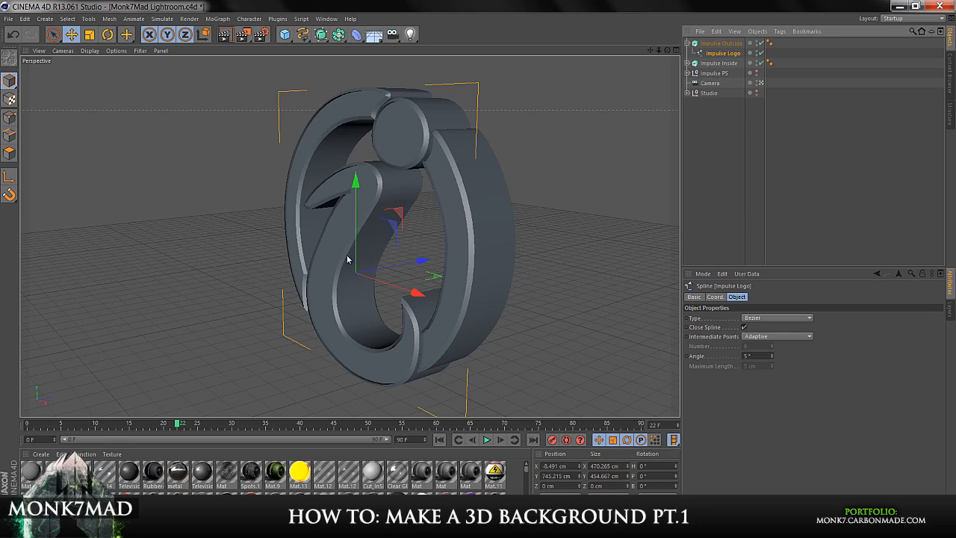
pyautogui.moveTo(585, 107)
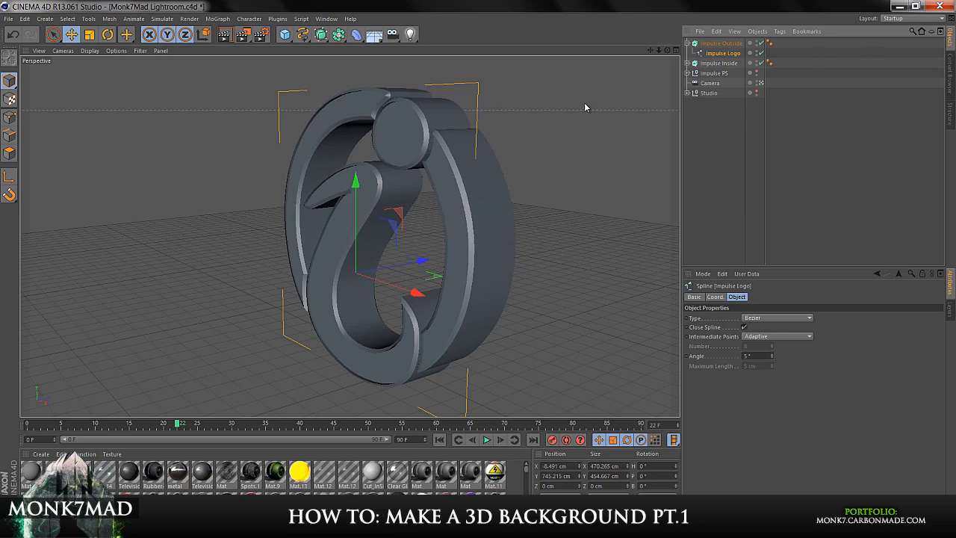
pyautogui.click(721, 43)
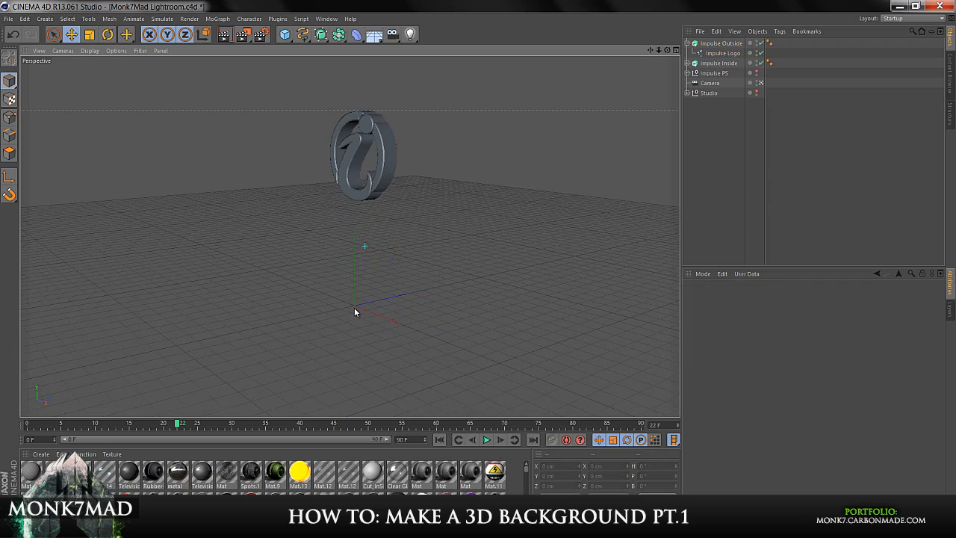
pyautogui.moveTo(257, 234)
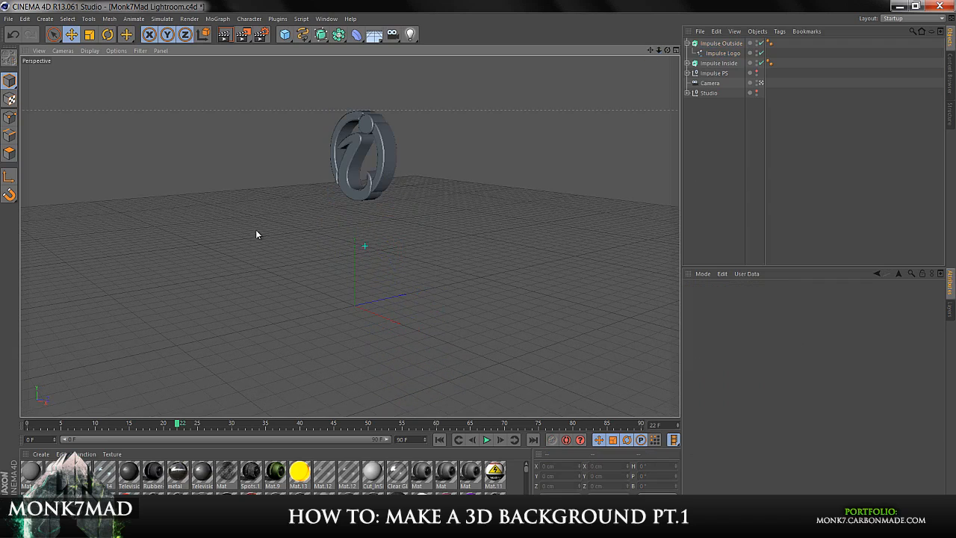
# Step: Drag Impulse Outside's axis up to about Y 798 cm, Z 39.5 cm
pyautogui.click(720, 43)
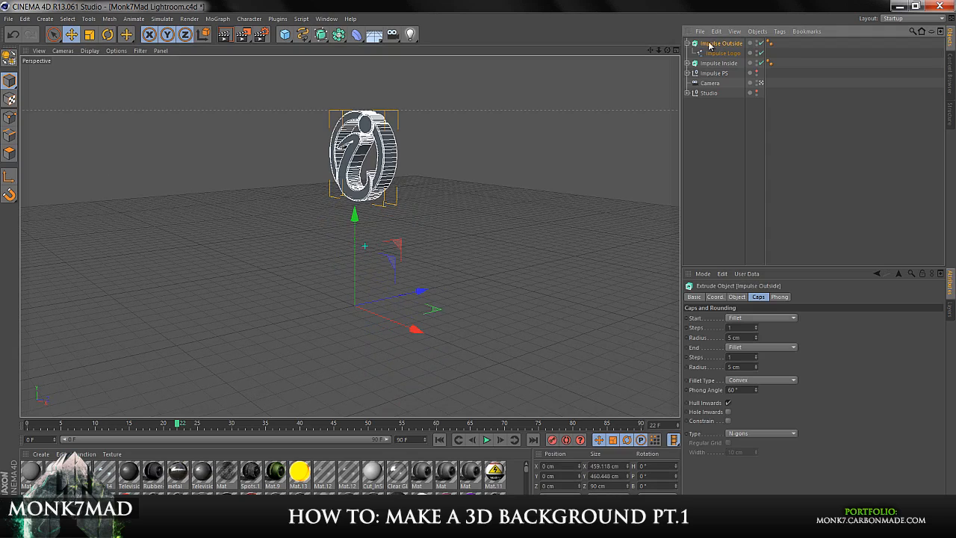
pyautogui.moveTo(6, 174)
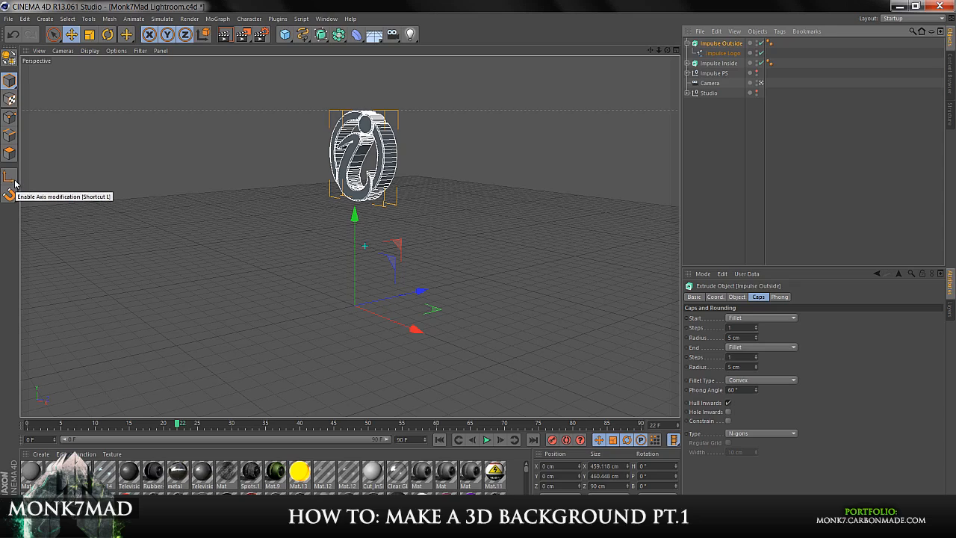
pyautogui.moveTo(10, 177)
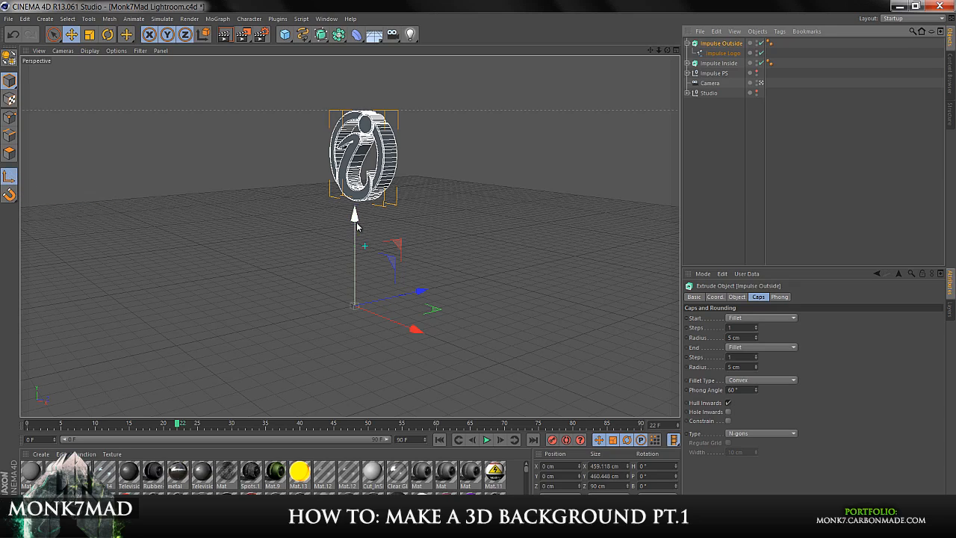
pyautogui.moveTo(354, 212); pyautogui.dragTo(355, 86)
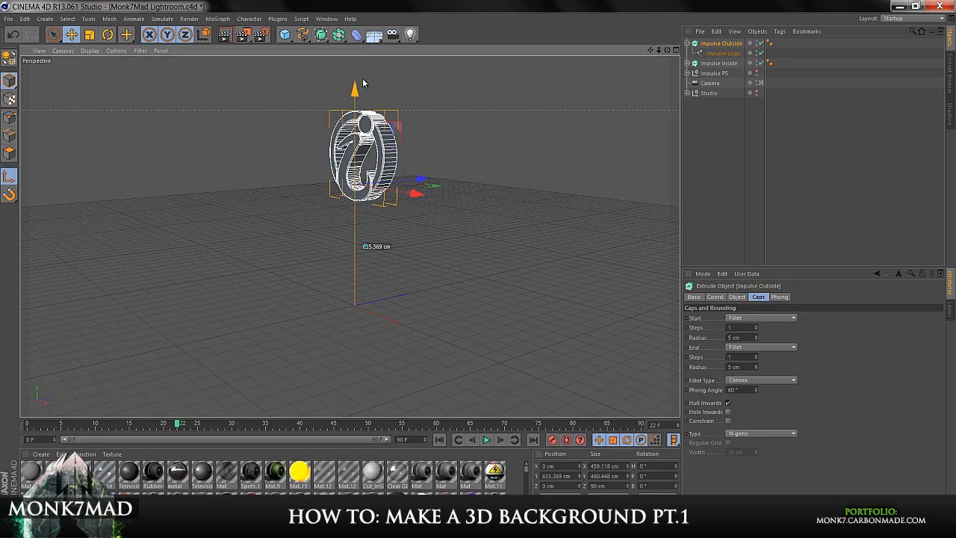
pyautogui.moveTo(354, 85); pyautogui.dragTo(354, 66)
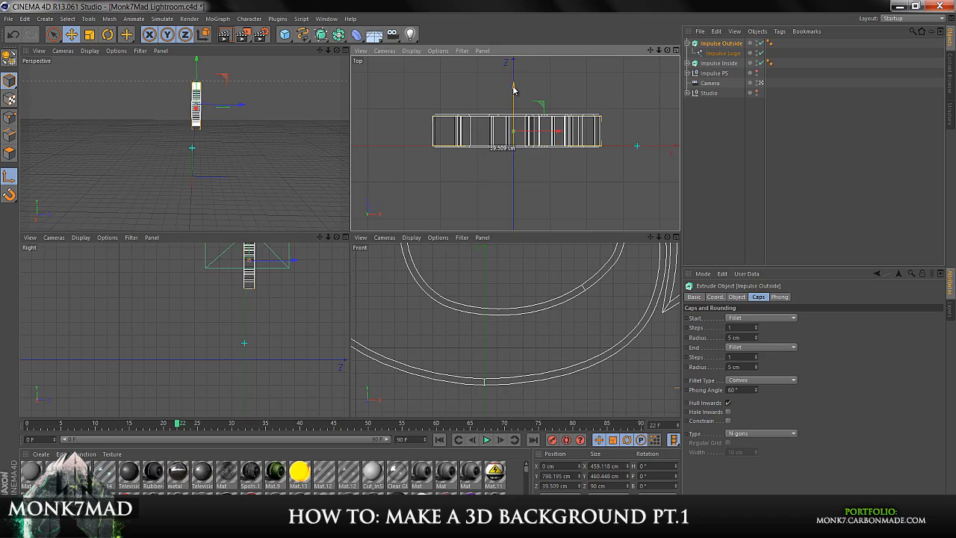
pyautogui.moveTo(514, 205)
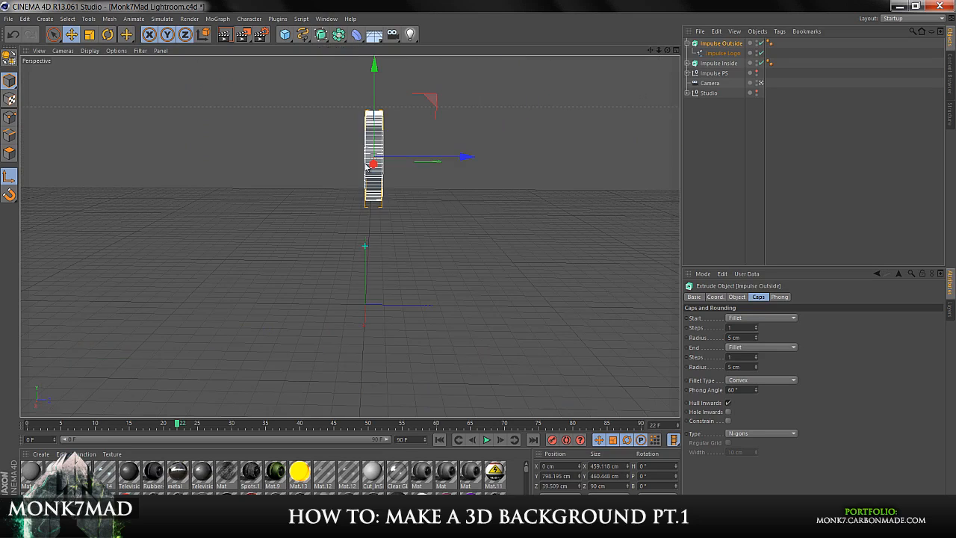
pyautogui.moveTo(11, 180)
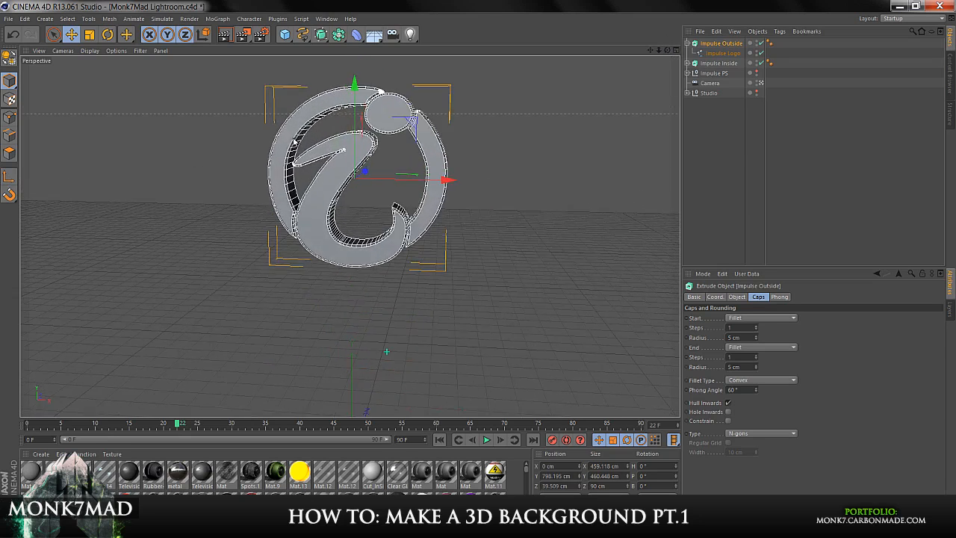
# Step: Give Impulse Outside Fillet Start and End caps with 1 step and 4 cm radius
pyautogui.moveTo(358, 180); pyautogui.dragTo(373, 164)
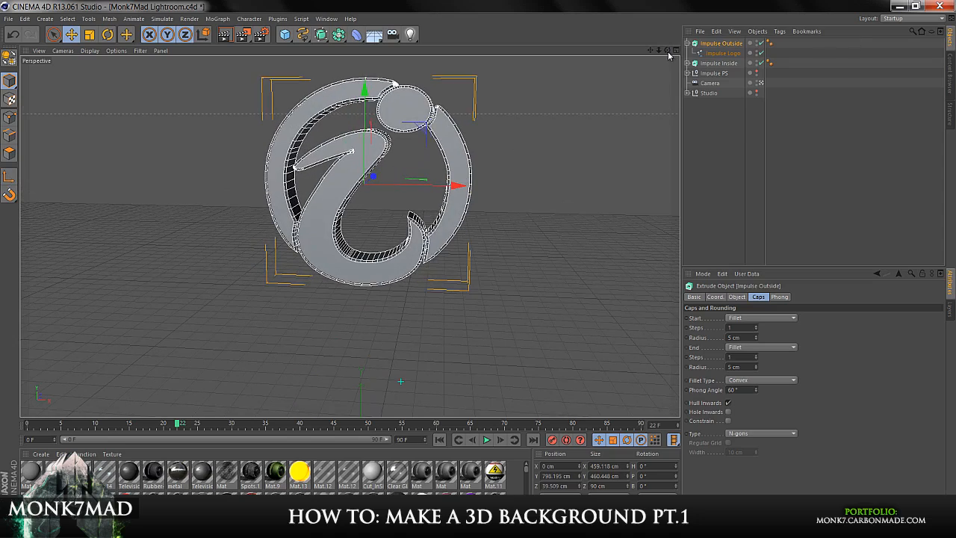
pyautogui.moveTo(365, 179); pyautogui.dragTo(459, 179)
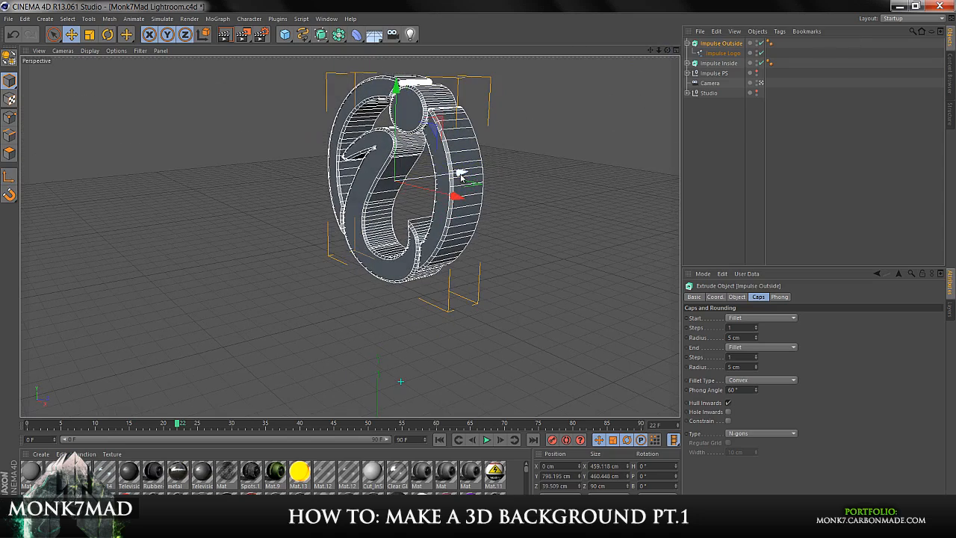
pyautogui.moveTo(461, 175); pyautogui.dragTo(465, 175)
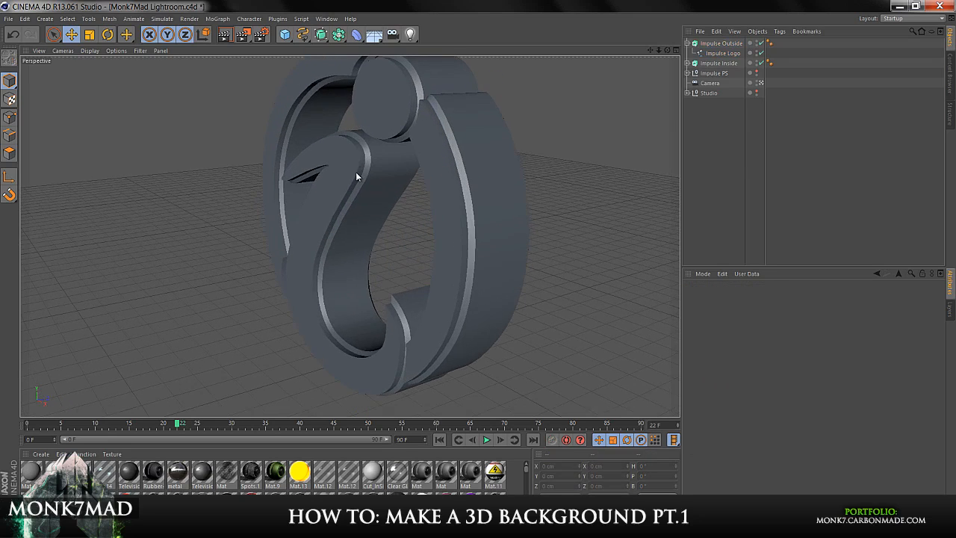
pyautogui.moveTo(365, 168)
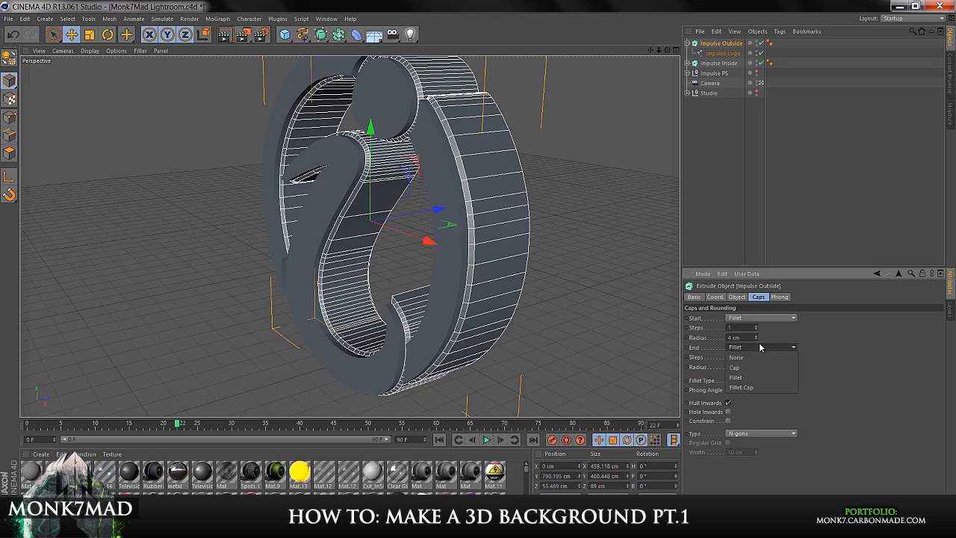
pyautogui.click(760, 379)
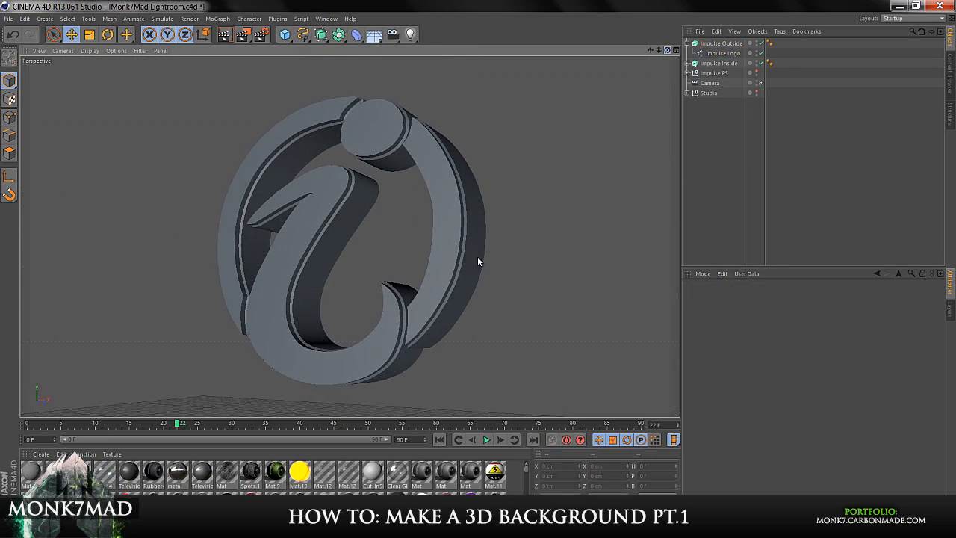
pyautogui.click(720, 42)
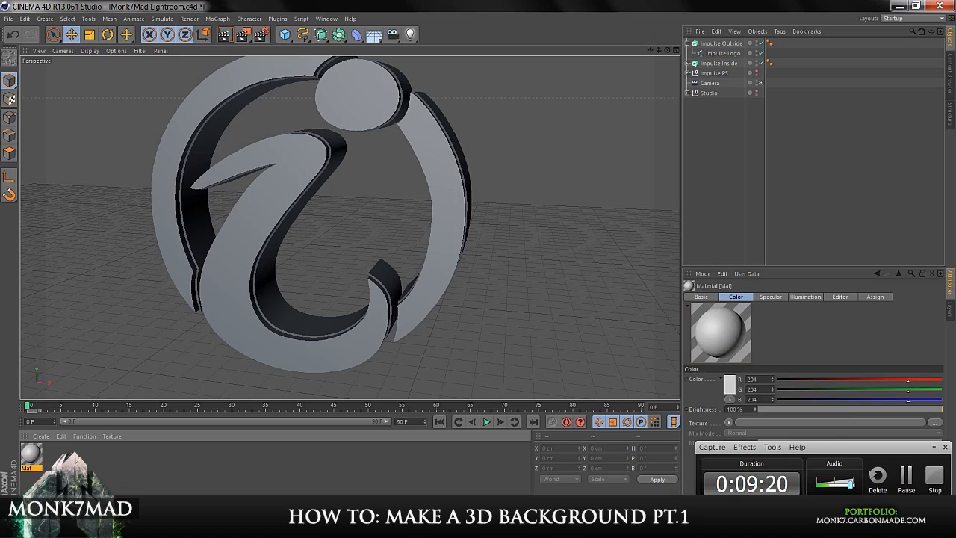
# Step: Create a Nukei shader material from the Material Manager's shader list
pyautogui.click(40, 435)
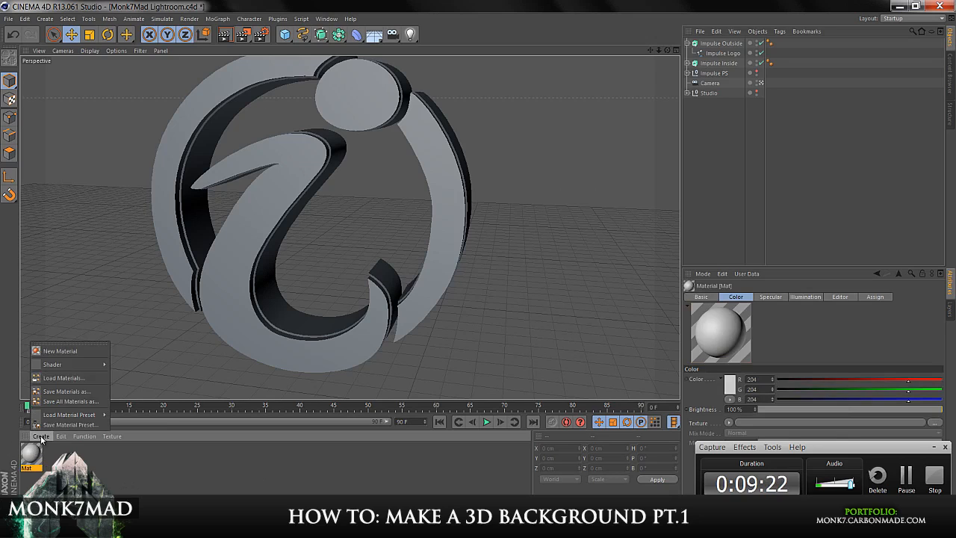
pyautogui.click(67, 414)
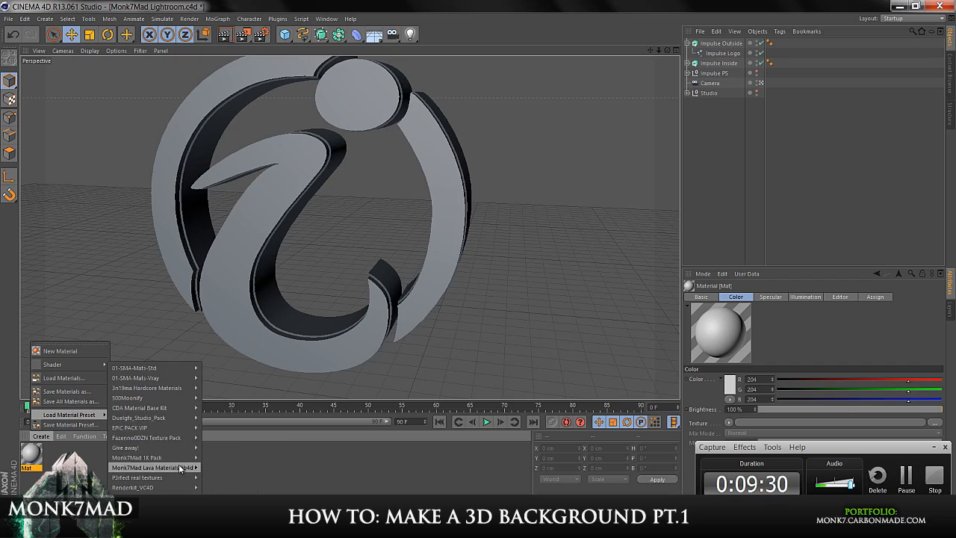
pyautogui.moveTo(146, 387)
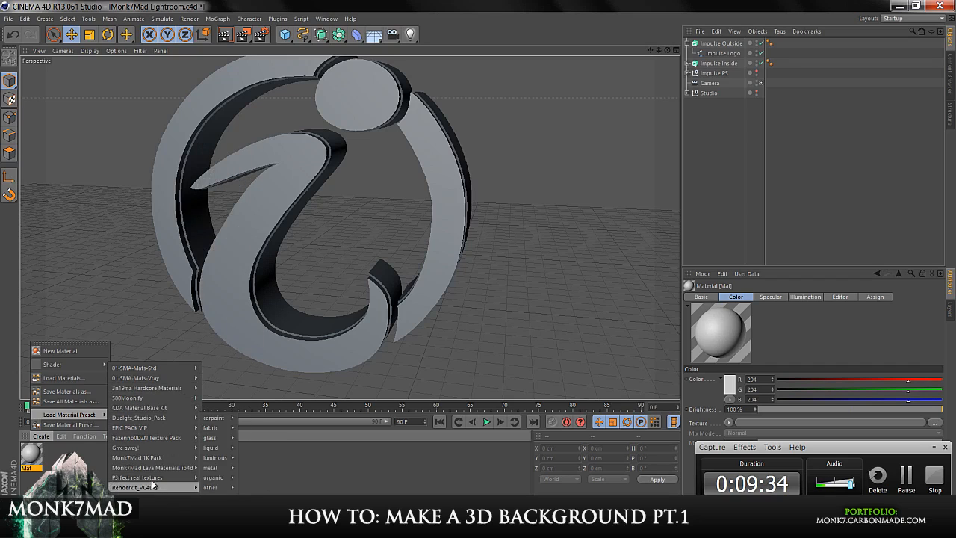
pyautogui.moveTo(138, 457)
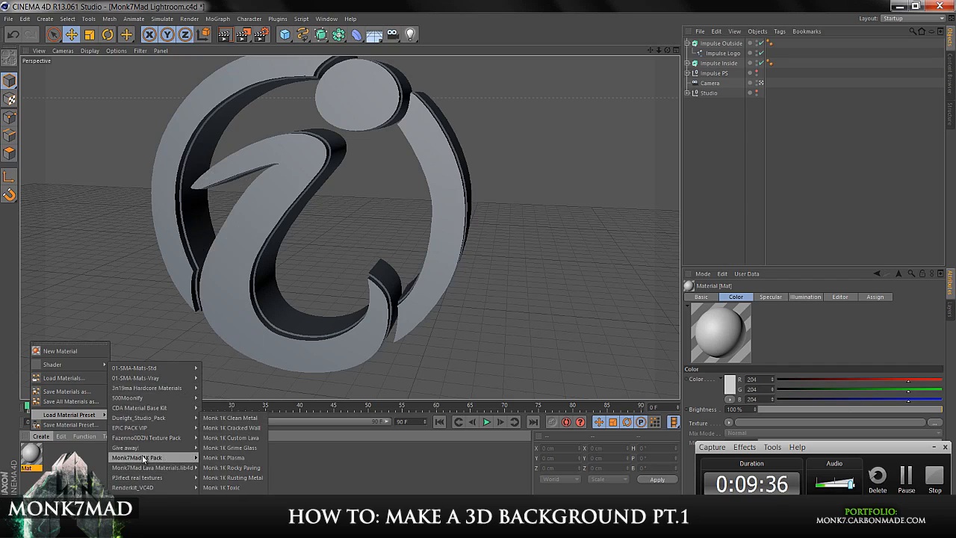
pyautogui.moveTo(150, 407)
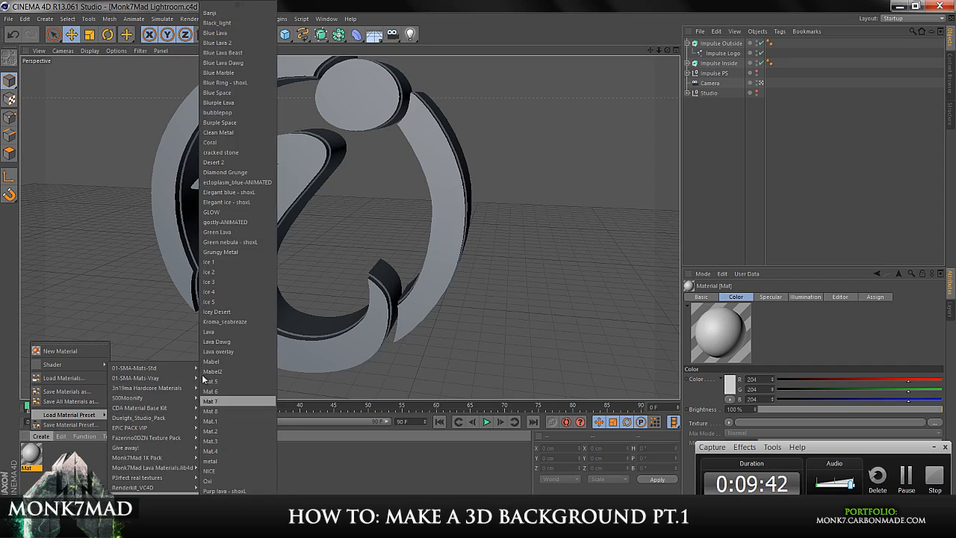
pyautogui.click(52, 365)
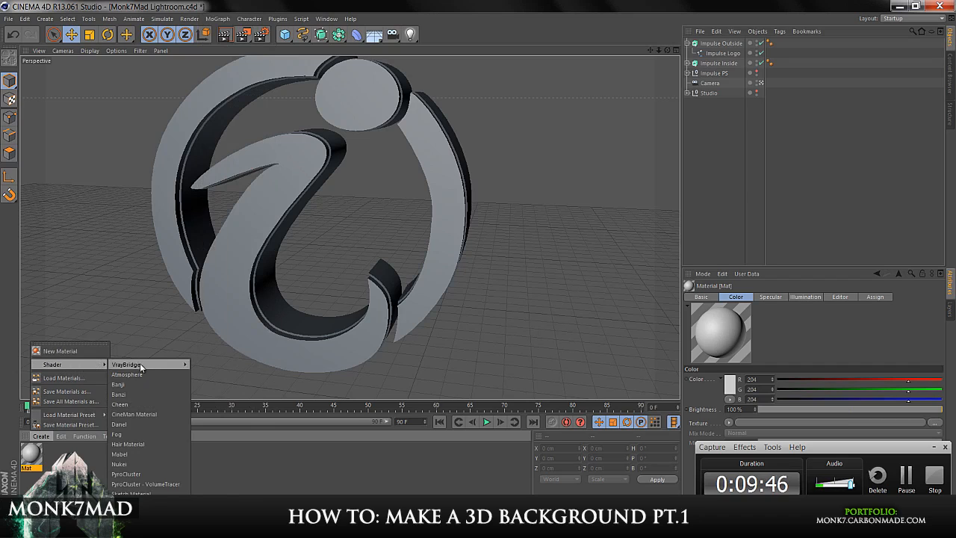
pyautogui.moveTo(142, 464)
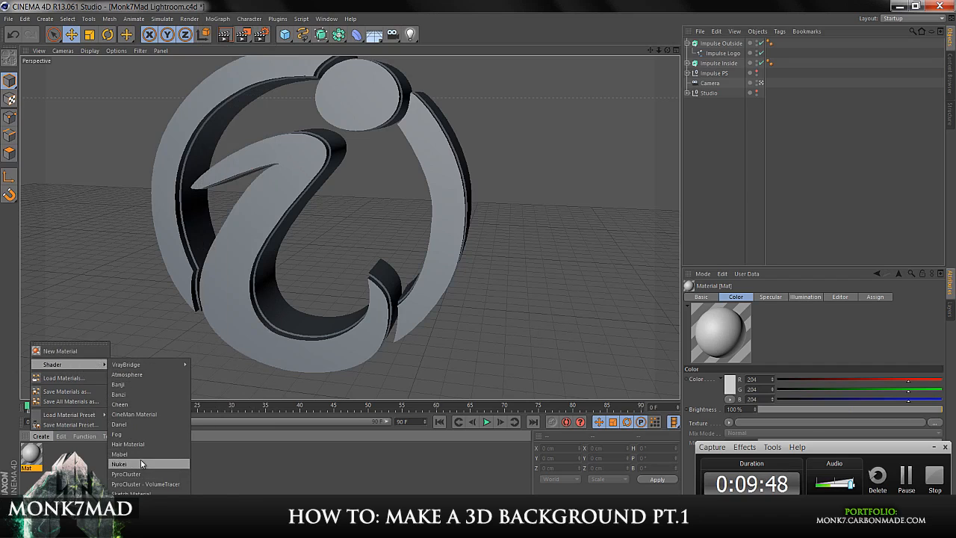
pyautogui.click(119, 464)
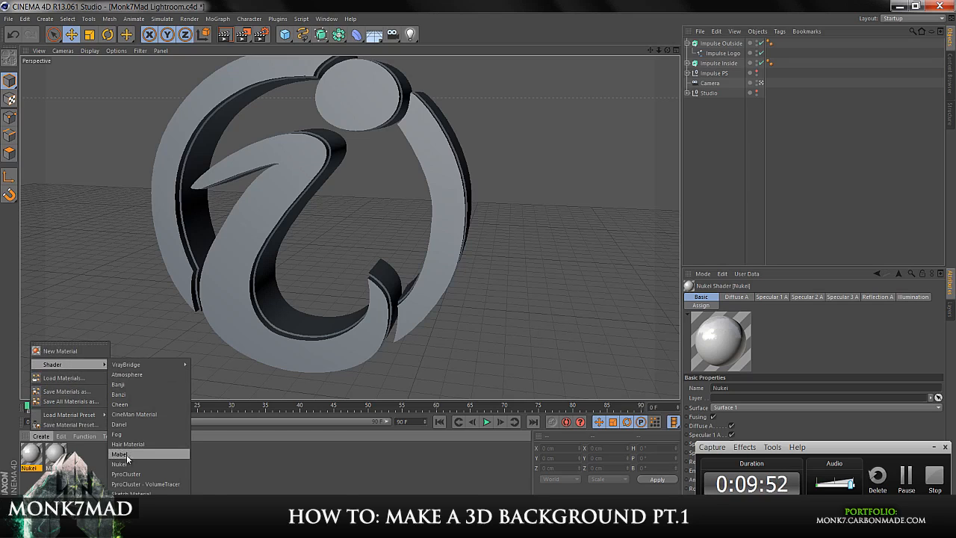
pyautogui.moveTo(133, 394)
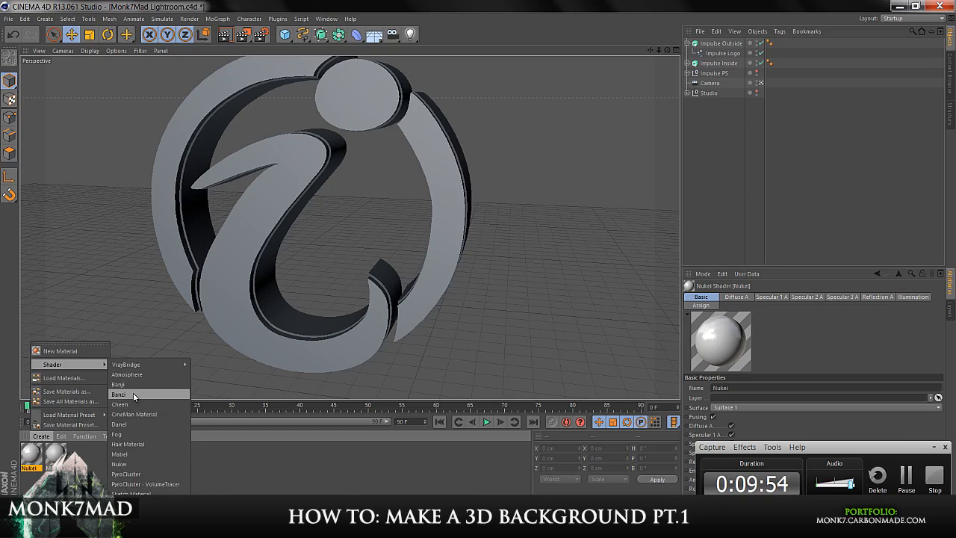
# Step: Delete the extra Cheen material and apply Nukei to Impulse Inside
pyautogui.click(120, 404)
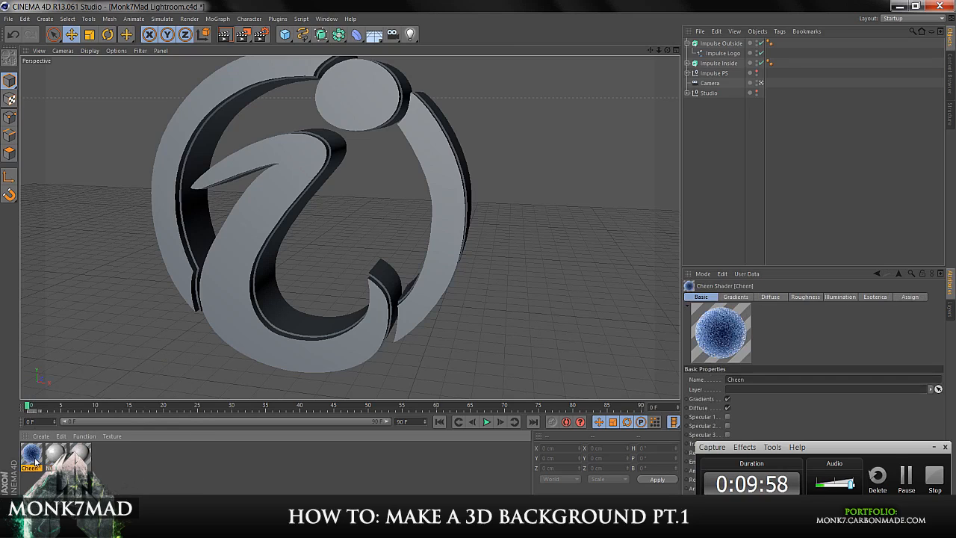
pyautogui.click(31, 456)
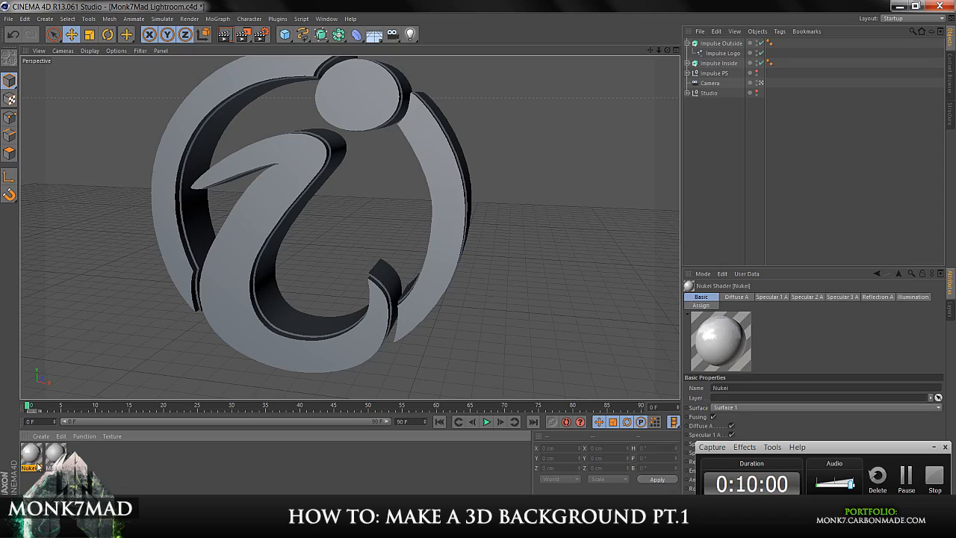
pyautogui.click(779, 53)
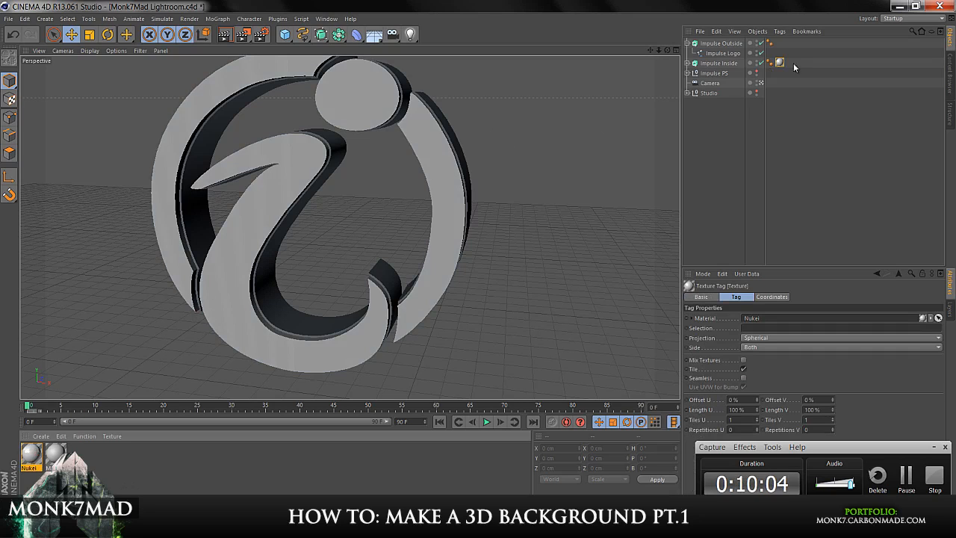
pyautogui.click(779, 62)
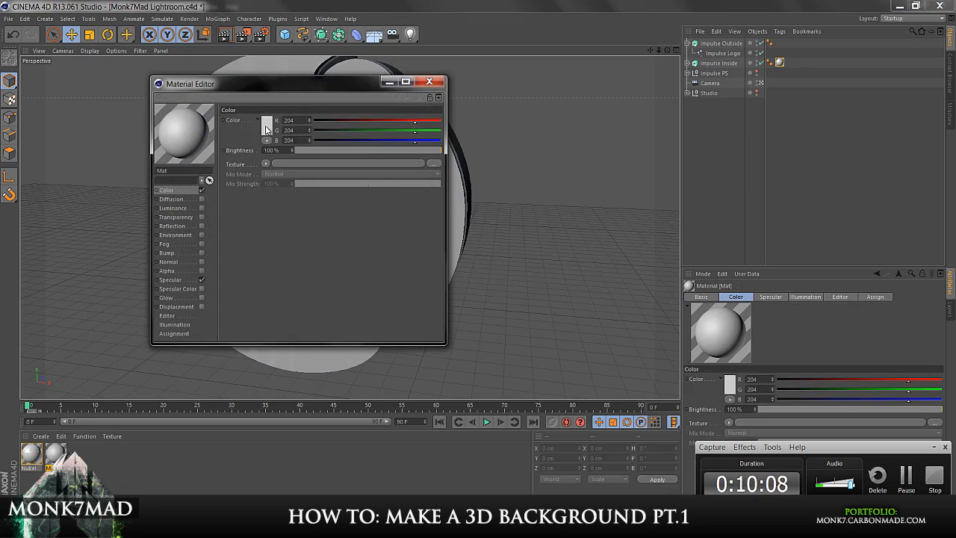
# Step: Set the Mat material's colour to a muted green in the Color Picker
pyautogui.click(266, 126)
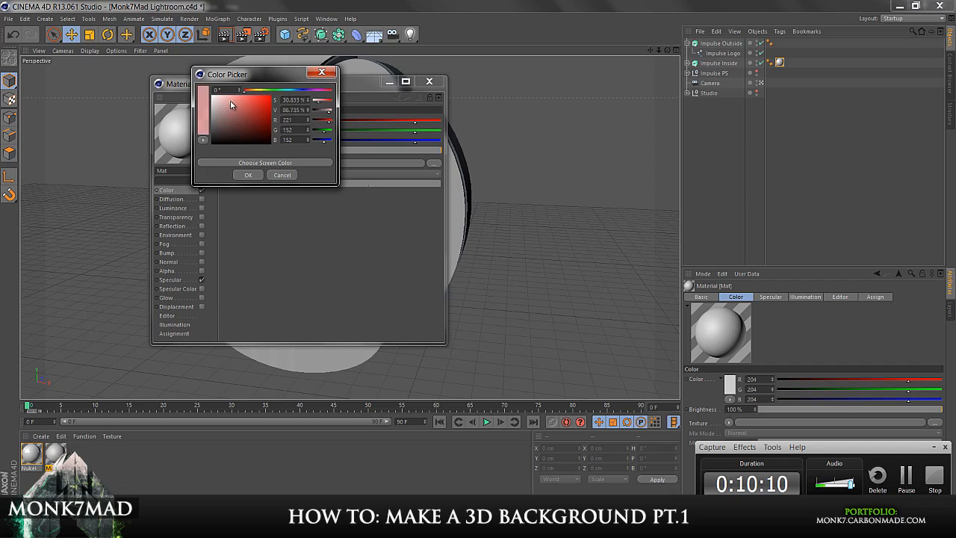
pyautogui.click(231, 116)
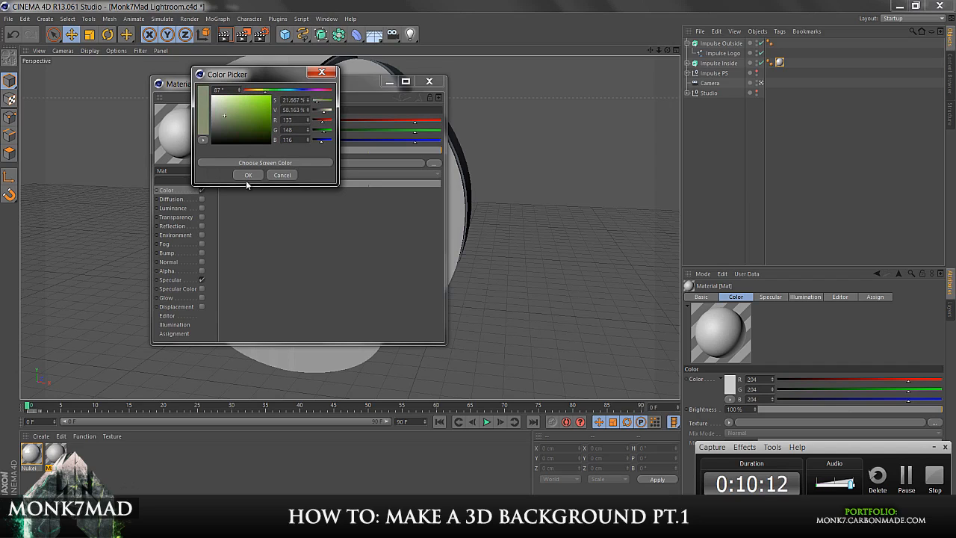
pyautogui.click(248, 174)
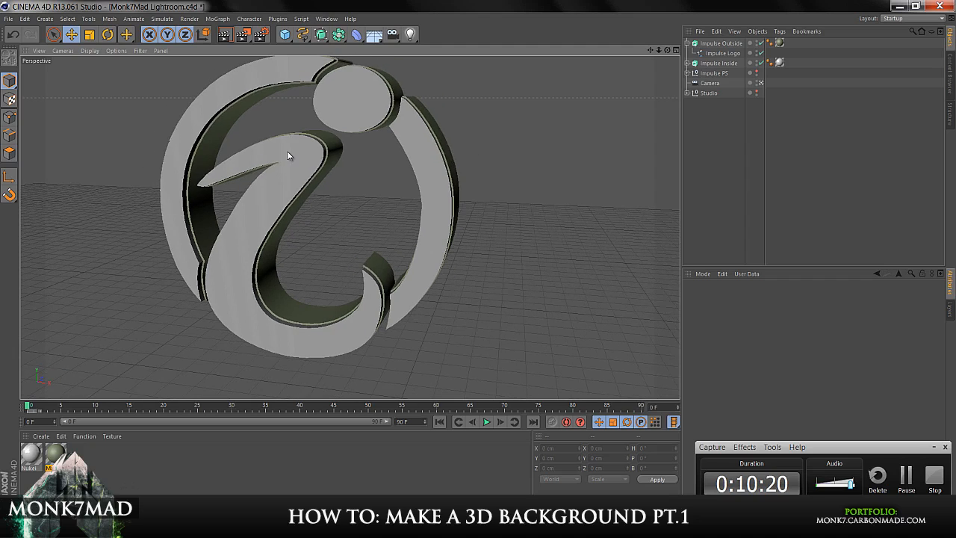
# Step: Select both logo texture tags and set their Projection to Flat
pyautogui.click(31, 455)
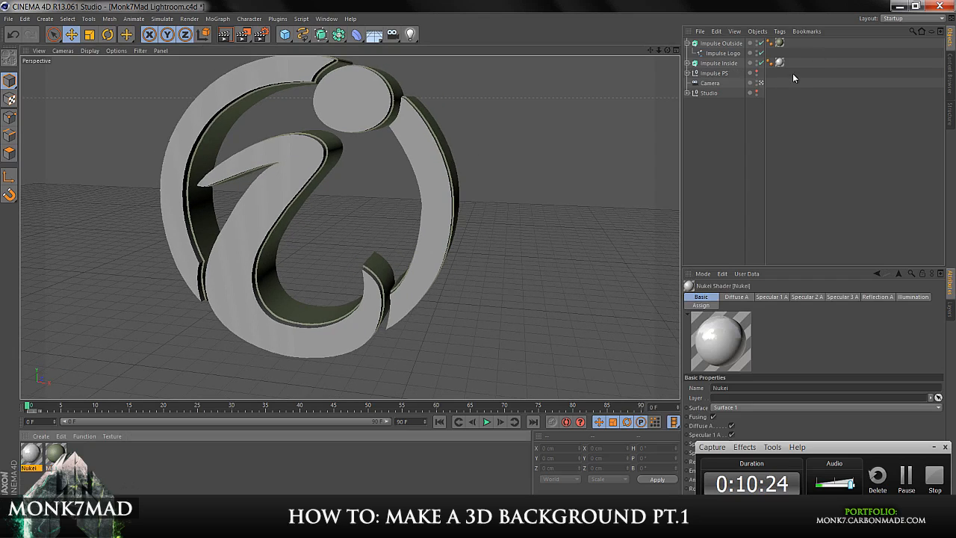
pyautogui.click(778, 62)
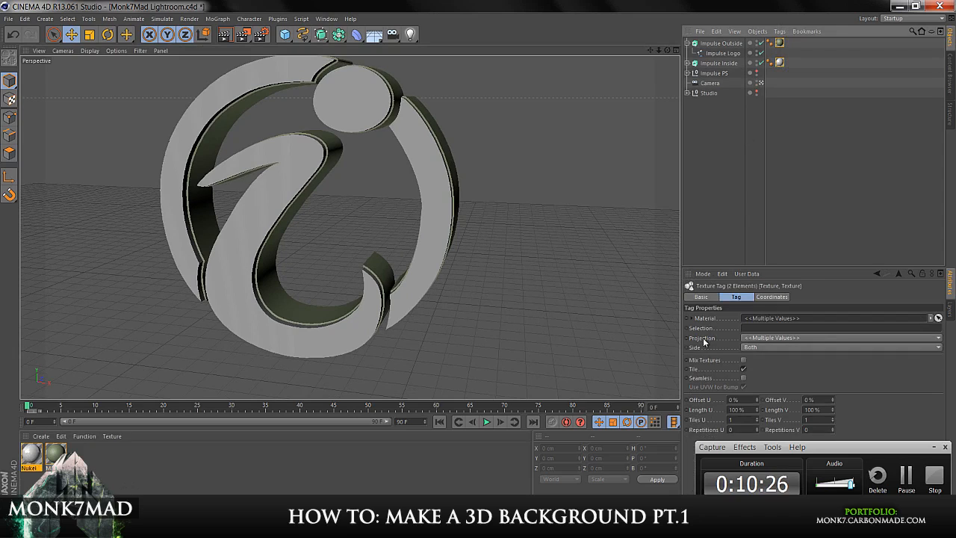
pyautogui.click(937, 337)
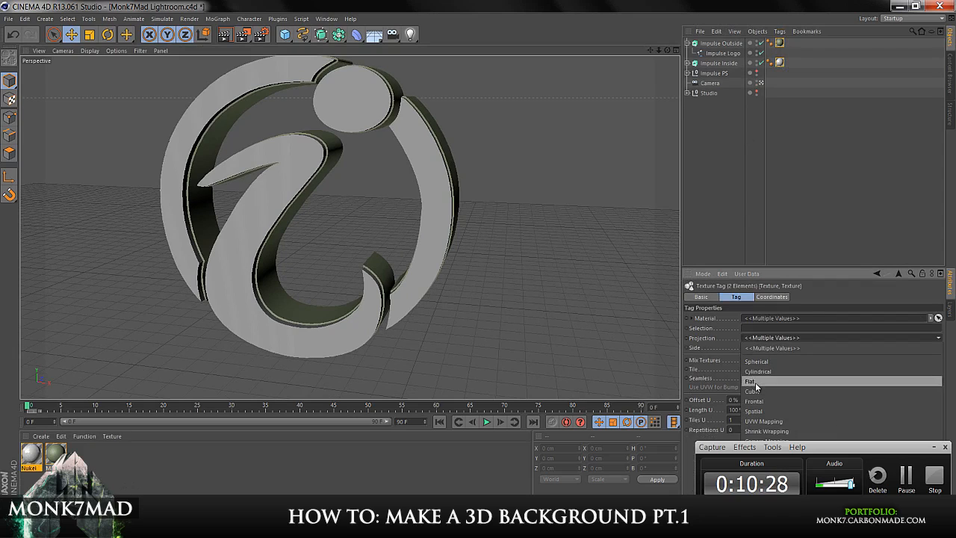
pyautogui.click(752, 391)
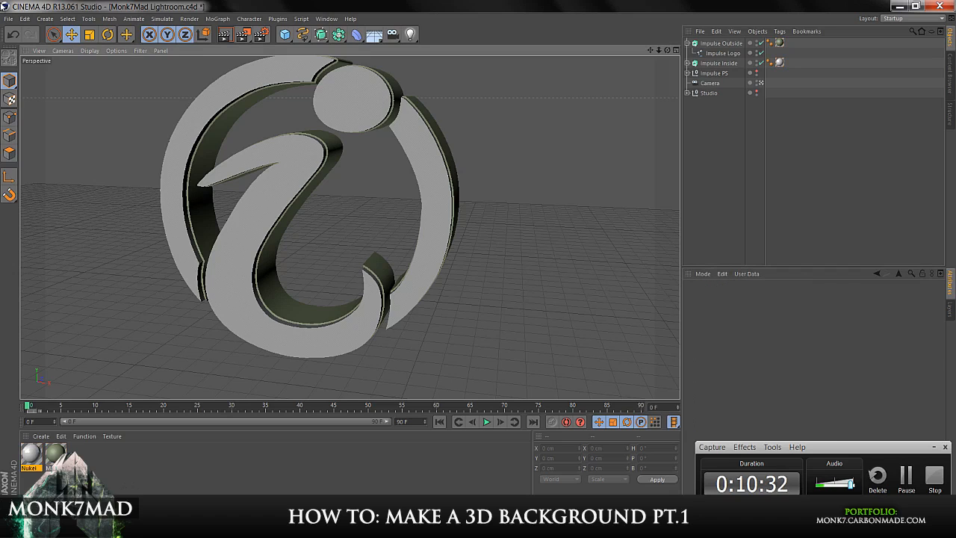
pyautogui.moveTo(386, 116)
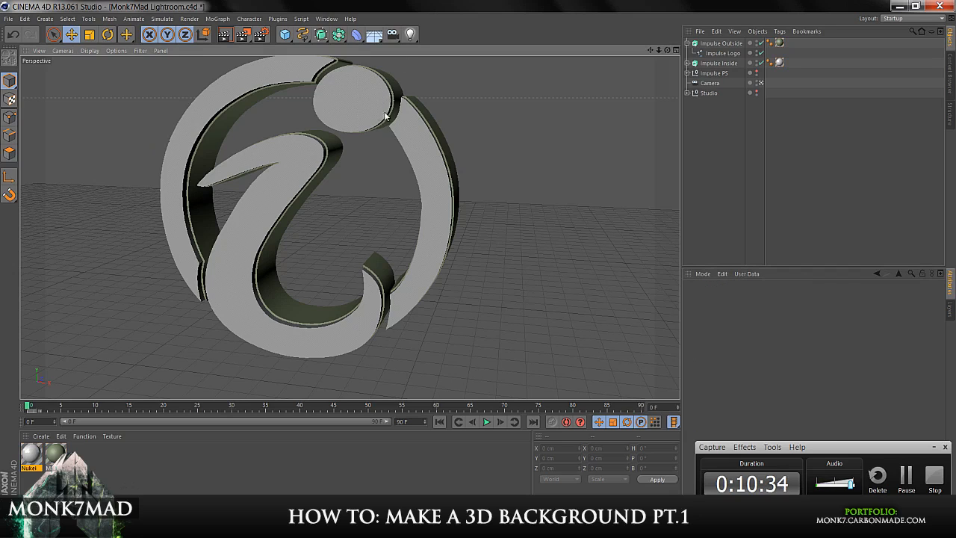
pyautogui.moveTo(418, 232)
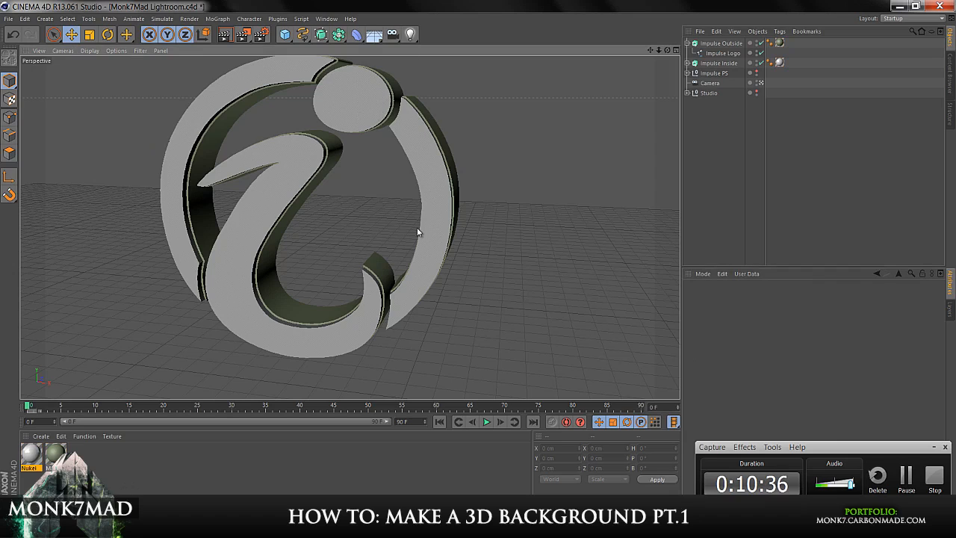
pyautogui.moveTo(173, 489)
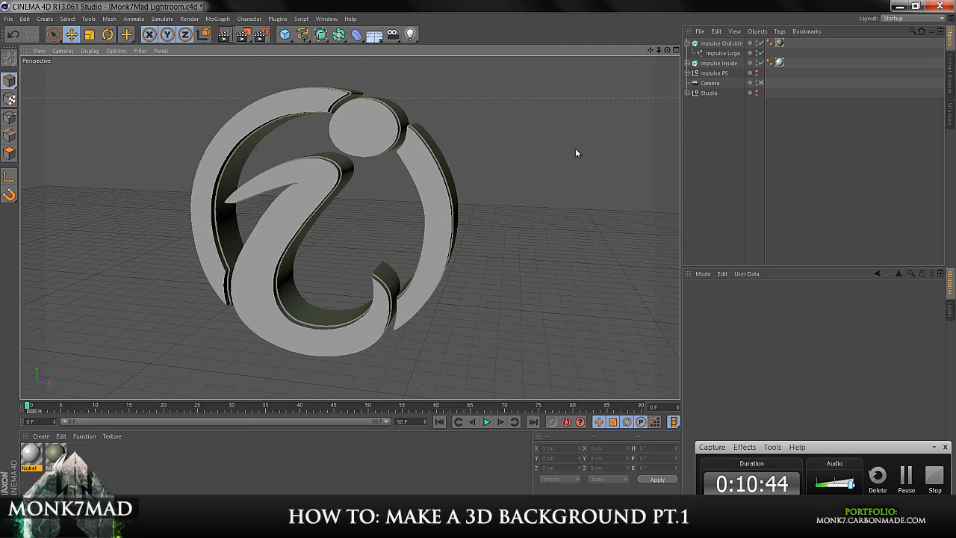
# Step: Save the scene on the Desktop as 'Background Tutorial - Monk7Mad'
pyautogui.click(8, 18)
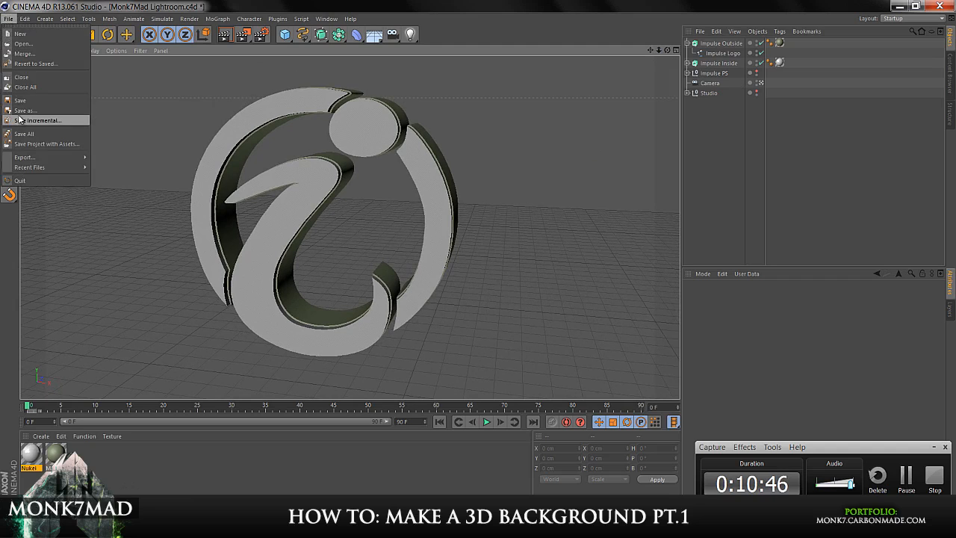
pyautogui.click(24, 111)
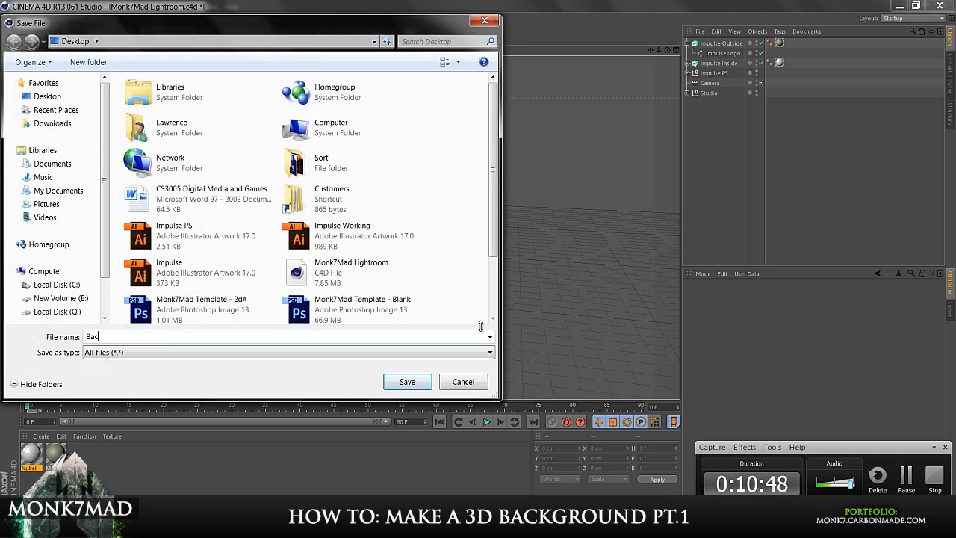
pyautogui.write('kground')
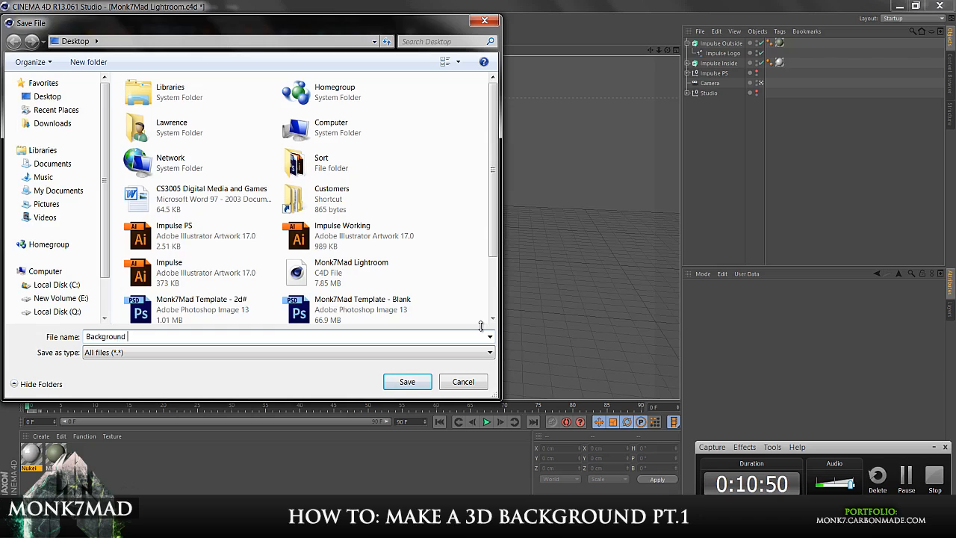
pyautogui.write('Tut')
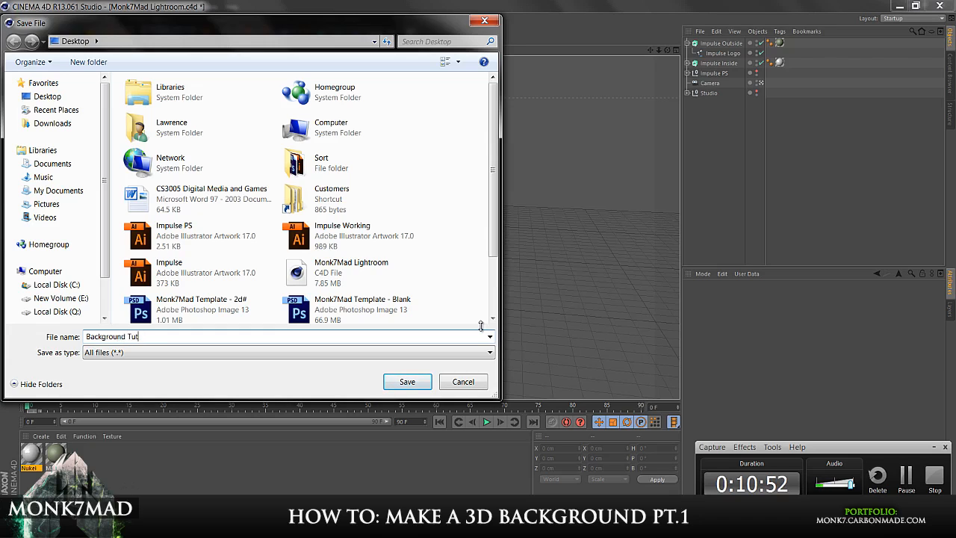
pyautogui.write('orial')
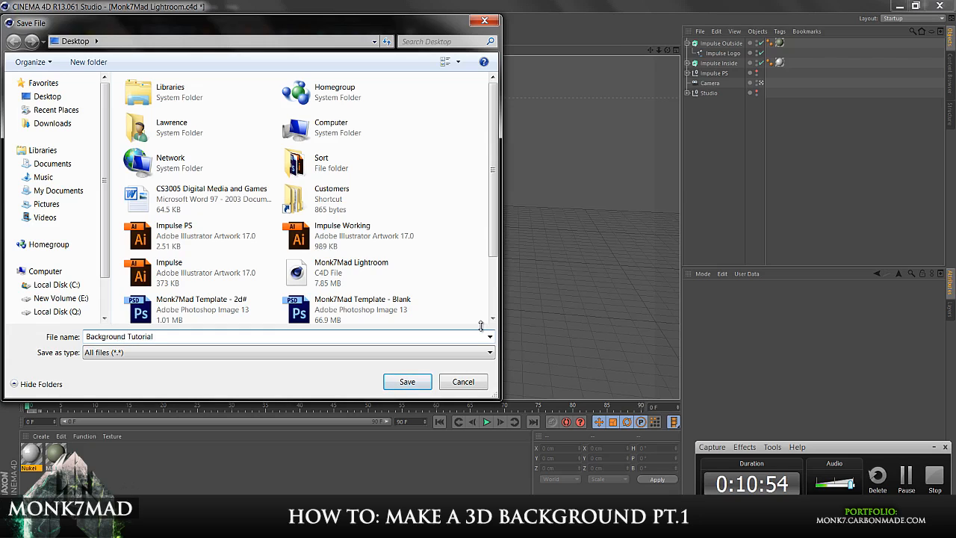
pyautogui.write('- Monk')
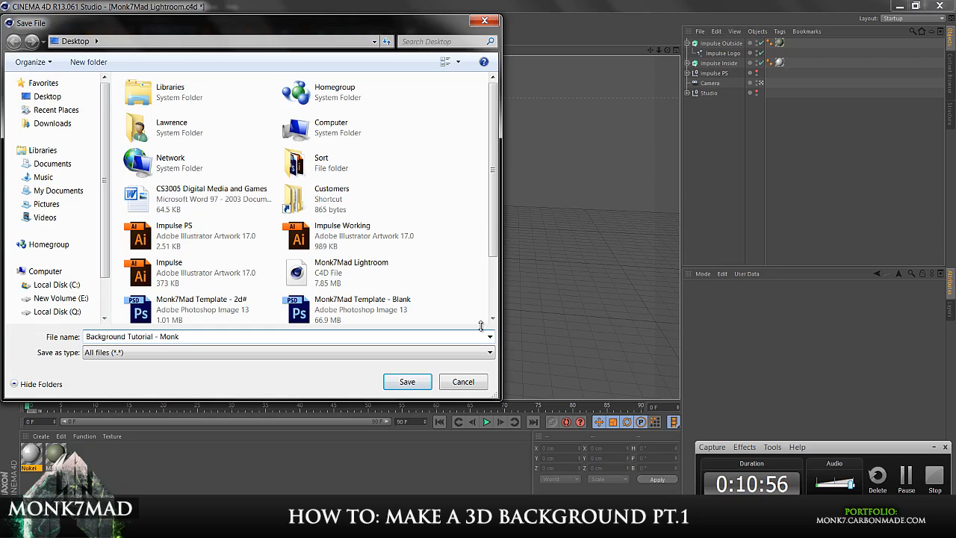
pyautogui.click(407, 381)
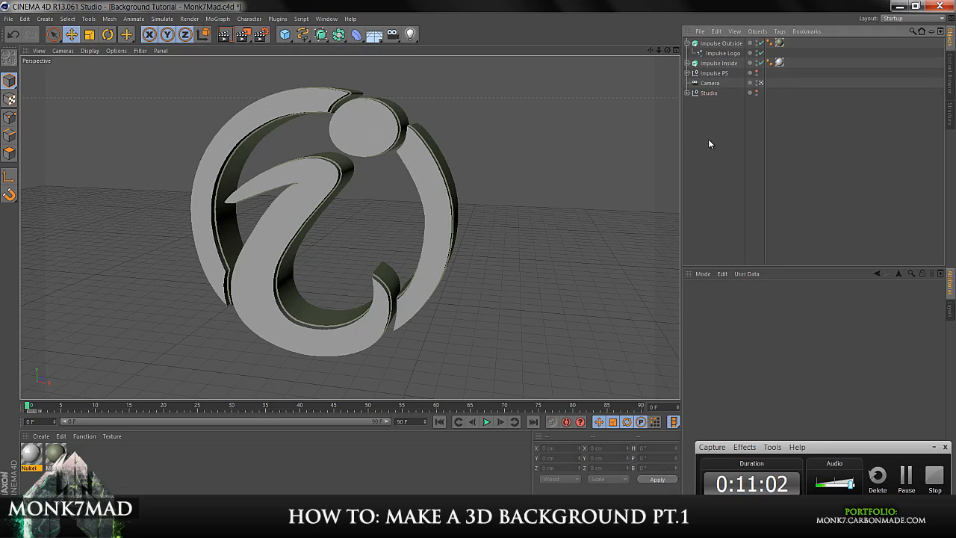
# Step: In Render Settings, set the saved output file name to Impulse-Tutorial on the desktop
pyautogui.click(189, 19)
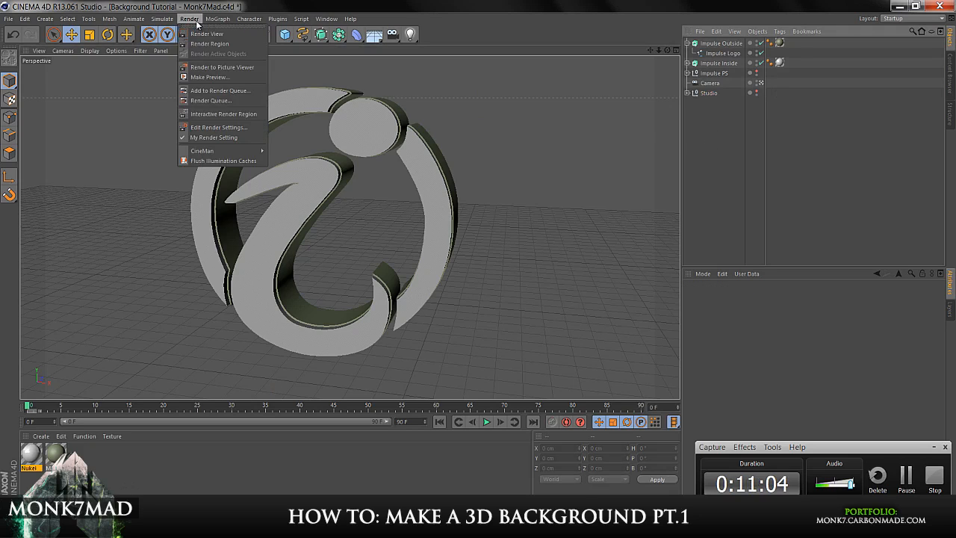
pyautogui.click(218, 127)
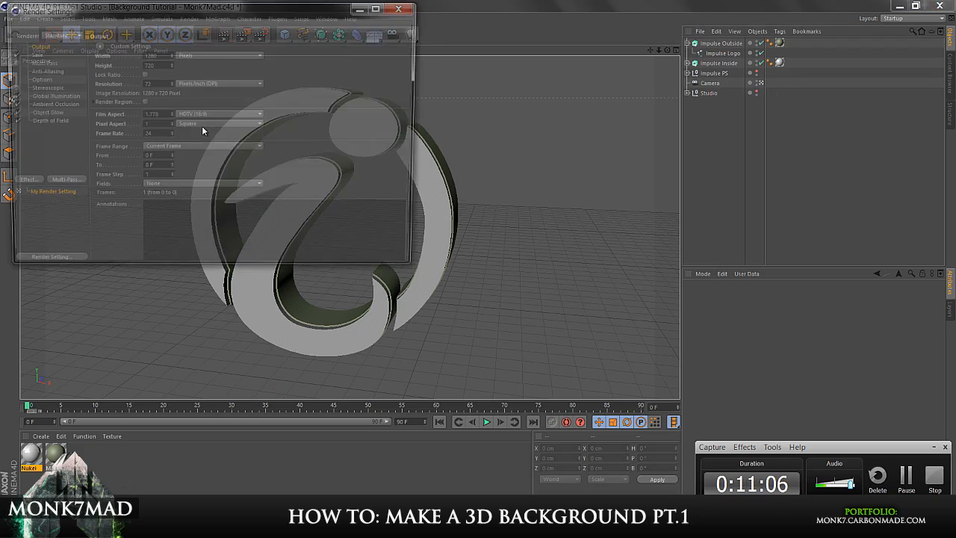
pyautogui.moveTo(202, 14); pyautogui.dragTo(252, 28)
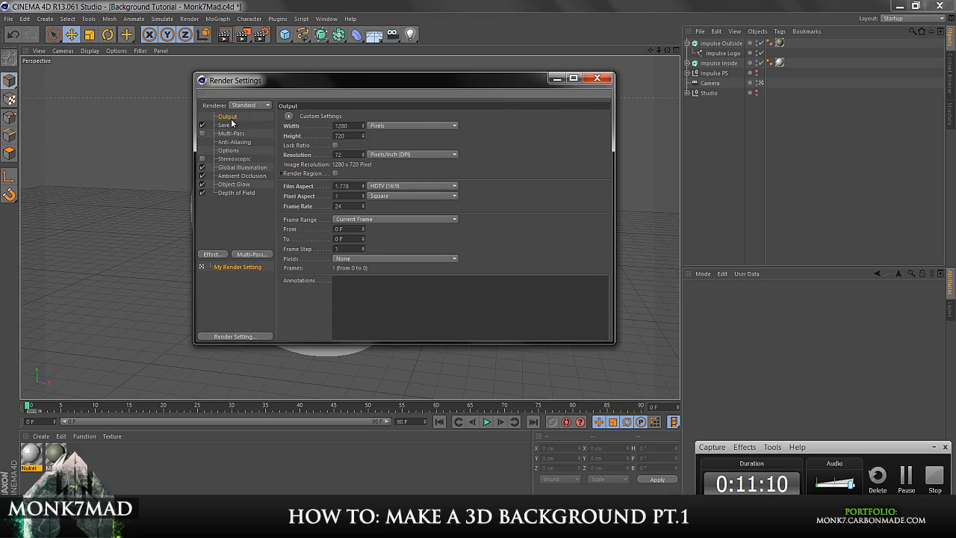
pyautogui.click(225, 125)
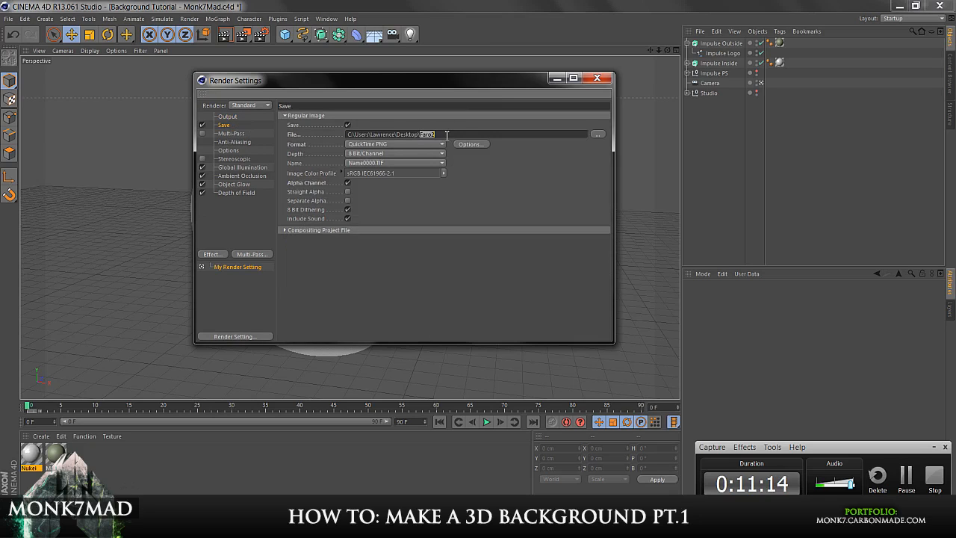
pyautogui.press('Backspace')
pyautogui.write('Impulse-Tutorial')
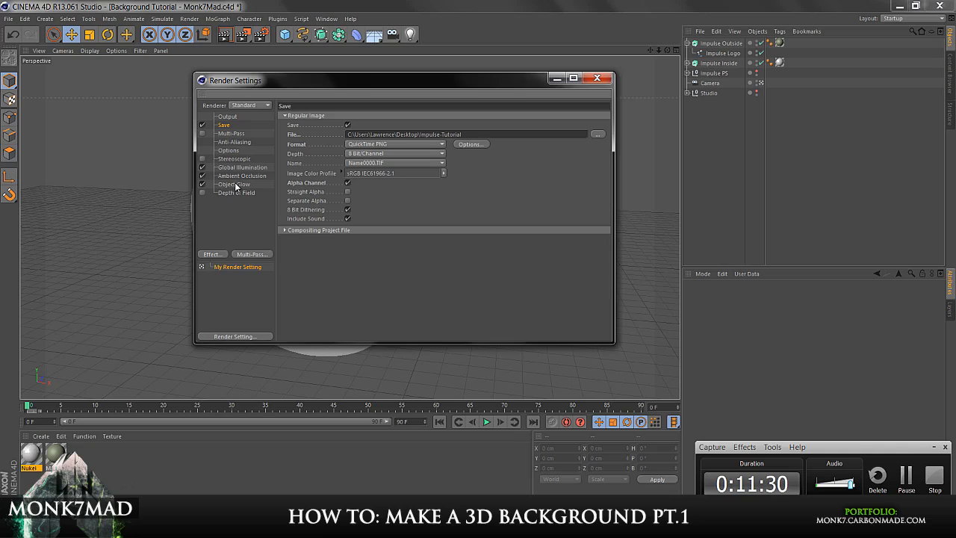
pyautogui.click(230, 133)
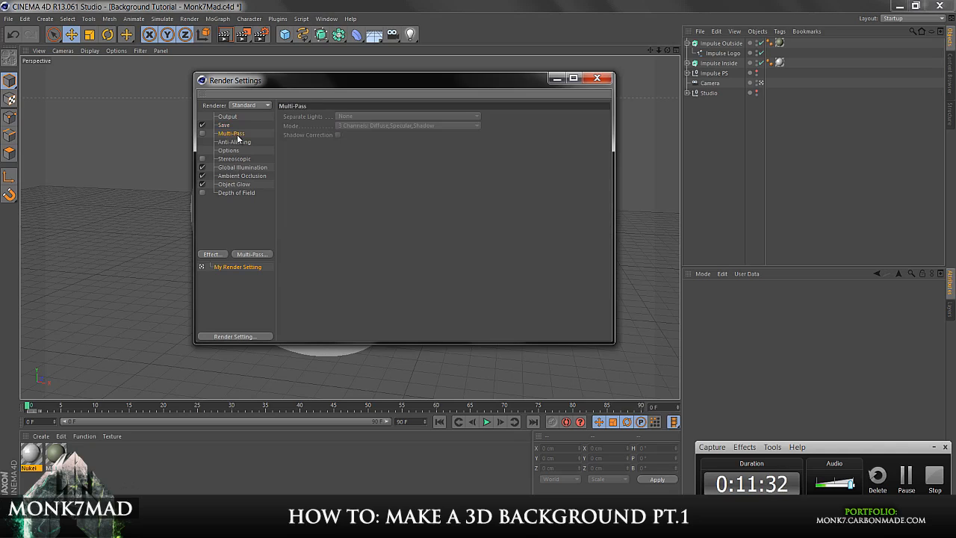
# Step: Keep Best anti-aliasing but drop its Max Level from 4x4 to 2x2
pyautogui.click(234, 142)
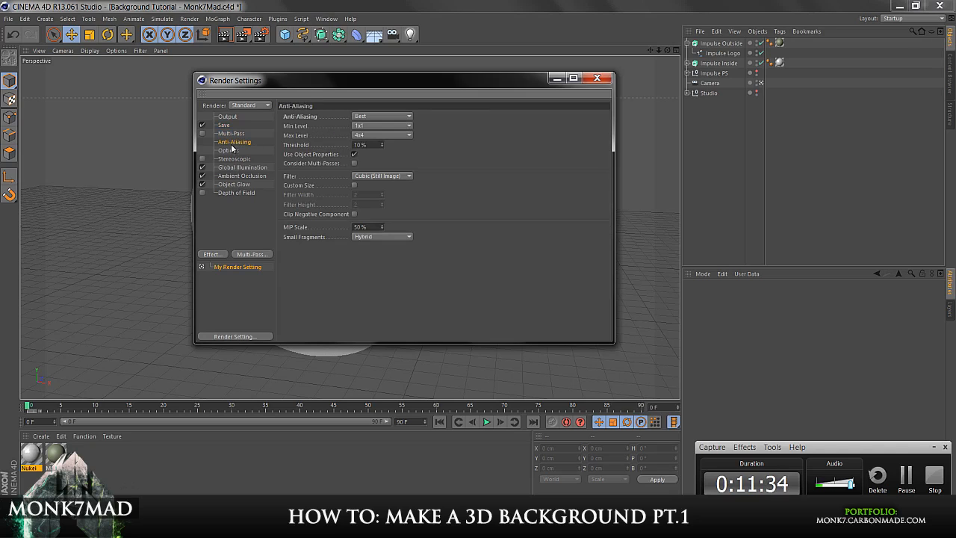
pyautogui.moveTo(381, 137)
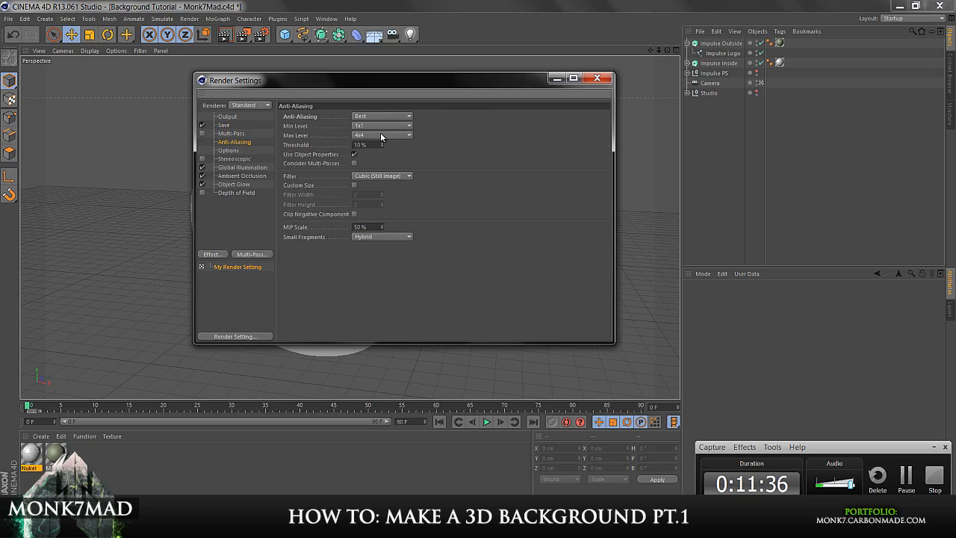
pyautogui.click(381, 135)
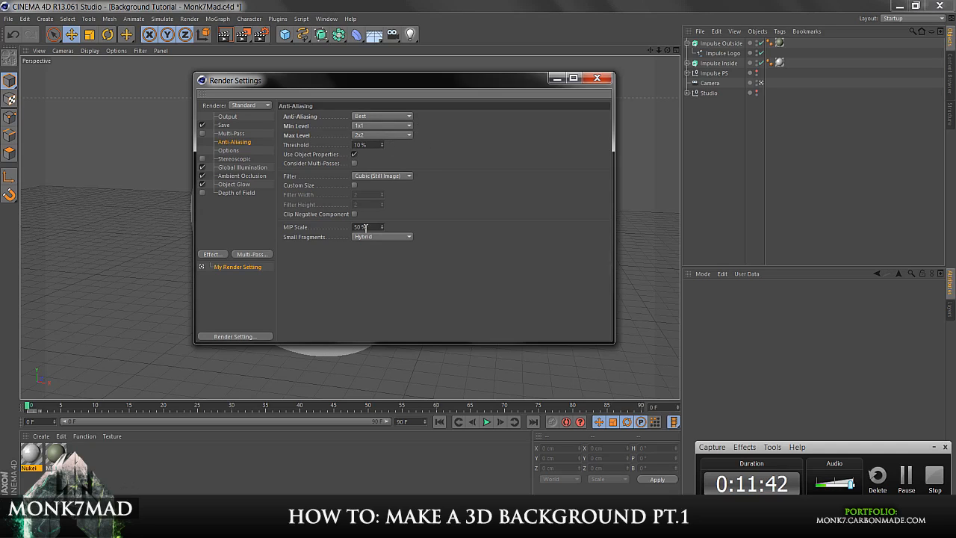
pyautogui.moveTo(401, 140)
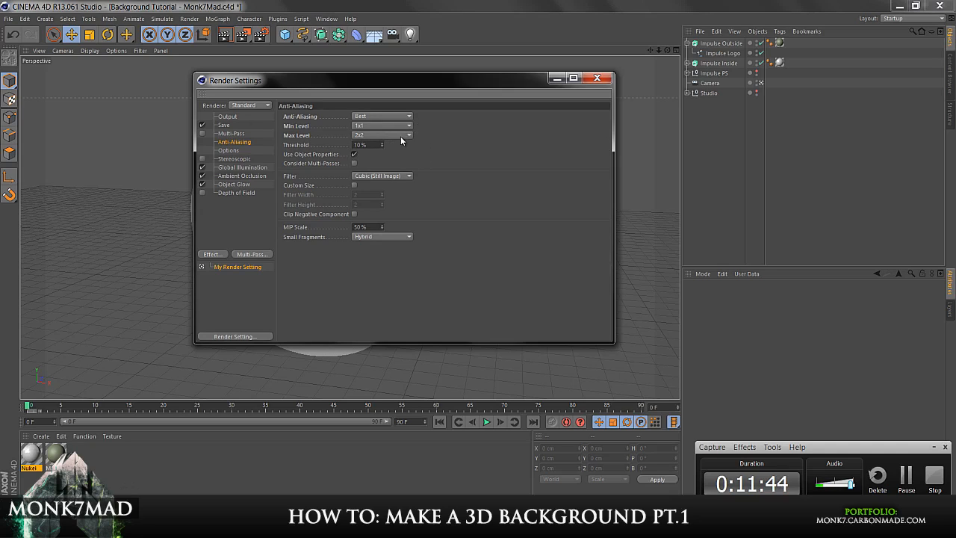
pyautogui.moveTo(235, 156)
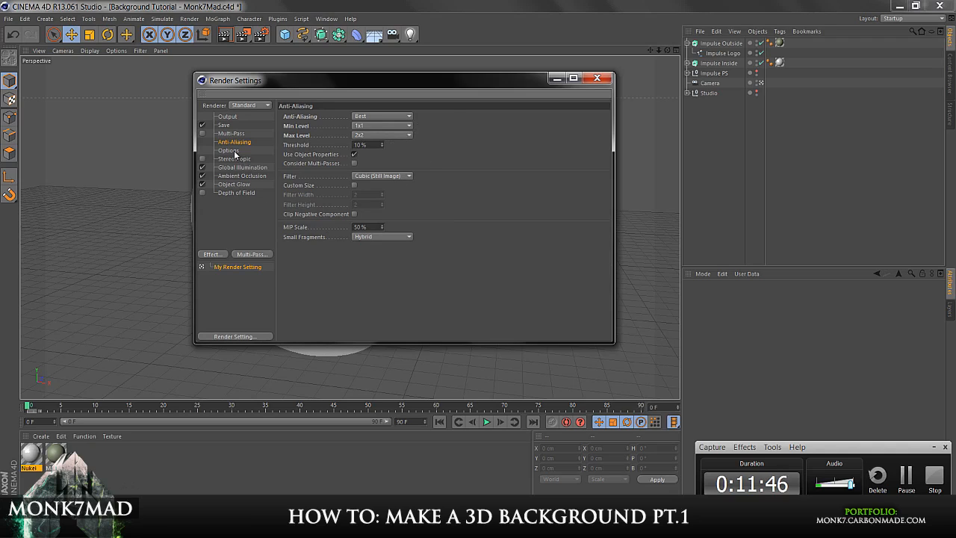
pyautogui.click(229, 150)
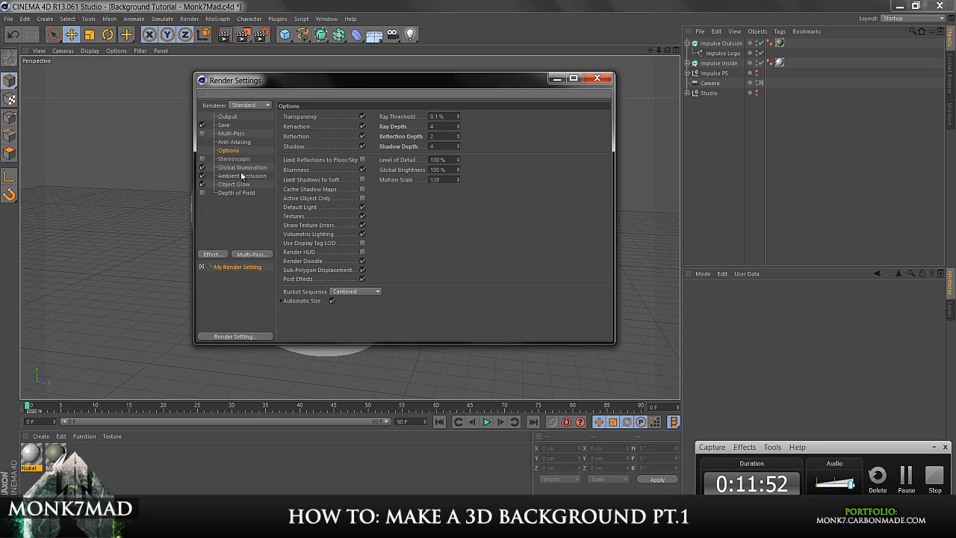
# Step: Check the IR (Still Image) irradiance cache's low samples and density, then view ambient occlusion
pyautogui.click(242, 167)
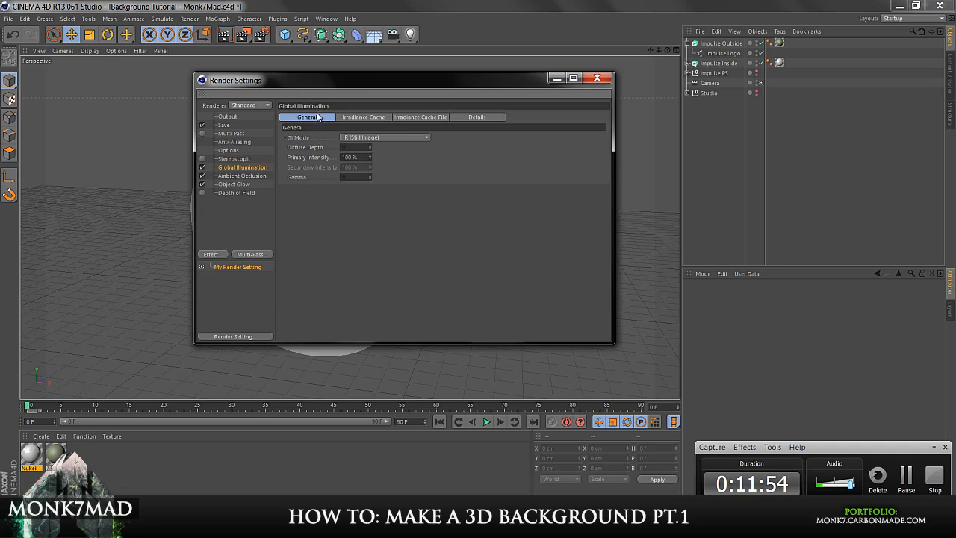
pyautogui.click(363, 117)
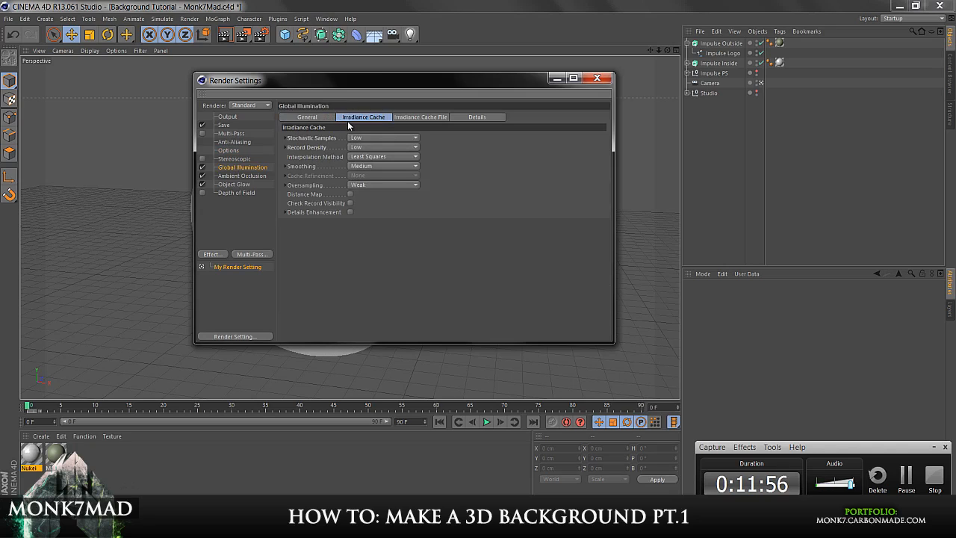
pyautogui.moveTo(367, 126)
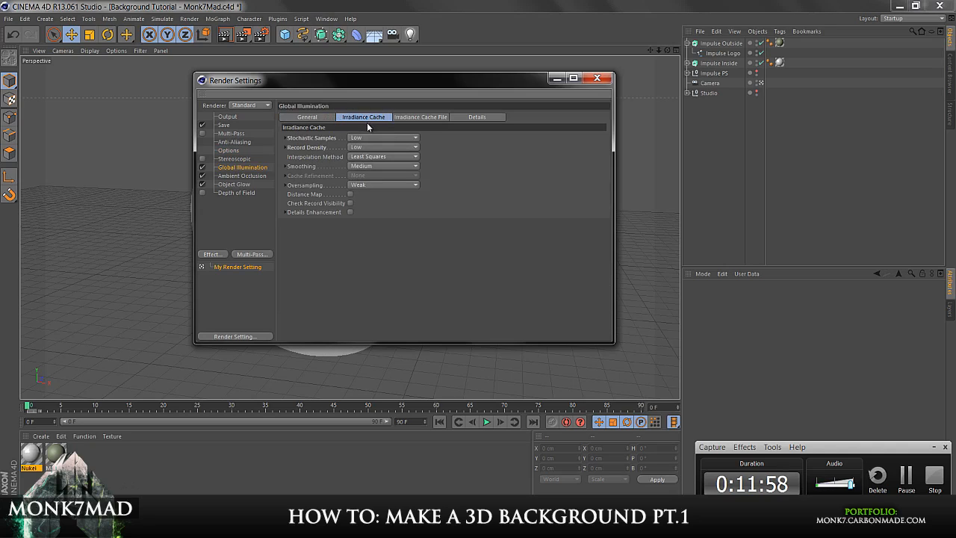
pyautogui.moveTo(340, 141)
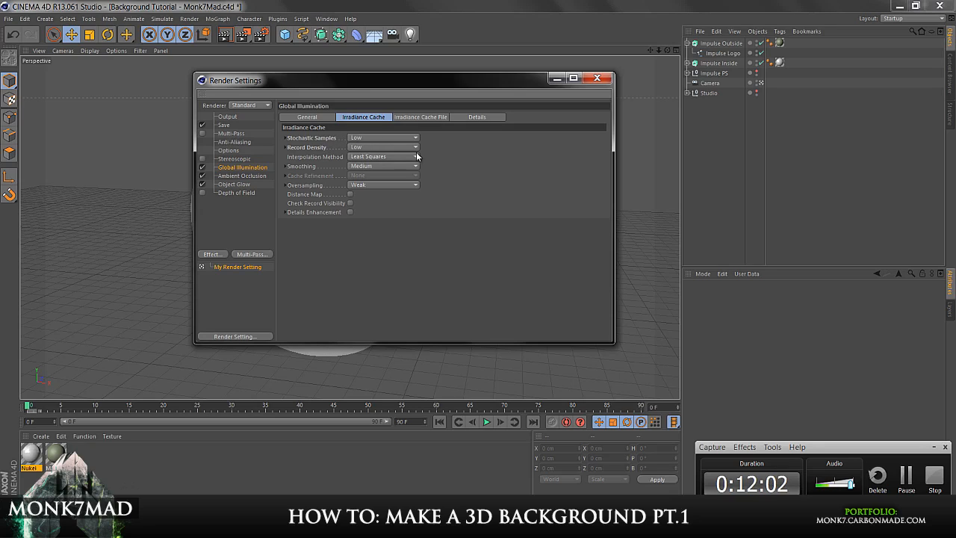
pyautogui.moveTo(303, 147)
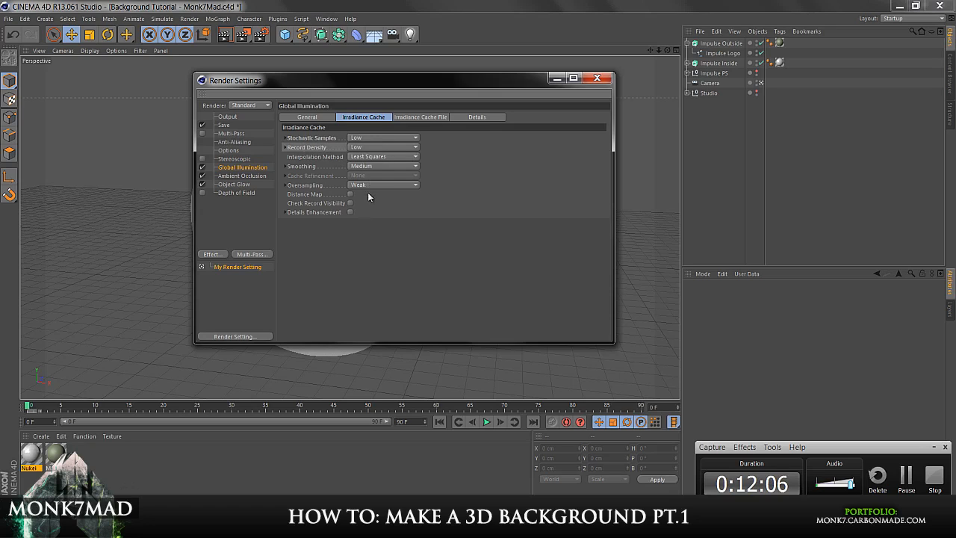
pyautogui.moveTo(304, 184)
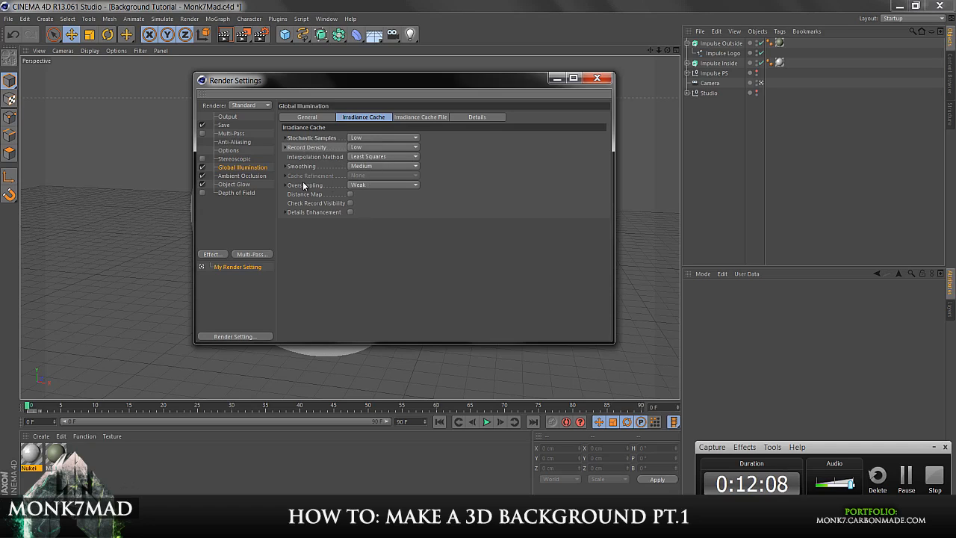
pyautogui.moveTo(306, 176)
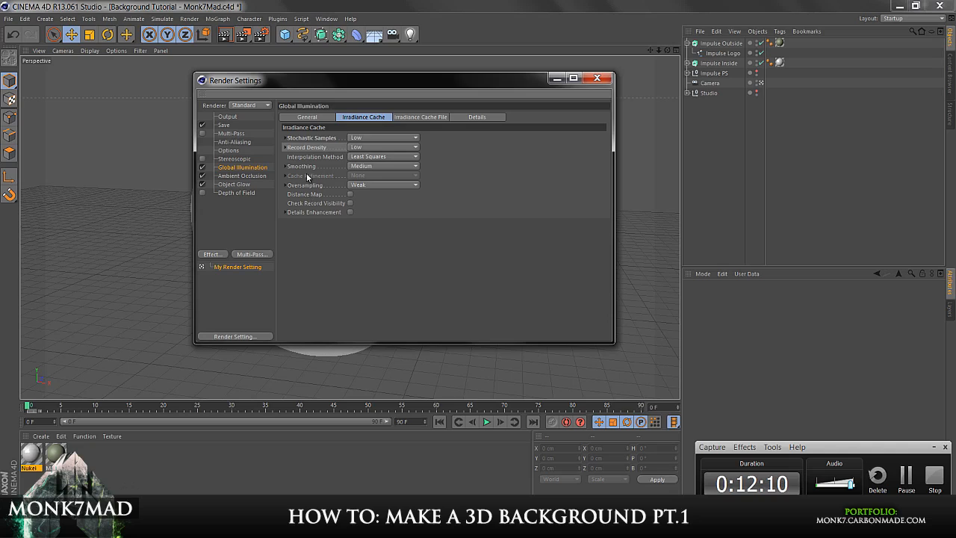
pyautogui.click(241, 175)
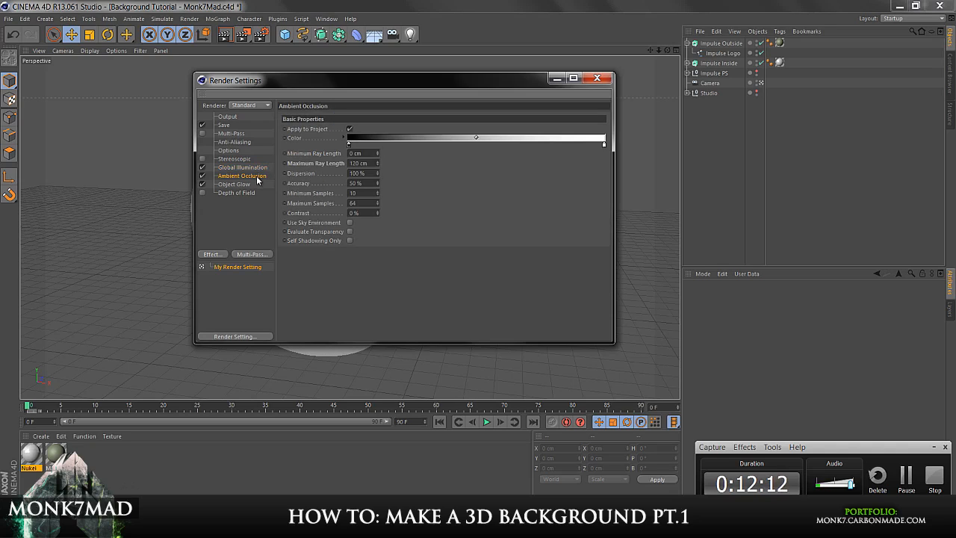
pyautogui.moveTo(313, 171)
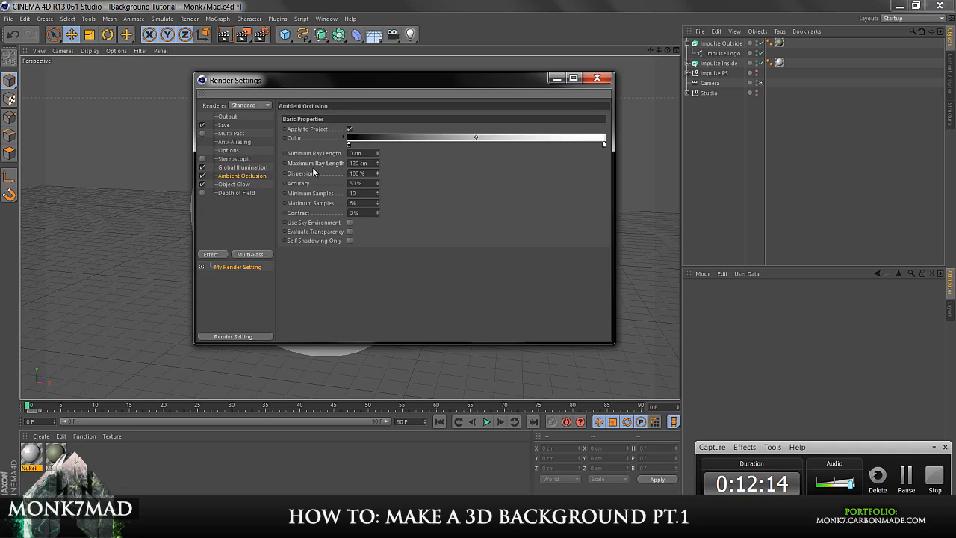
# Step: Look over Object Glow and the post-effects list, then close Render Settings
pyautogui.click(235, 184)
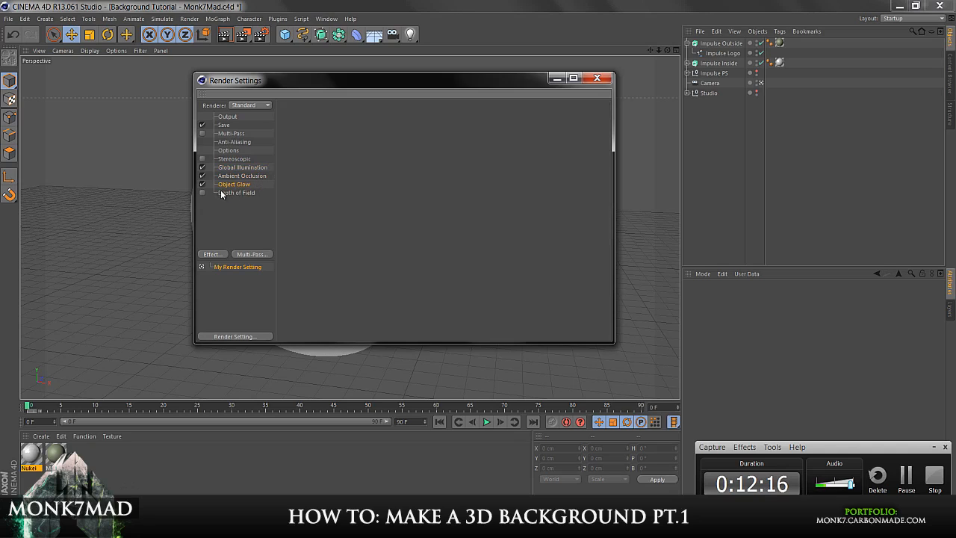
pyautogui.click(212, 254)
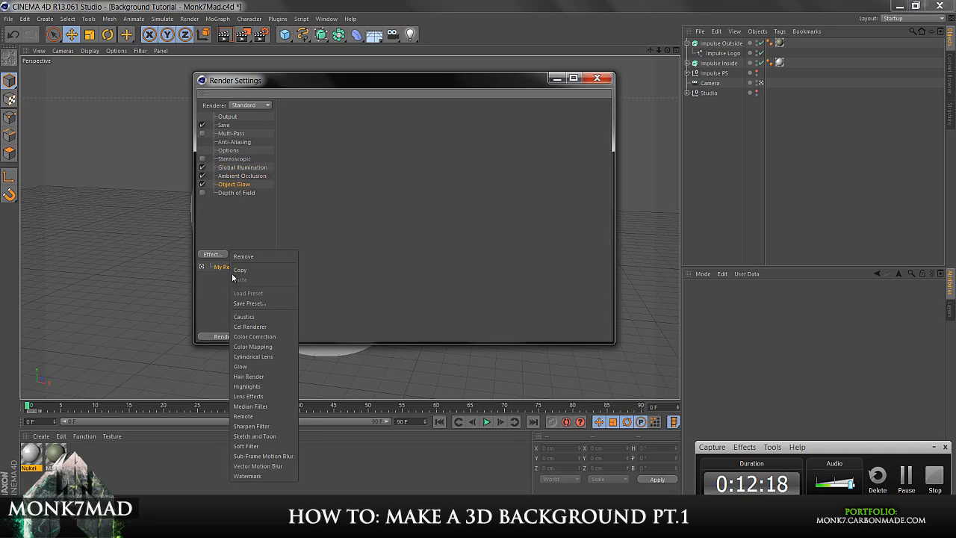
pyautogui.moveTo(258, 466)
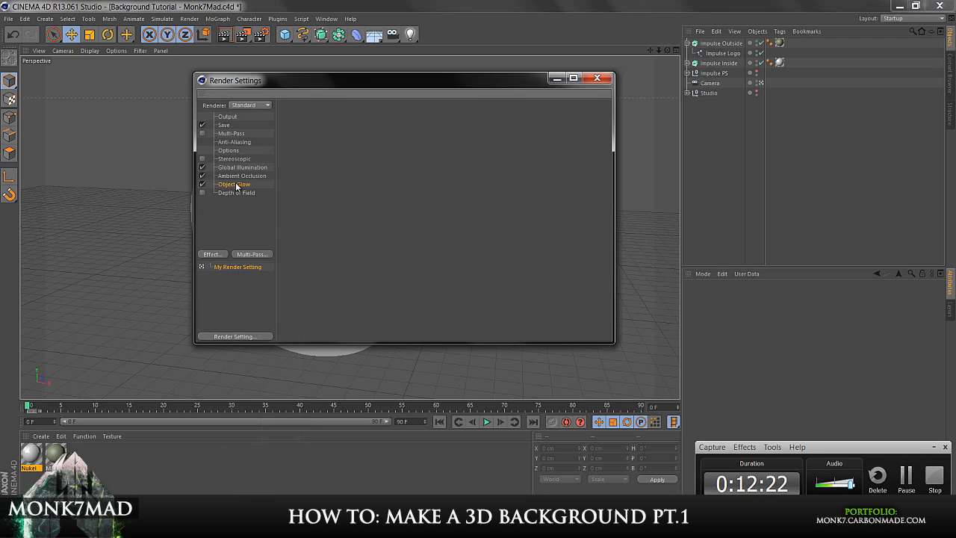
pyautogui.click(596, 78)
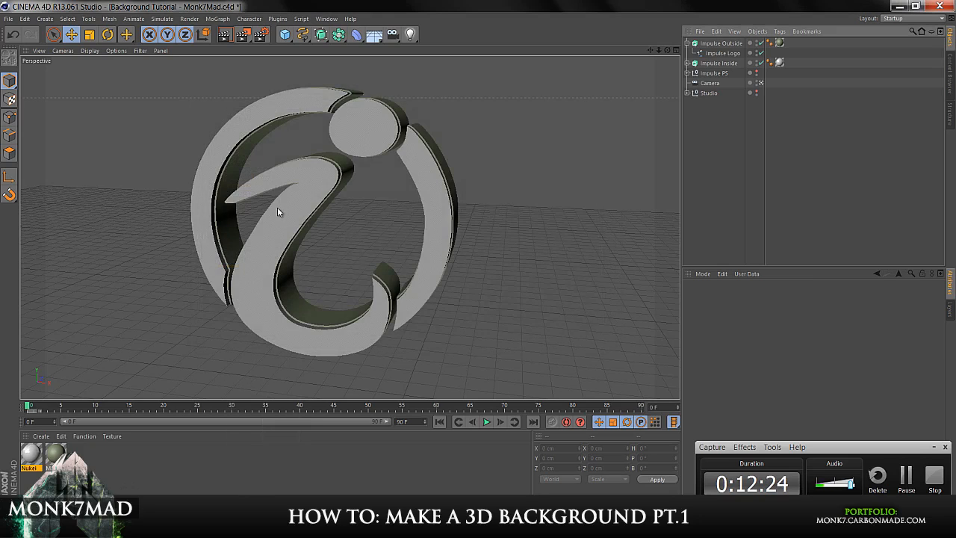